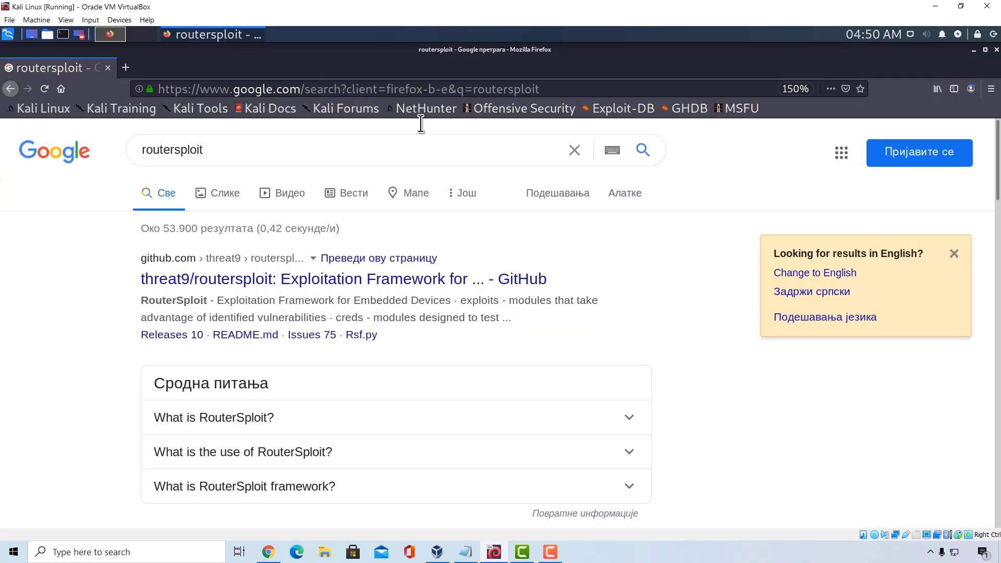
mouse_move(208, 258)
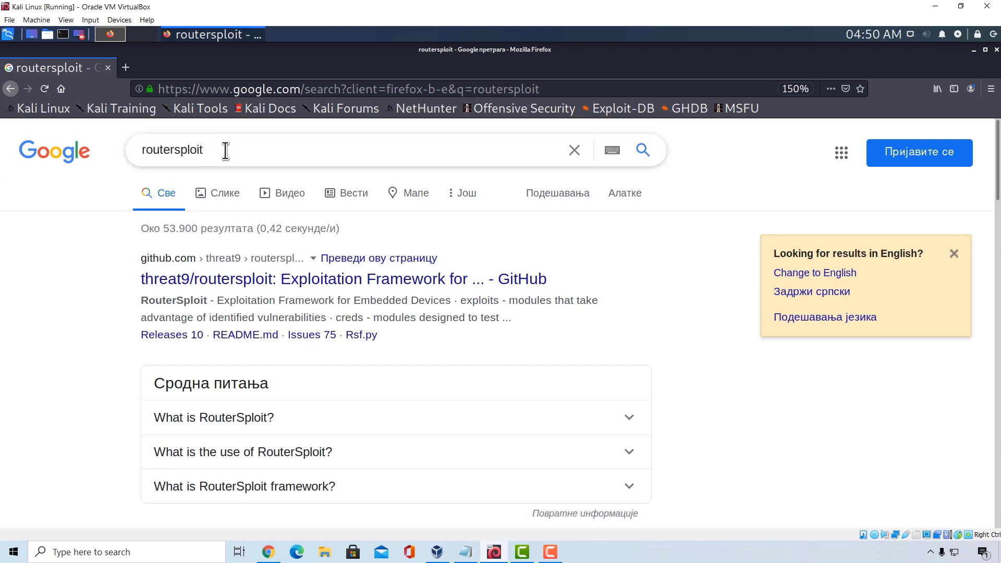
mouse_move(159, 285)
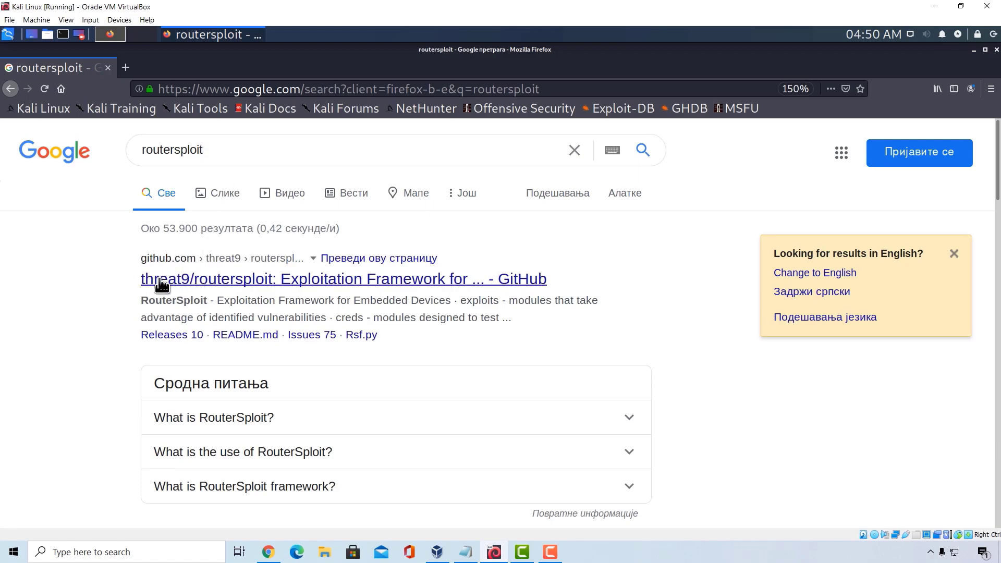
- Open the threat9/routersploit GitHub repository from the Google results
click(343, 280)
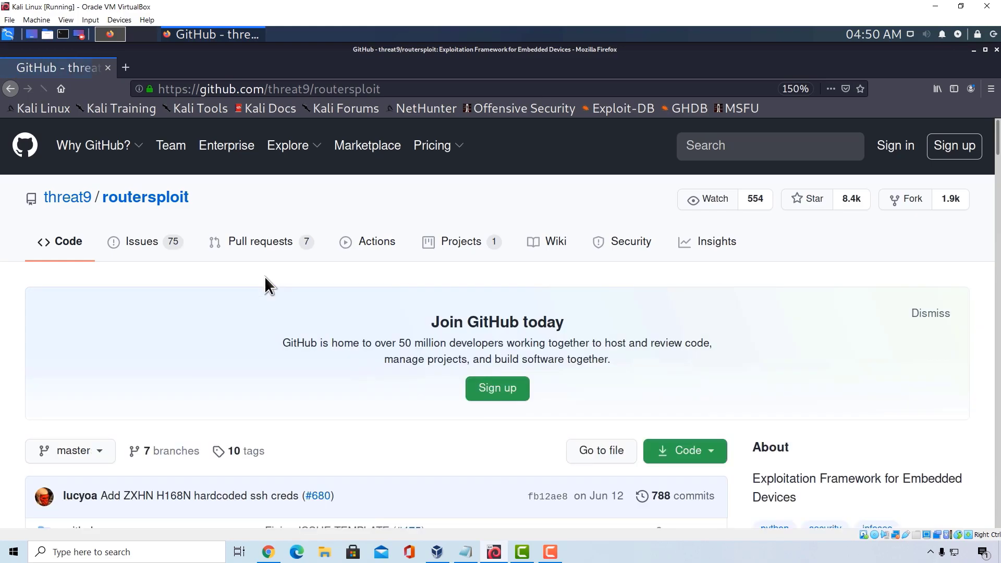
mouse_move(422, 108)
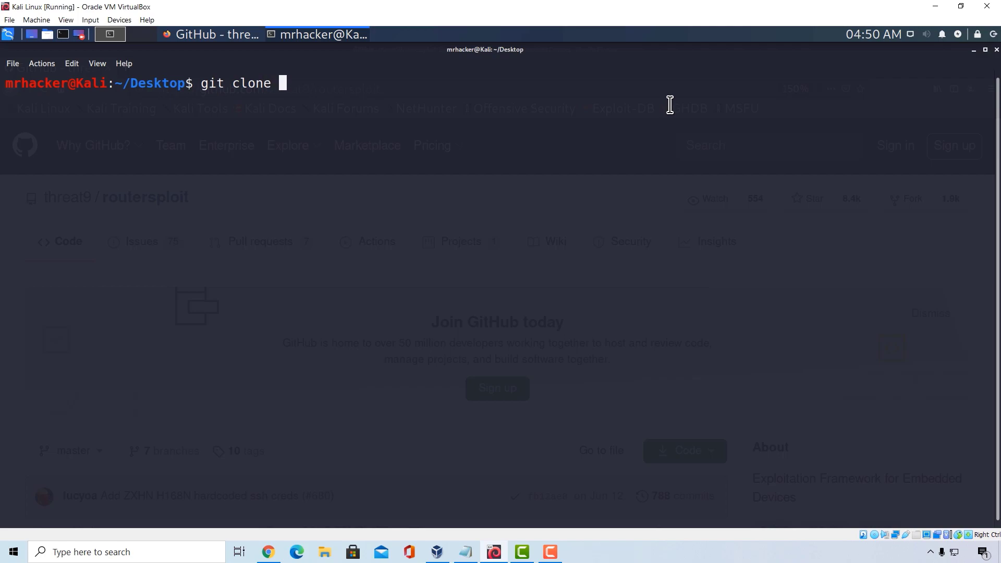
text(https://github.com/threat9/routersploit)
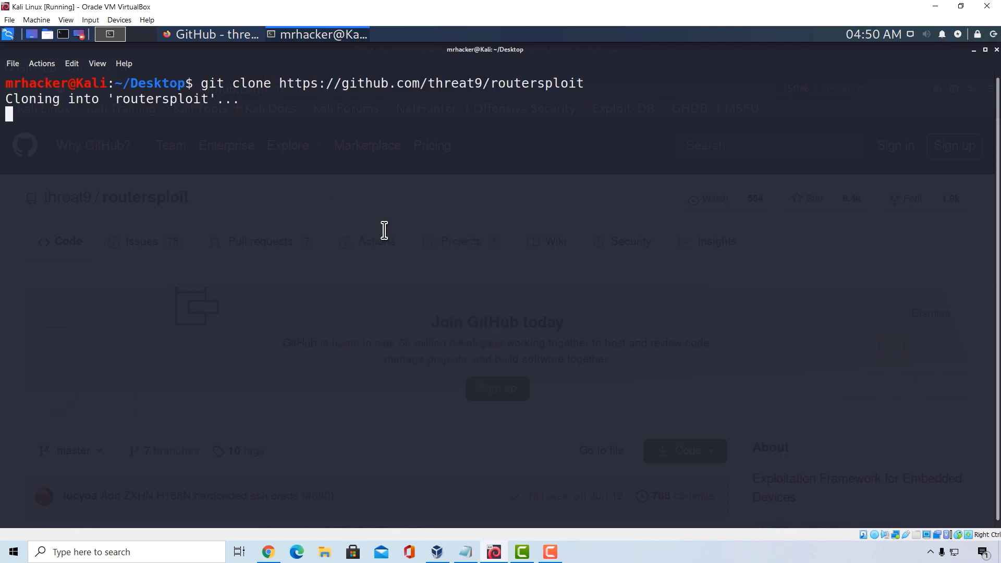
click(211, 35)
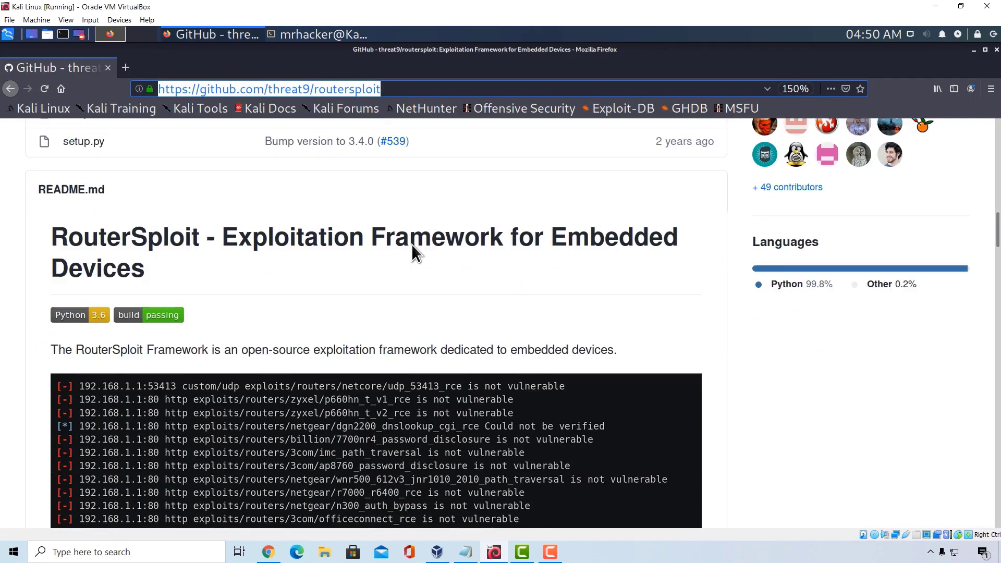
- Select the apt-get install python3-pip line under Installation on Kali Linux
scroll(down, 3)
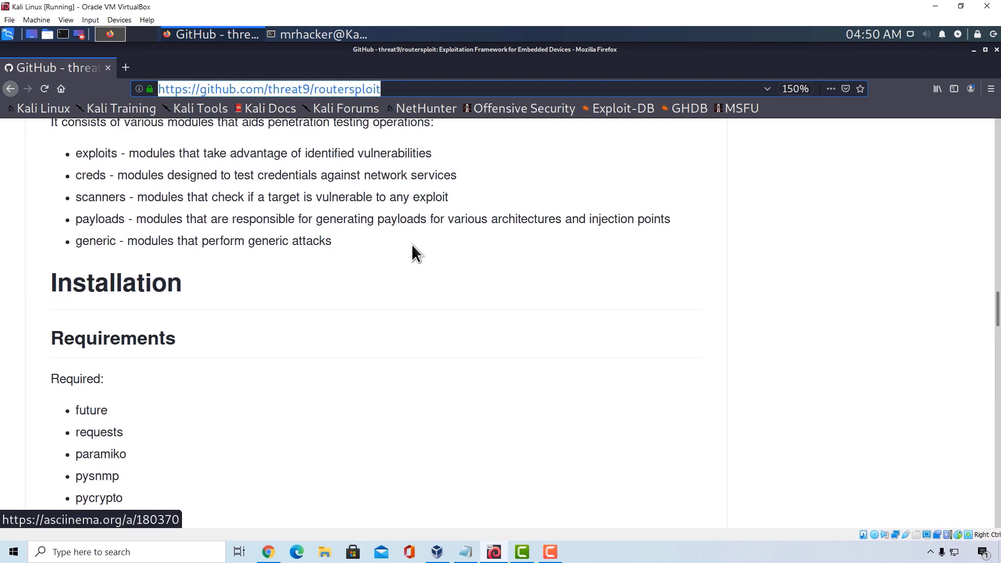
scroll(down, 3)
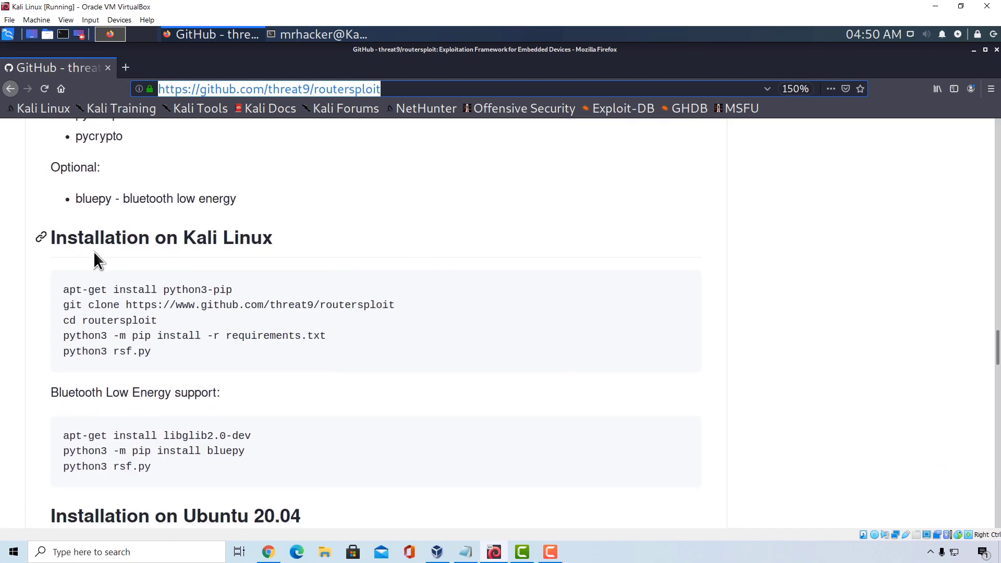
mouse_move(245, 263)
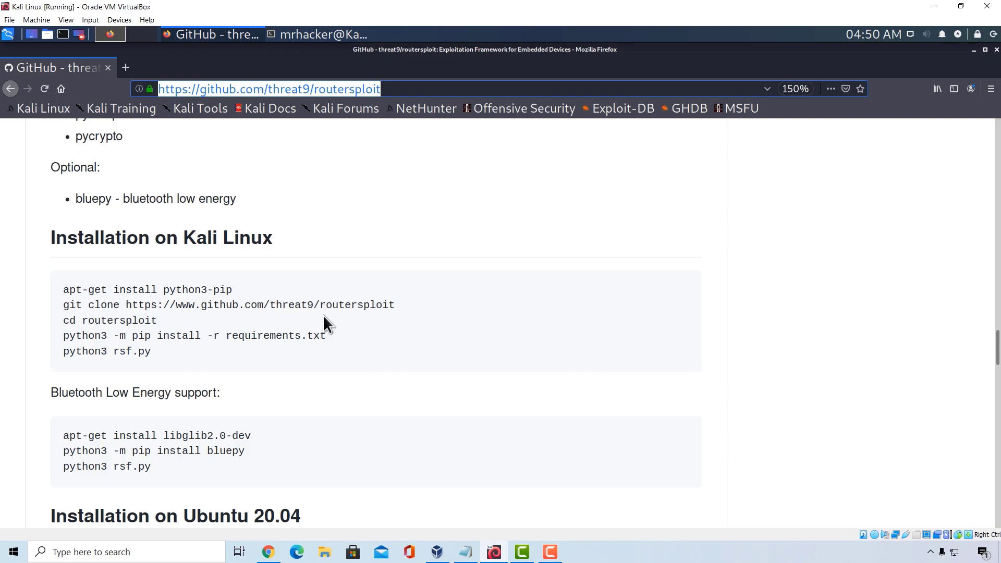
double_click(216, 290)
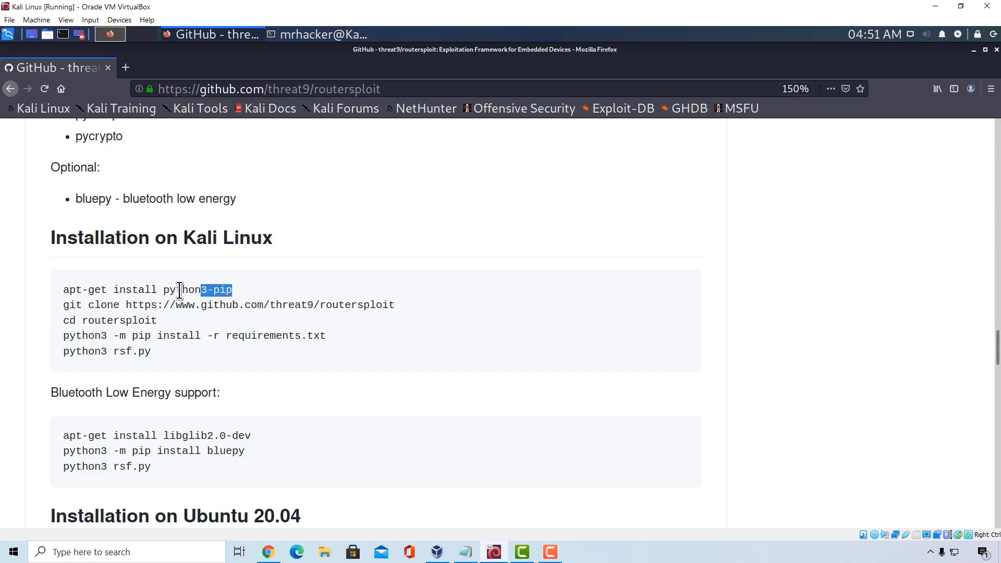
triple_click(147, 289)
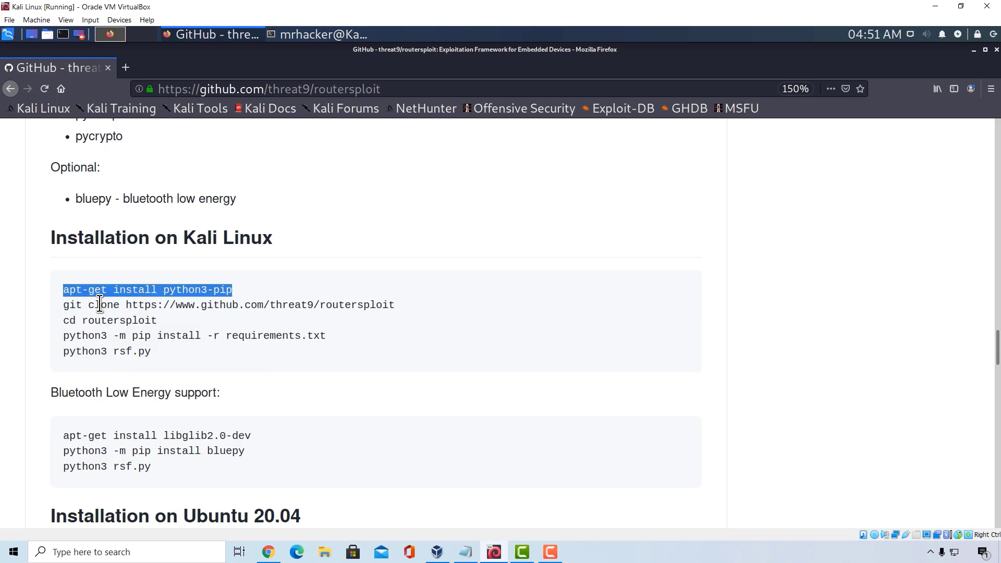
- After permission denied on paste, become root with sudo su and run apt-get install python3-pip
right_click(447, 272)
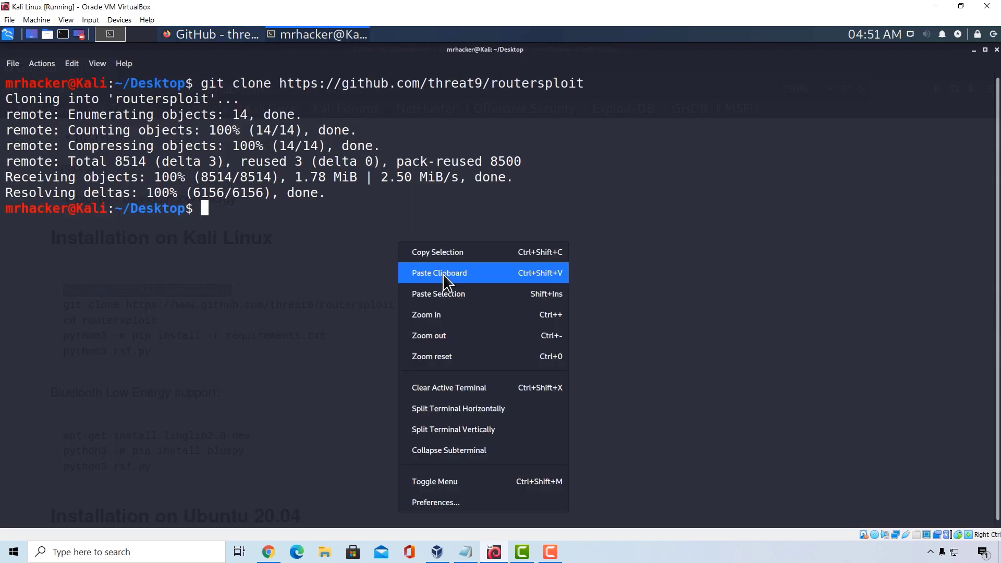
click(439, 272)
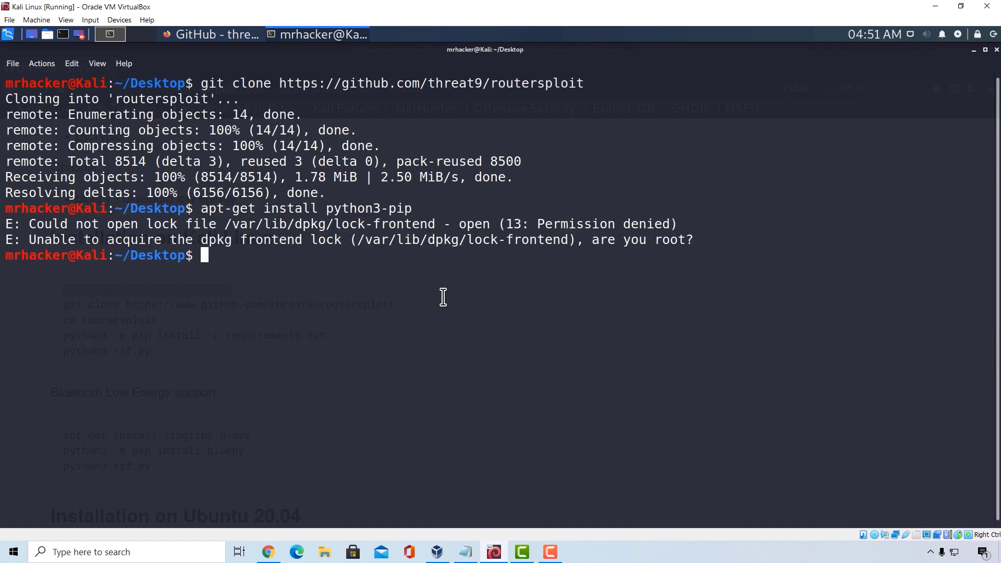
text(sudo su)
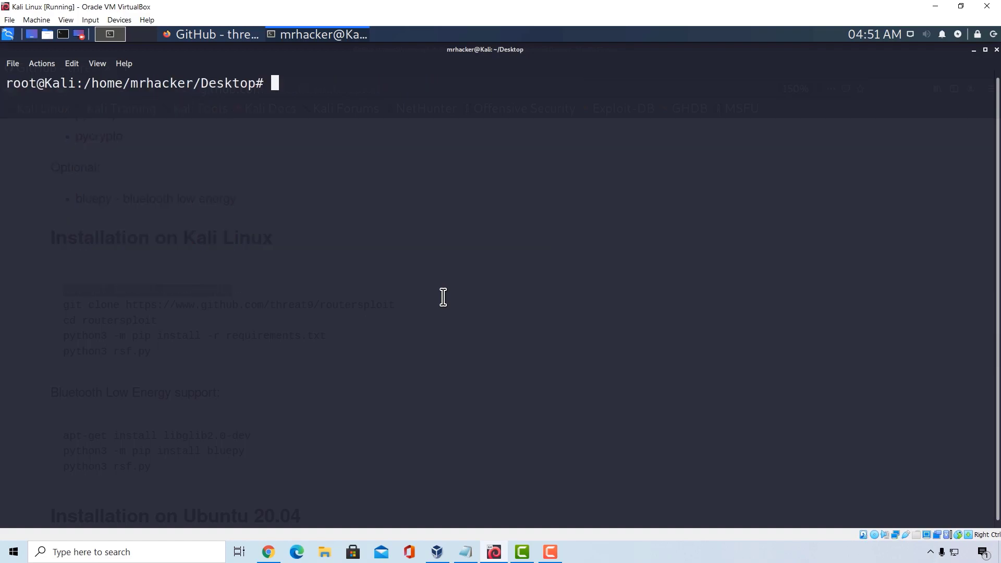
text(apt-get install python3-pip)
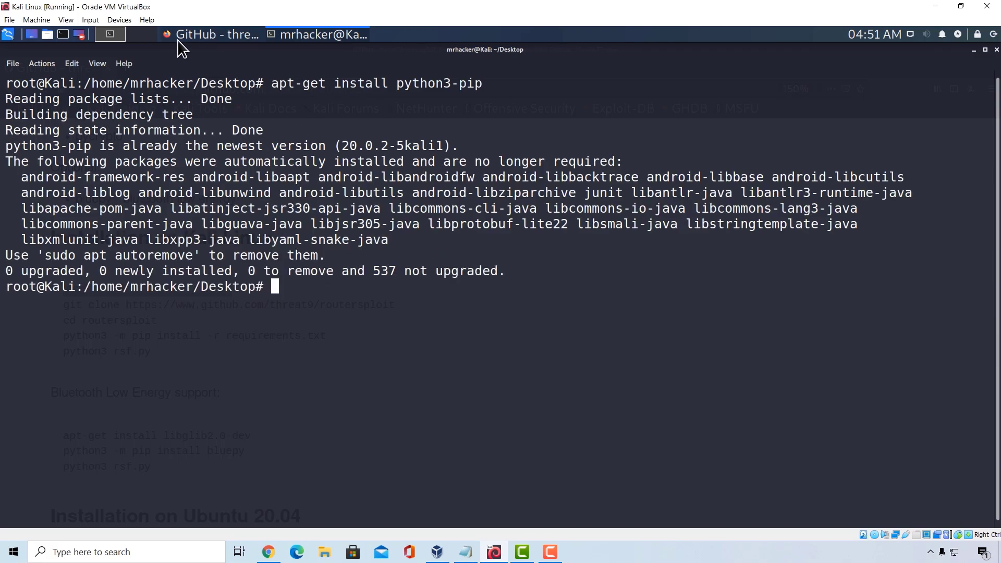
- Copy python3 -m pip install -r requirements.txt from the README and switch to the terminal
click(211, 33)
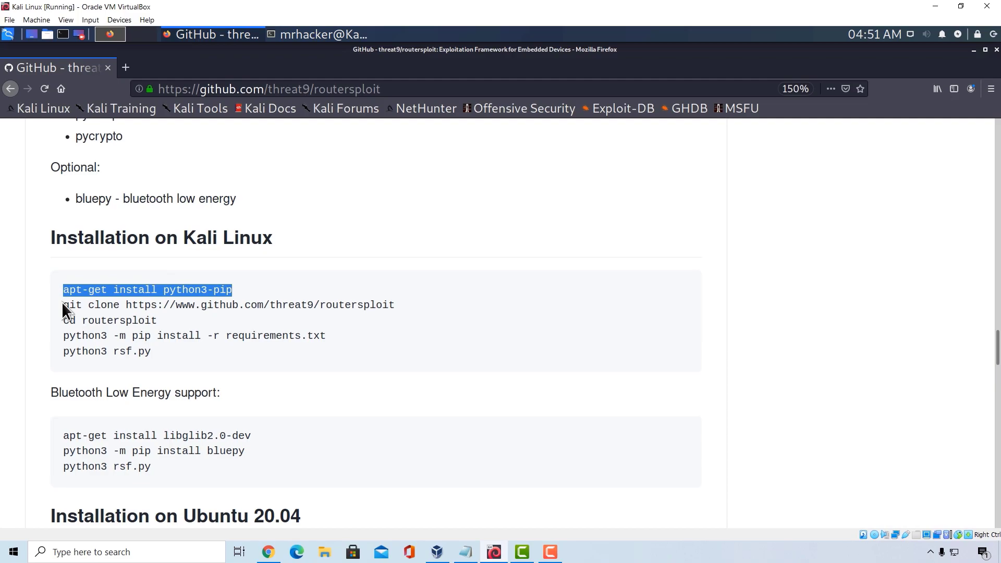
mouse_move(308, 70)
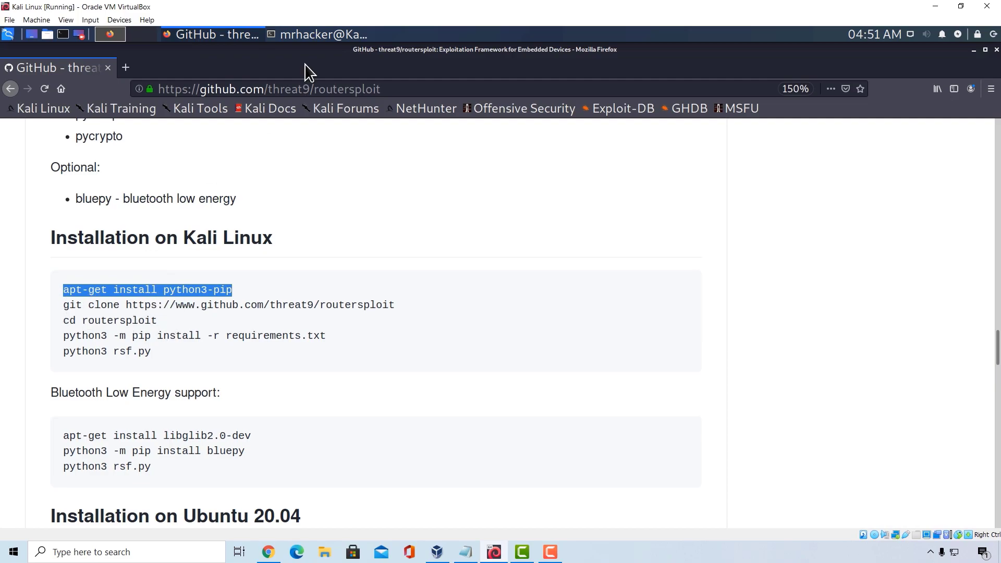
click(319, 33)
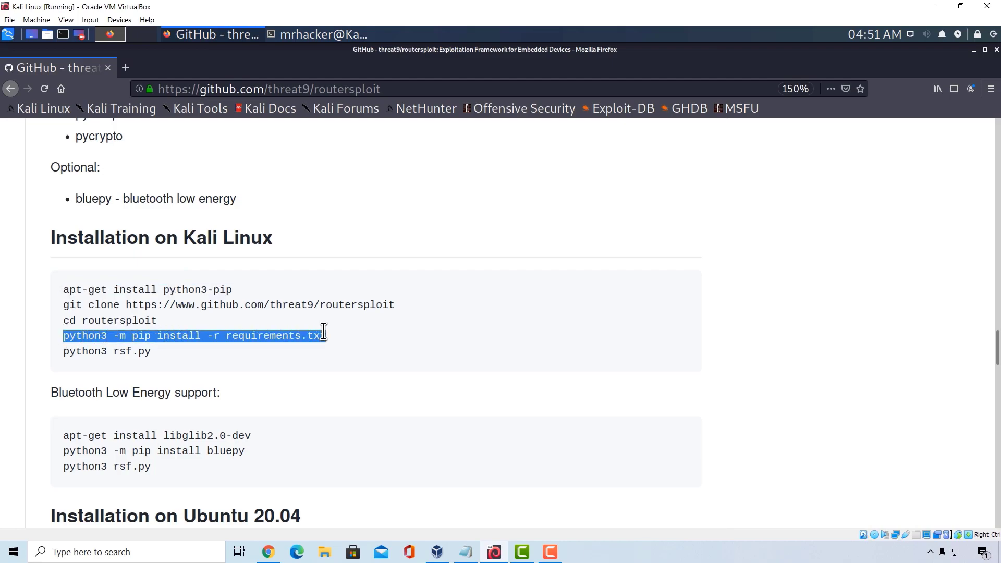
click(313, 34)
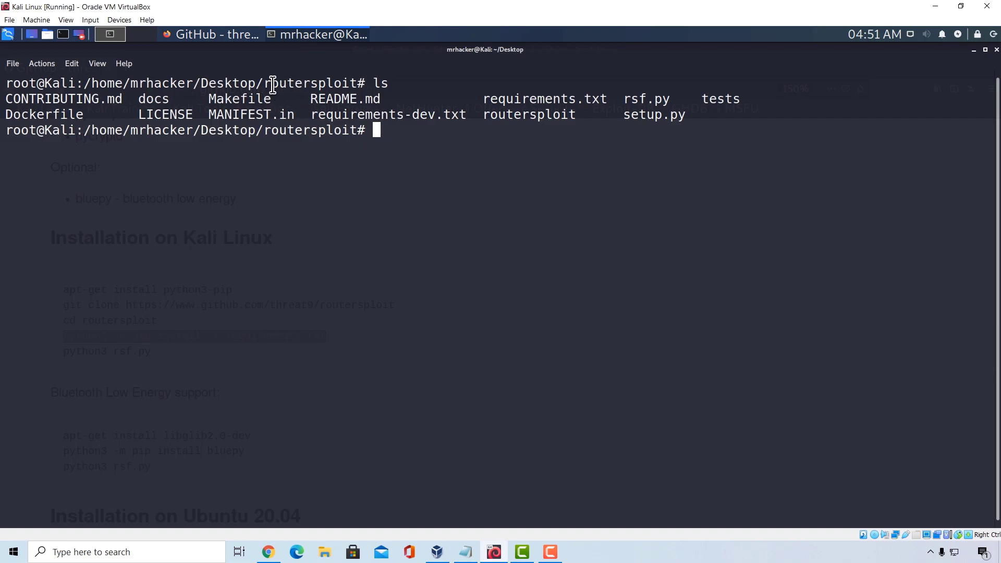
mouse_move(616, 96)
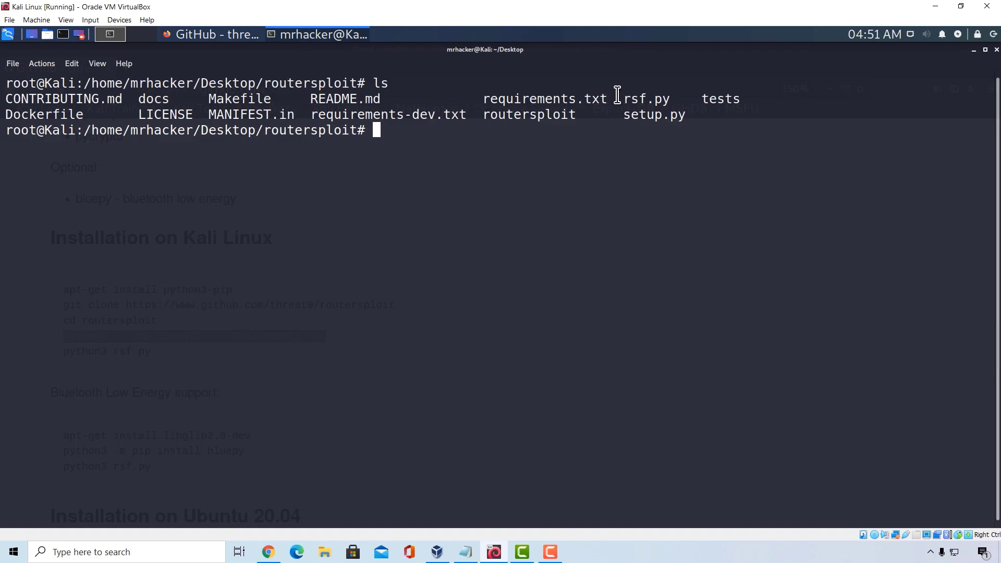
- Enter python3 -m pip install -r requirements.txt at the routersploit folder prompt
text(python3 -m pip install -r requirements.txt)
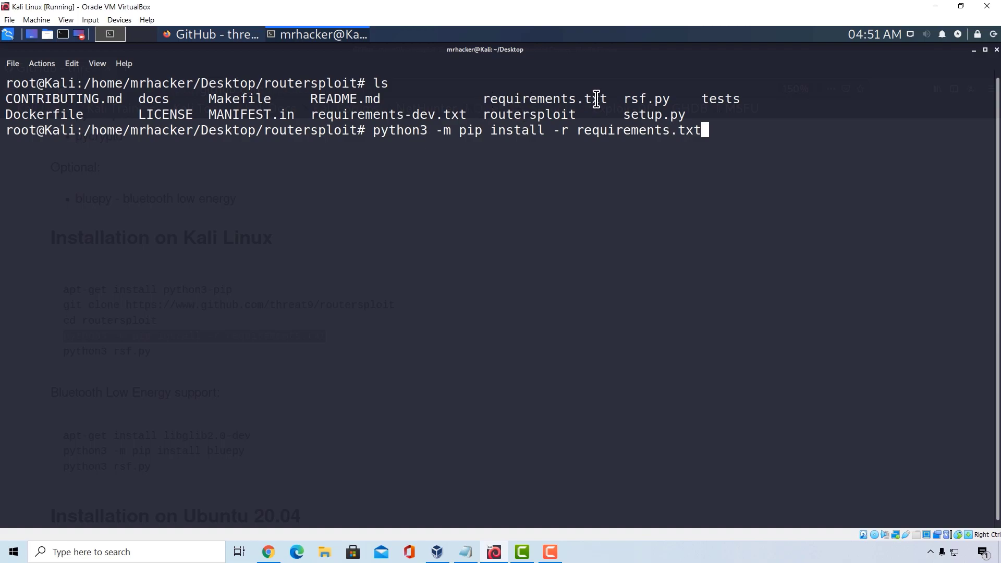
mouse_move(372, 130)
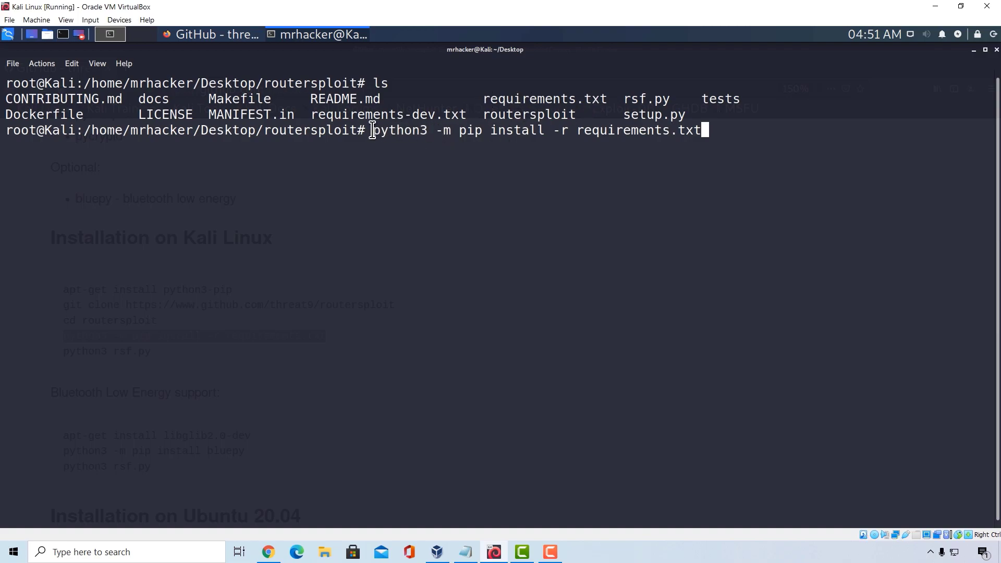
mouse_move(678, 130)
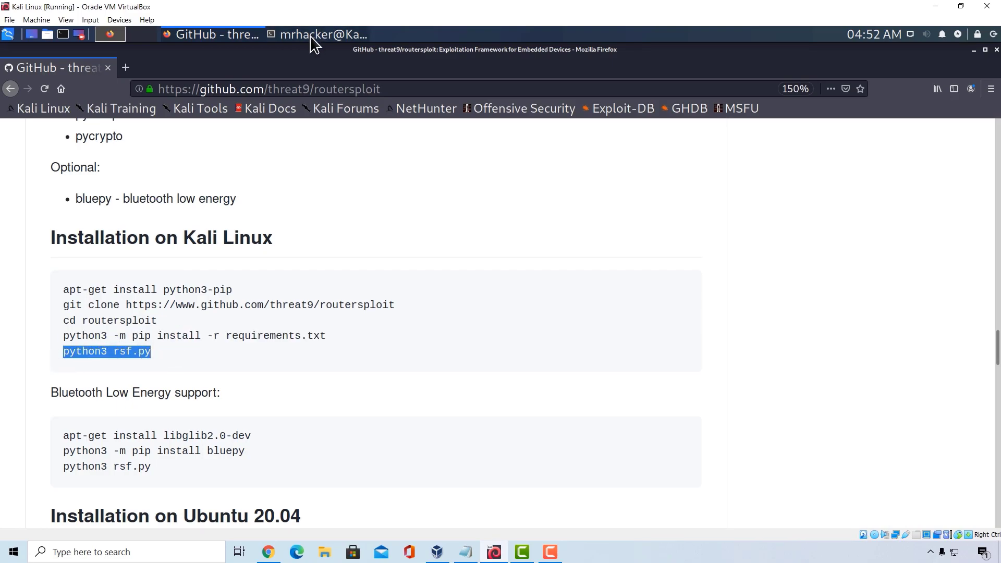
- Run python3 rsf.py to reach the RouterSploit 3.4.1 rsf > prompt and highlight its module counts
click(322, 34)
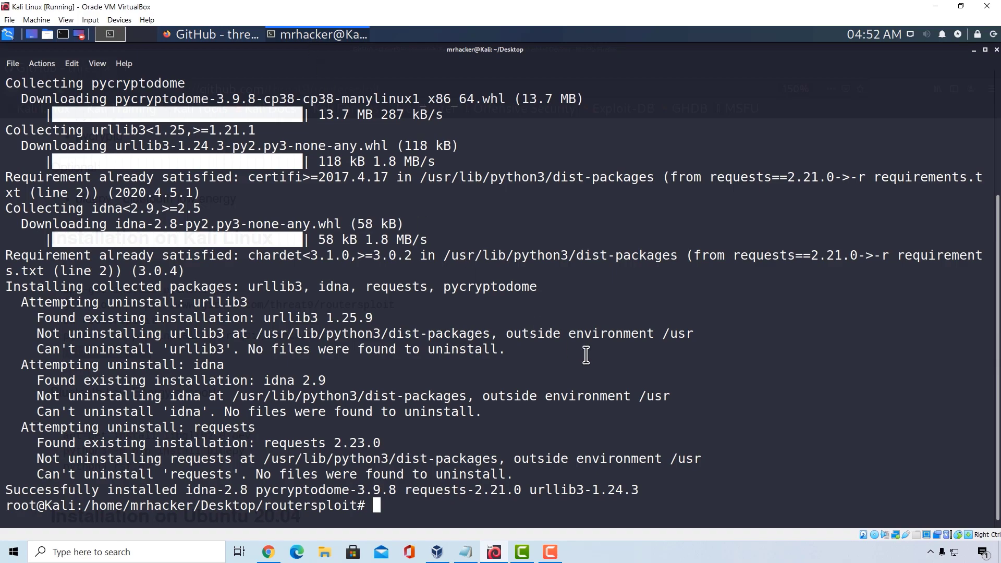
text(py)
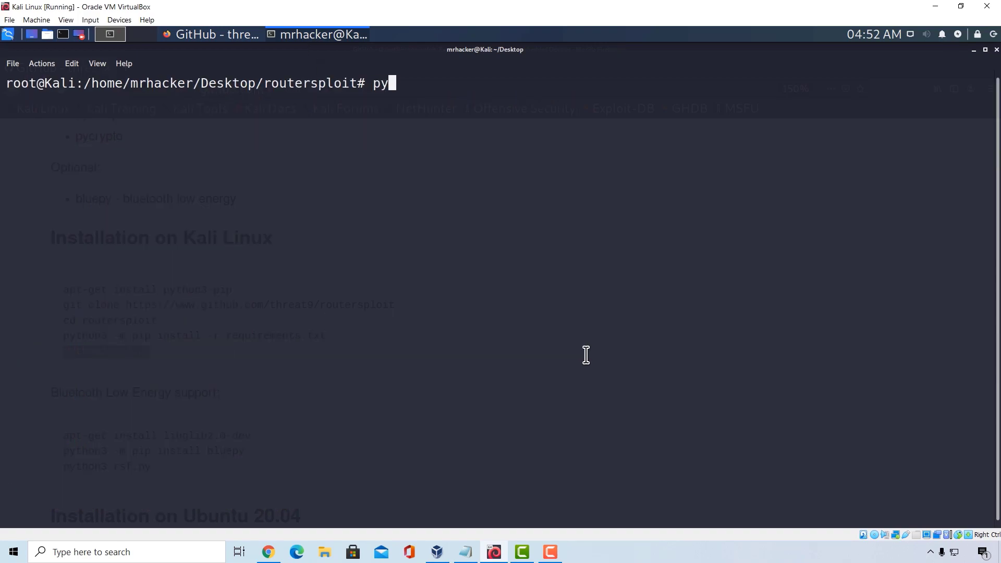
text(thon3 rsf.py)
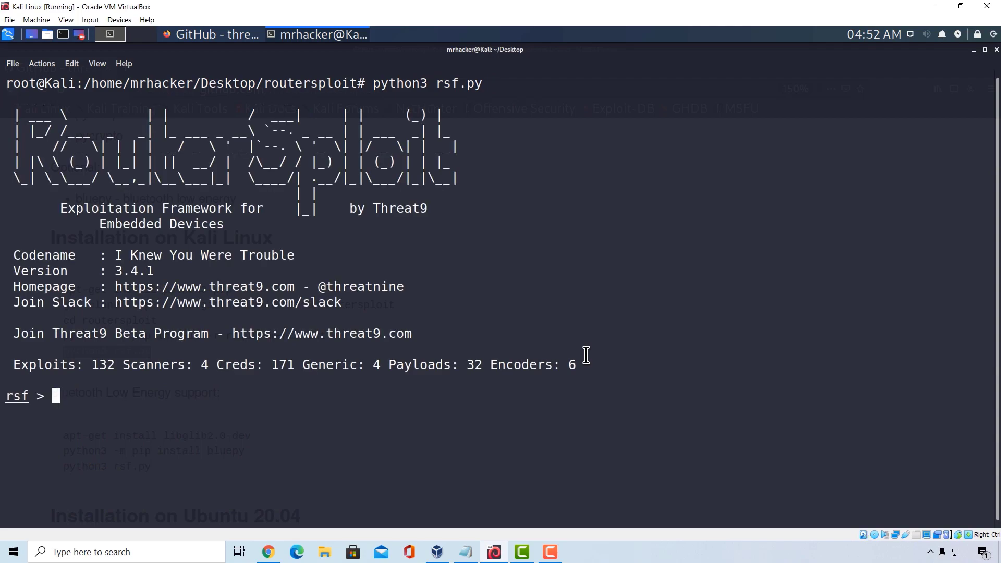
mouse_move(406, 238)
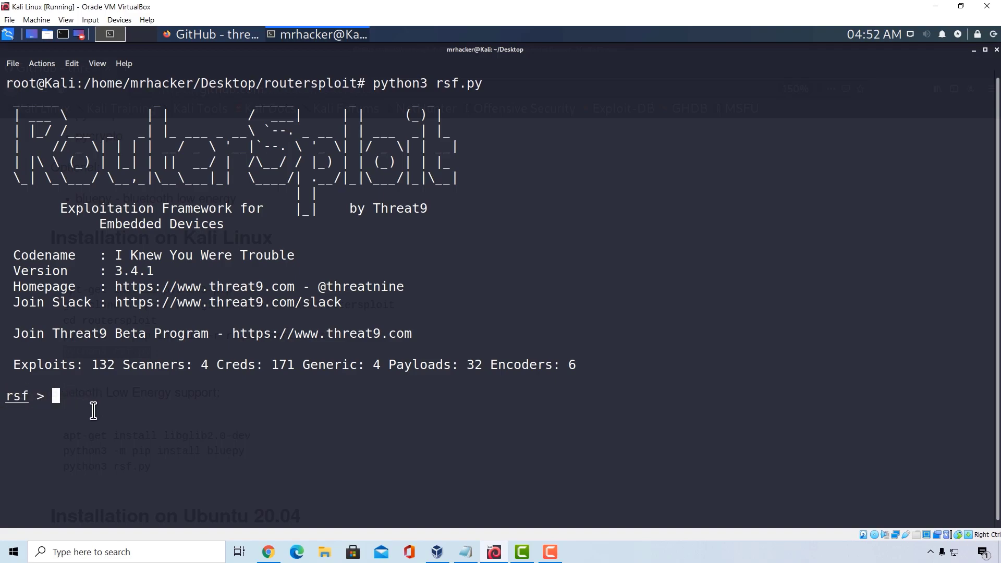
mouse_move(98, 392)
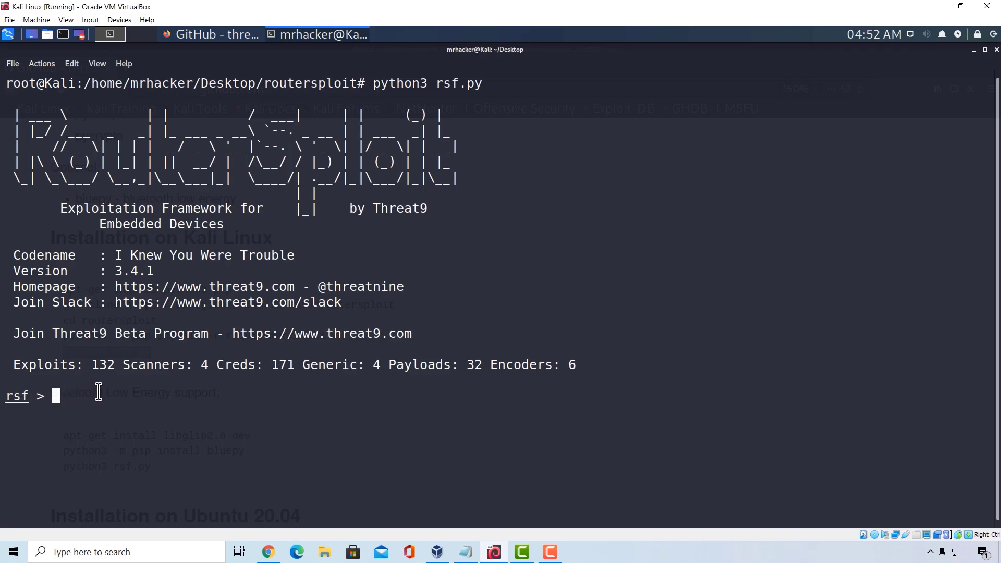
mouse_move(114, 365)
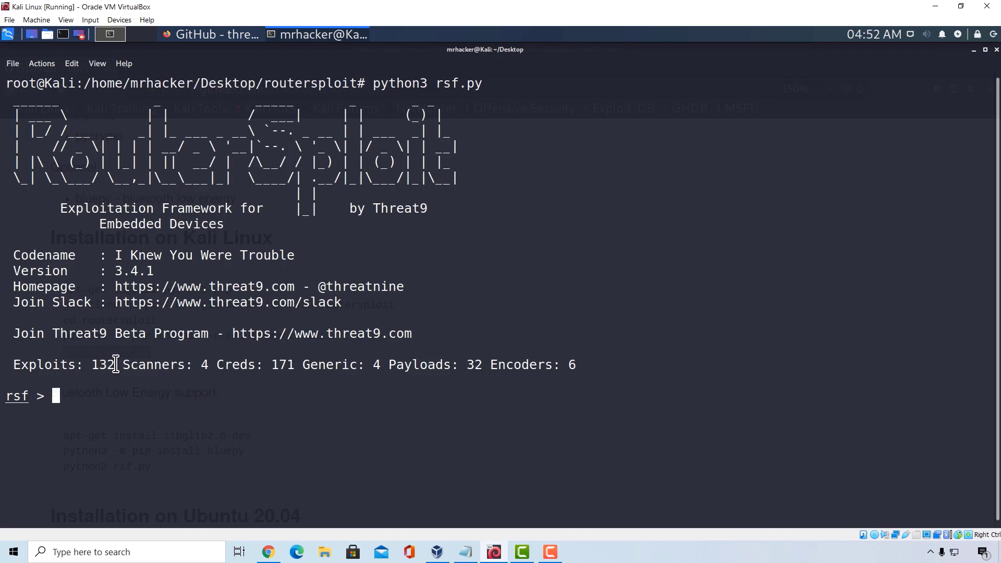
double_click(172, 365)
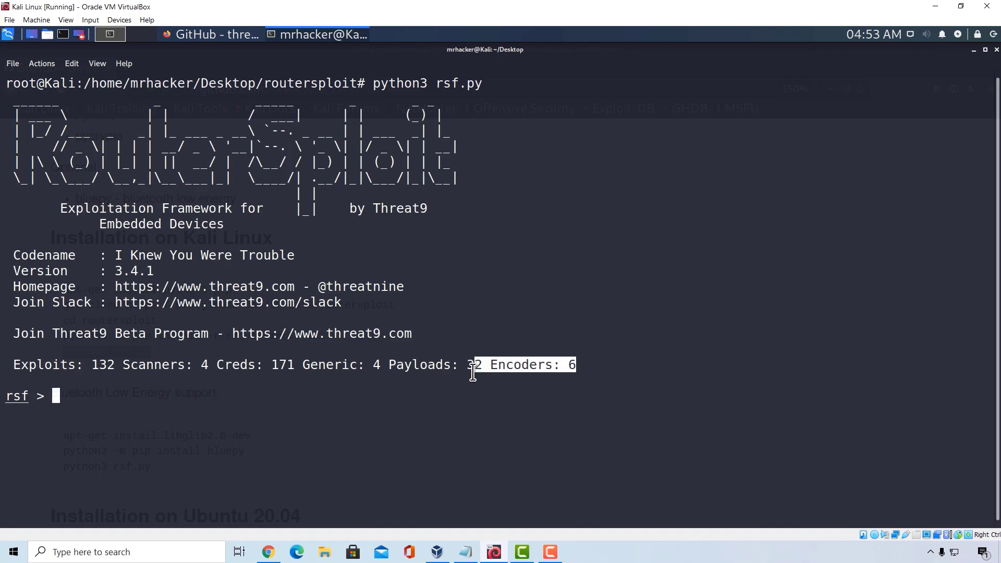
- Run help and search scanners to list global commands and the four scanner modules
text(h)
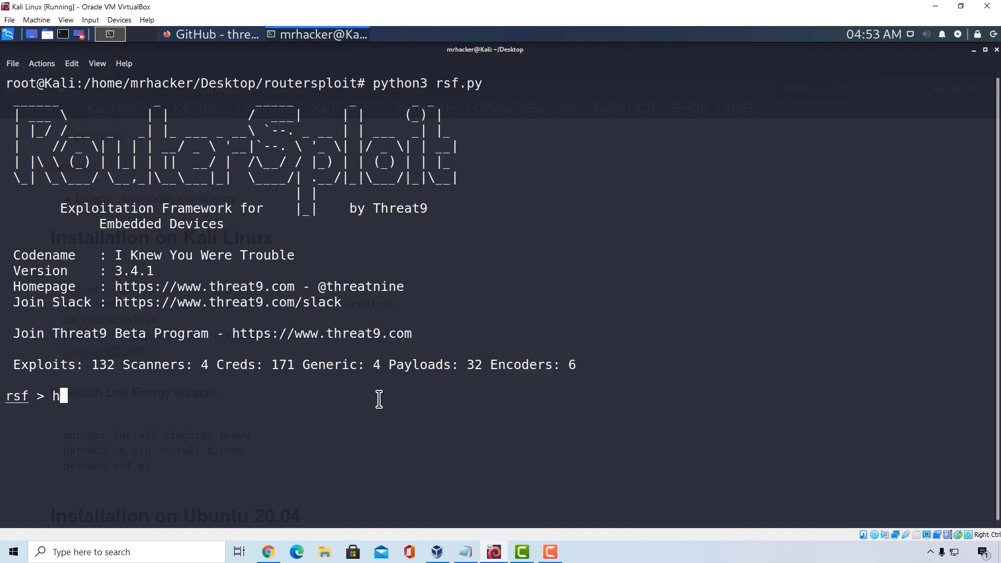
text(elp)
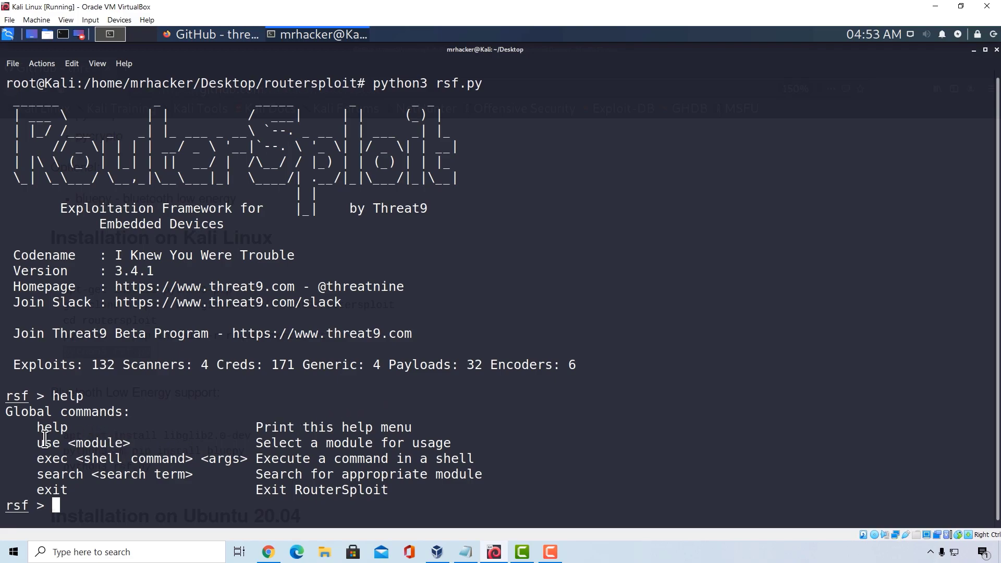
mouse_move(99, 459)
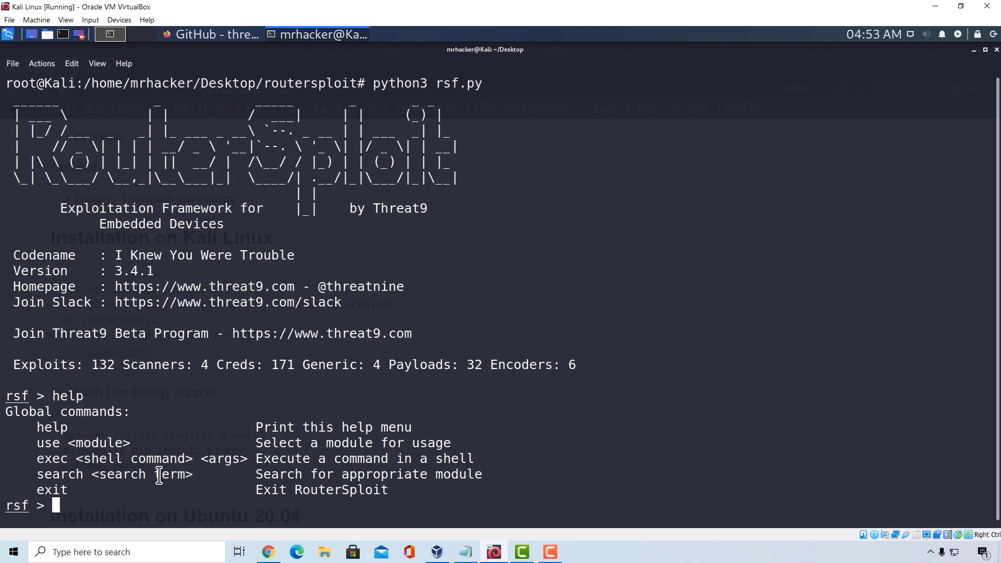
mouse_move(220, 479)
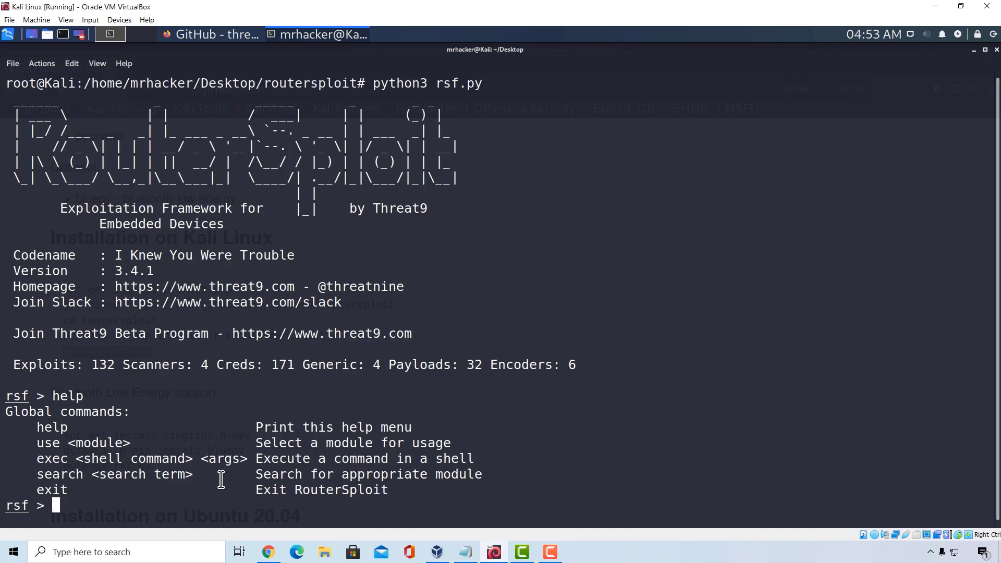
text(search scanners)
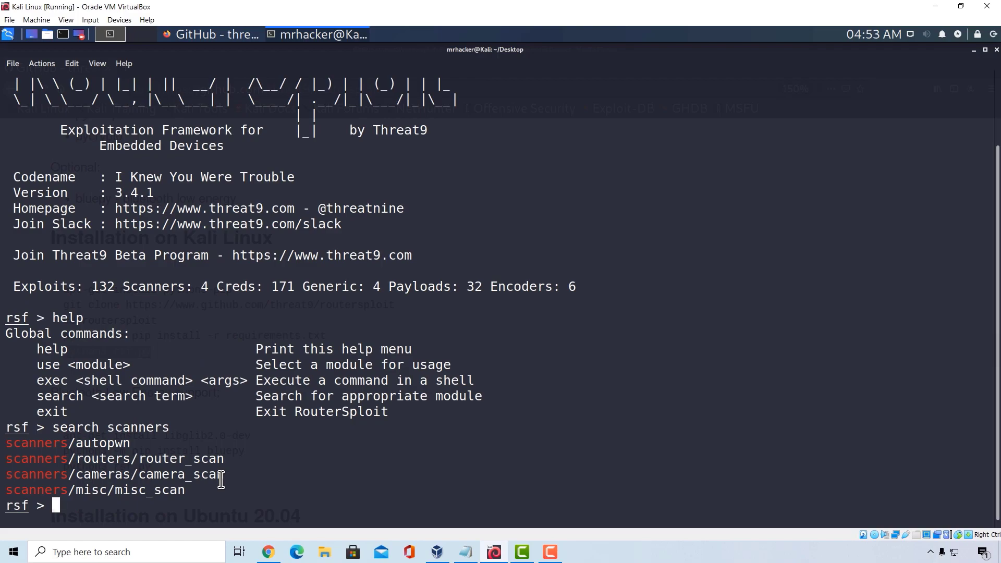
mouse_move(201, 437)
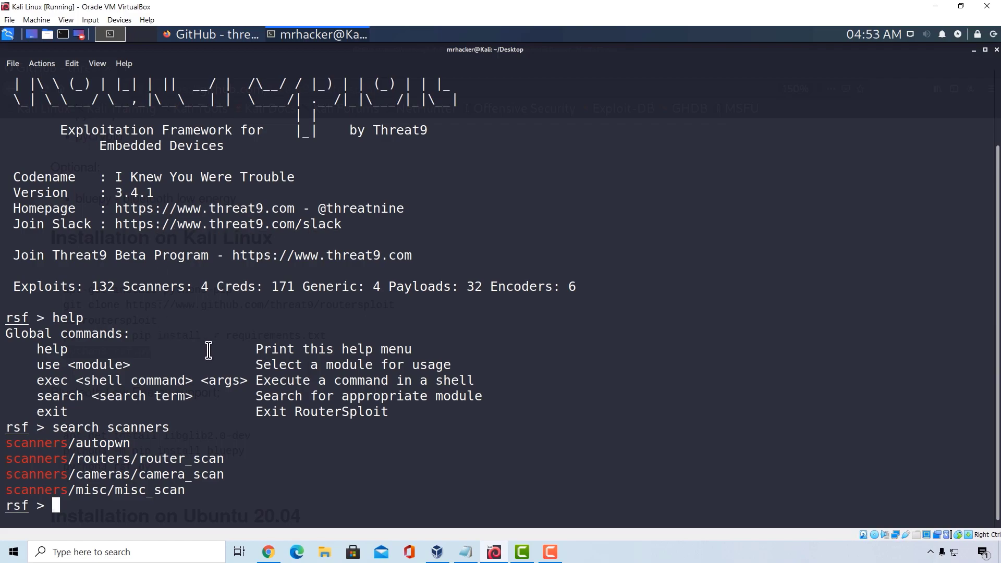
- Begin entering use scanners/autopwn at the rsf prompt
text(use sca)
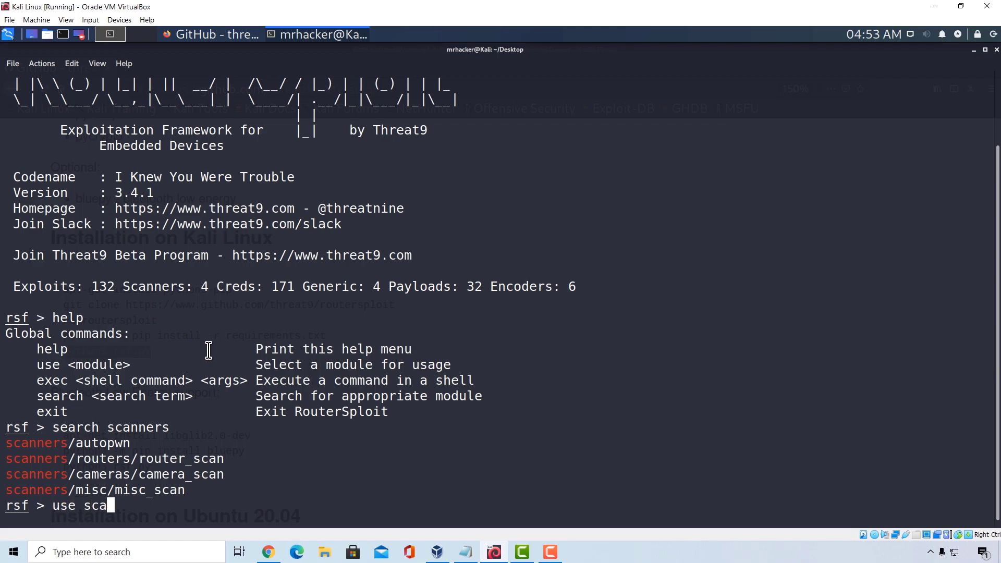
text(nners/autopwn)
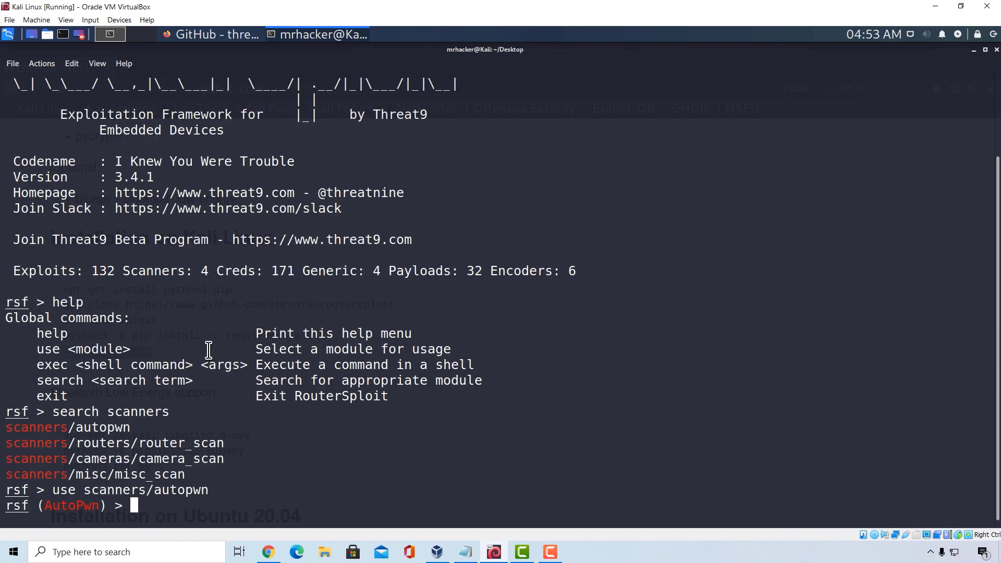
- Load scanners/autopwn, show its options and set target 192.168.1.1
text(h)
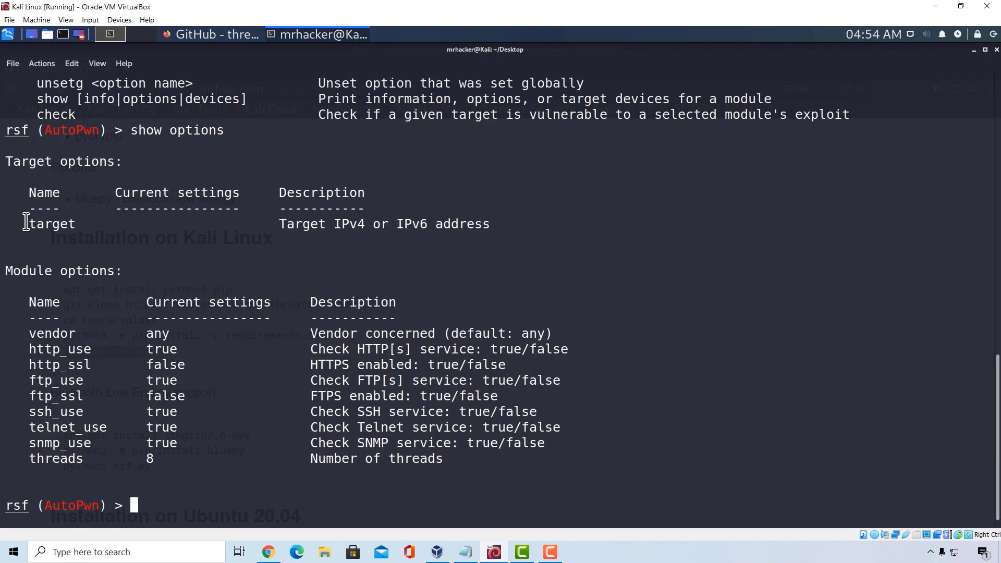
double_click(51, 224)
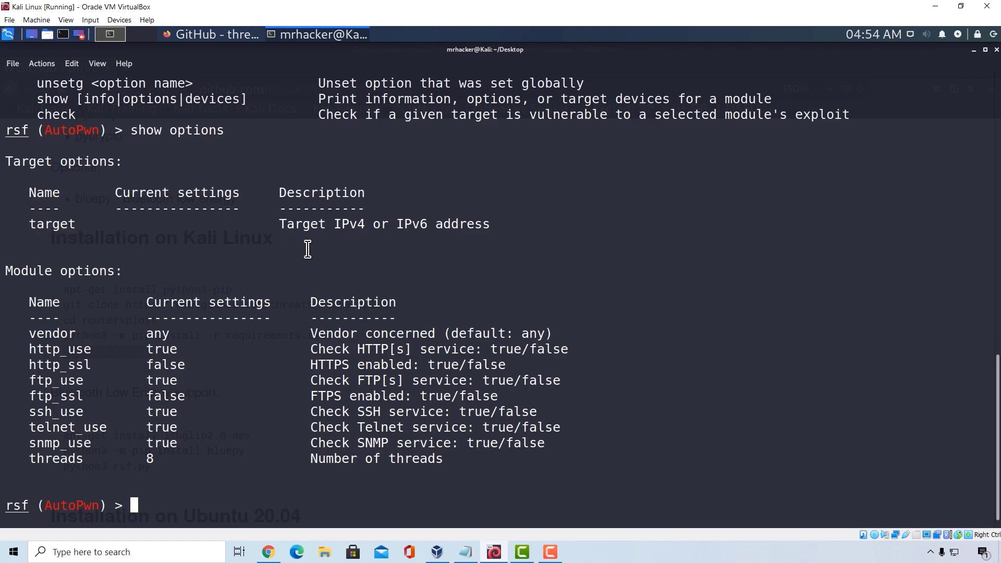
text(set targrt)
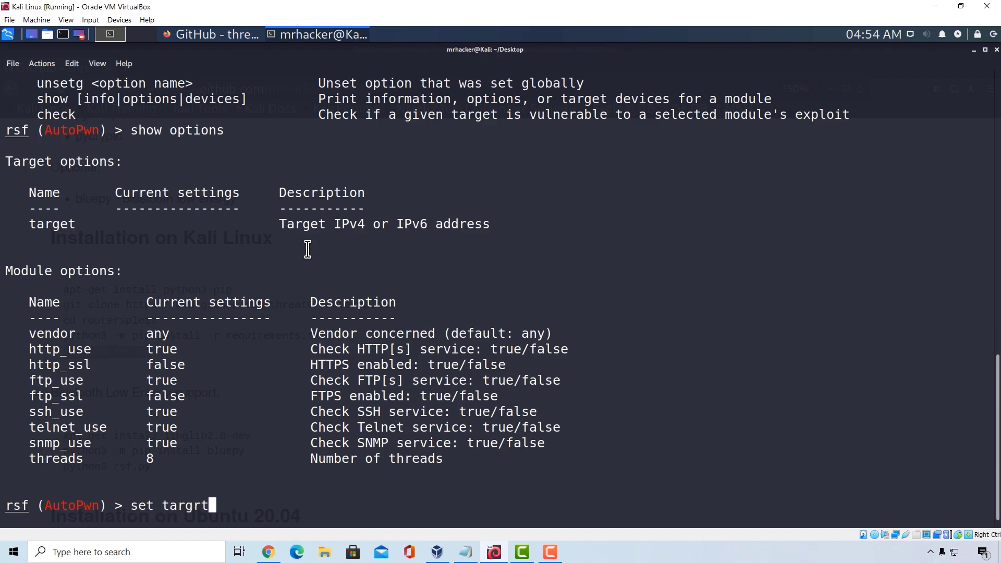
text(192.168.1.1)
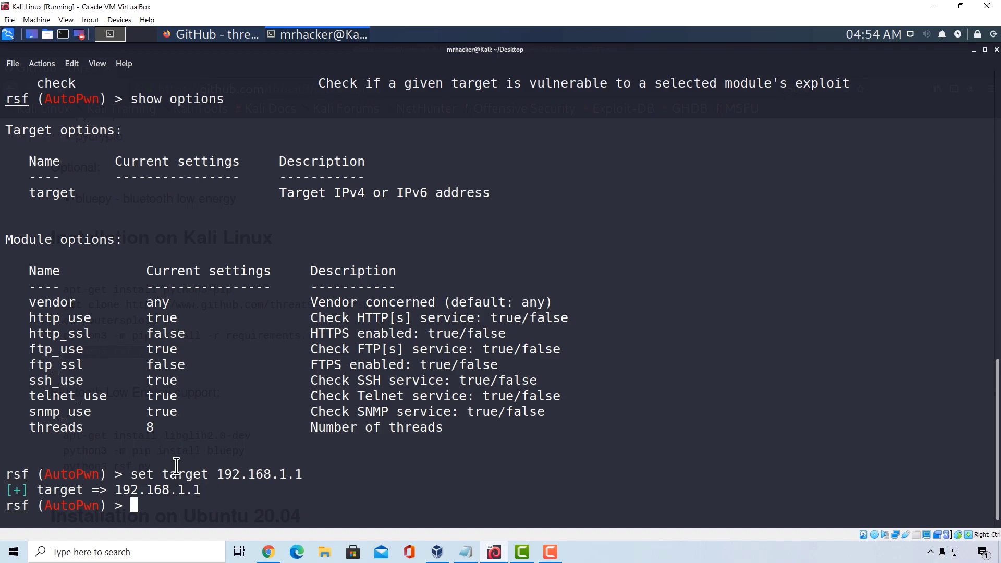
mouse_move(356, 75)
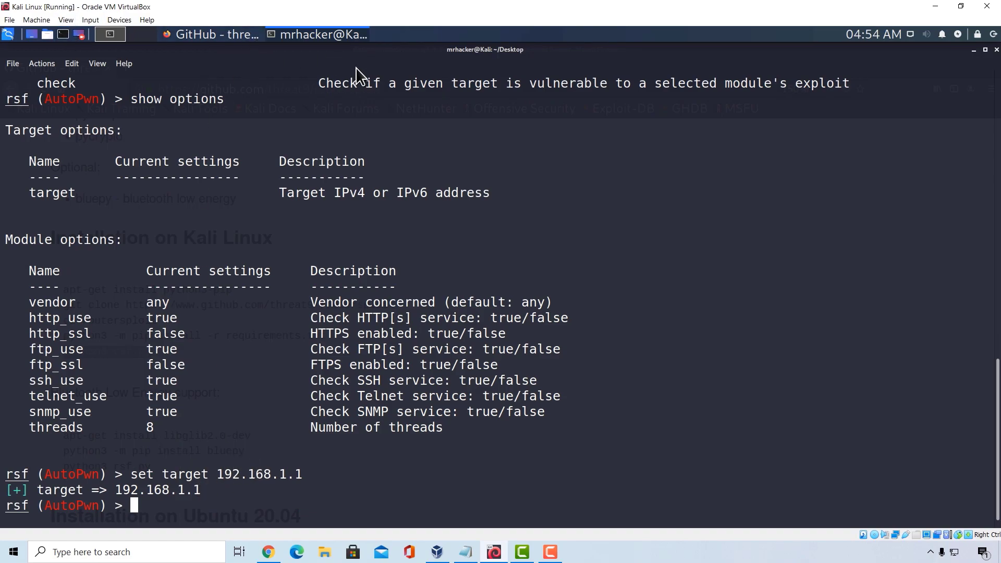
- In a second terminal run netstat -nr and highlight the default gateway 192.168.1.1
click(428, 34)
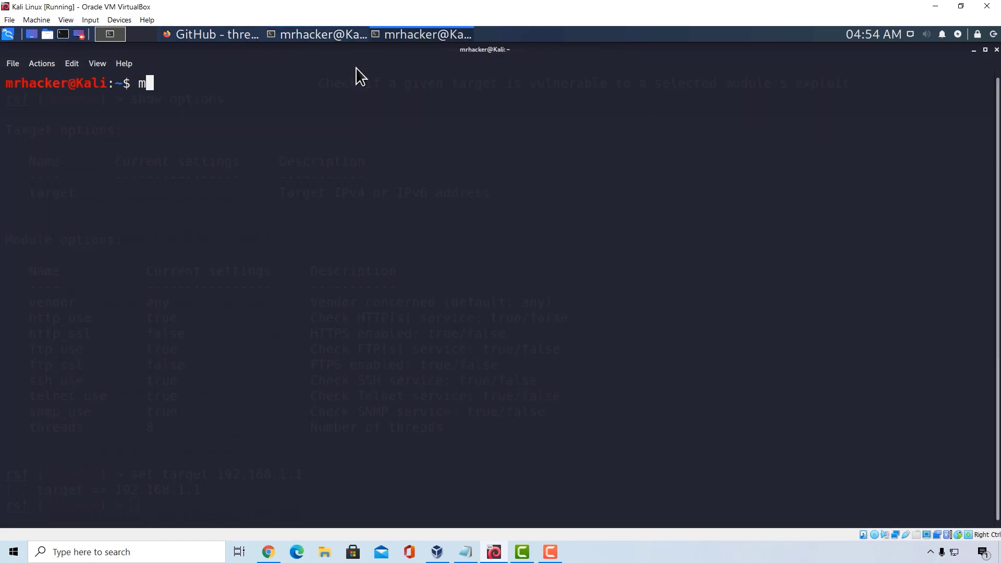
text(etstat -nr)
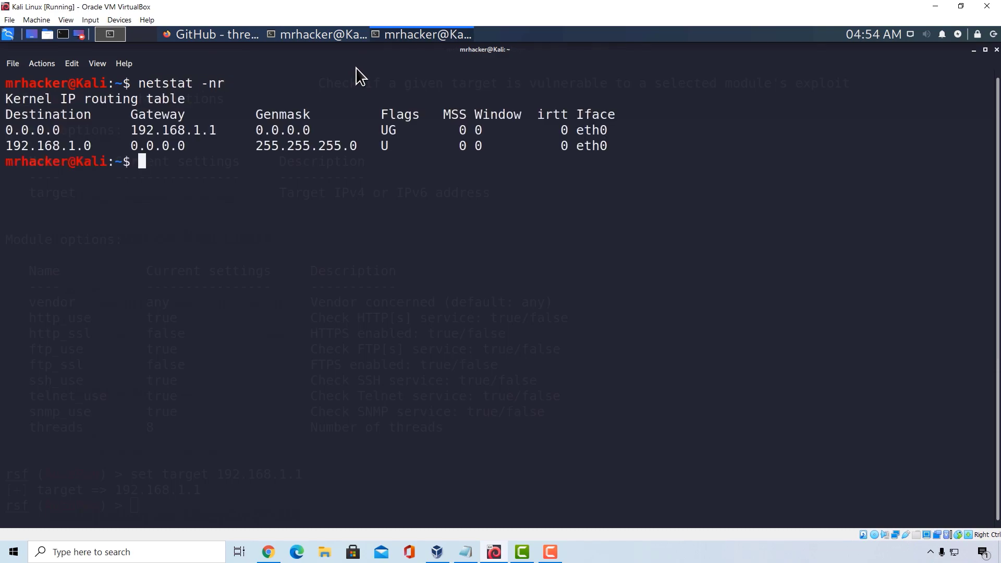
double_click(138, 130)
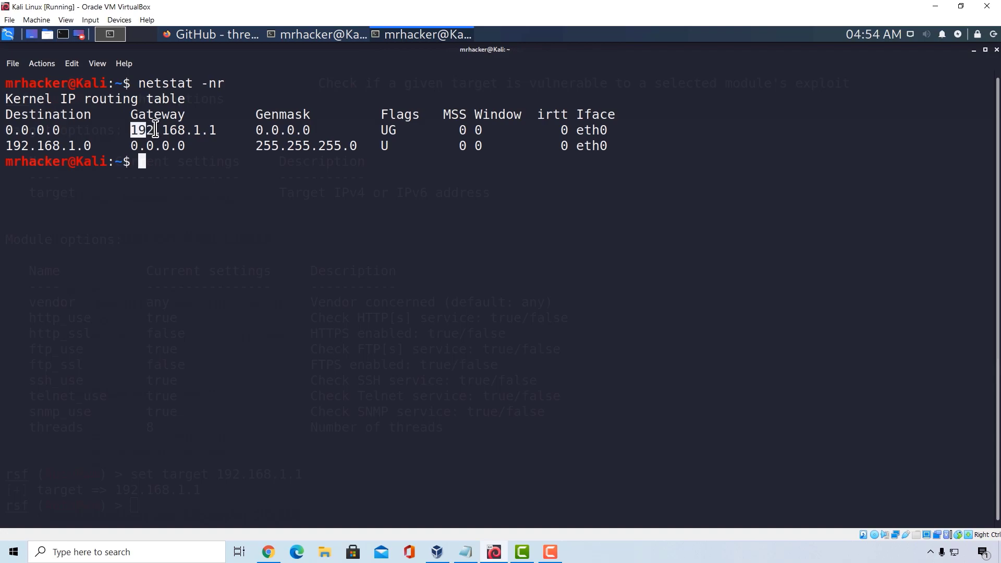
drag(131, 129, 217, 129)
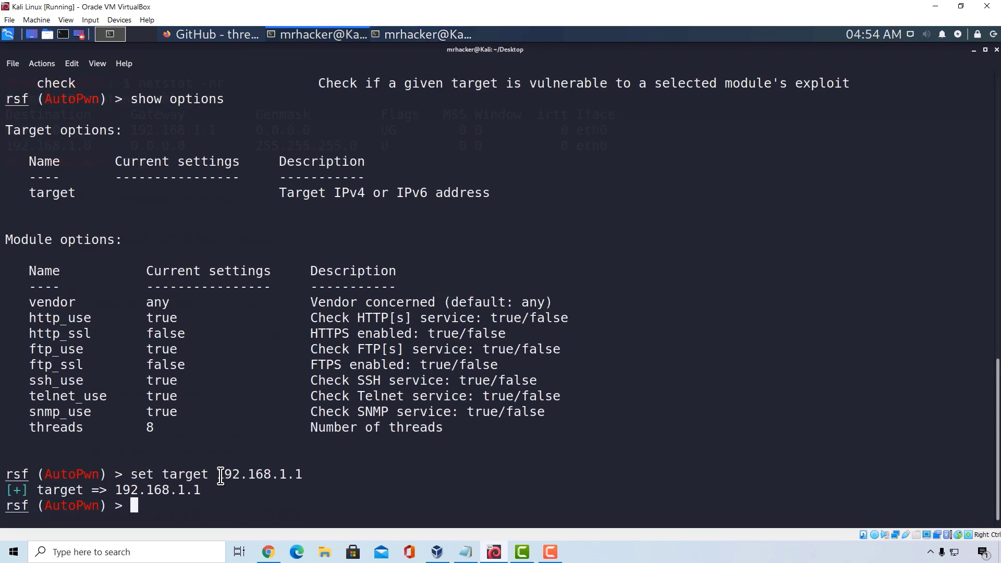
- Start the AutoPwn scan against 192.168.1.1 with run and follow the module output
text(run)
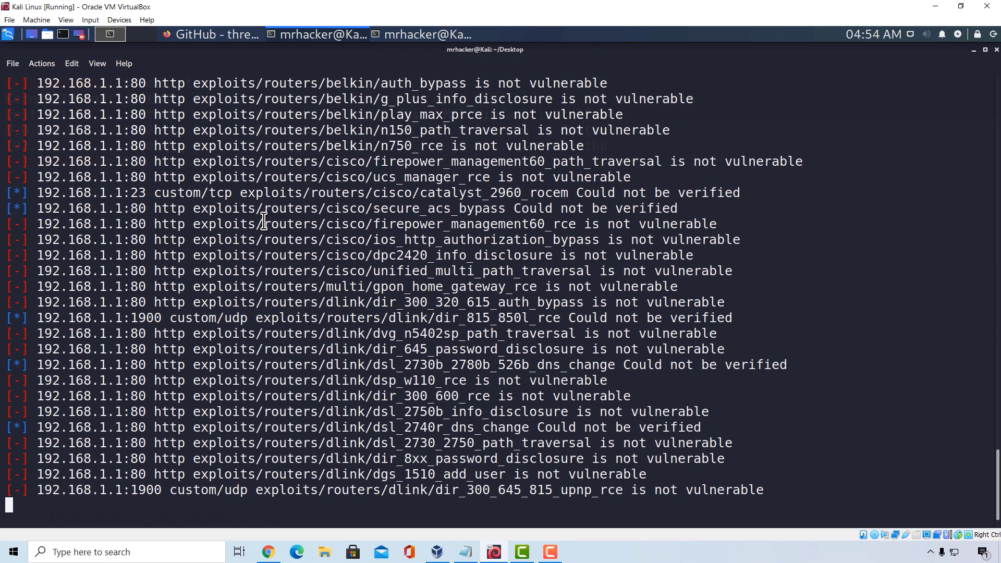
scroll(down, 3)
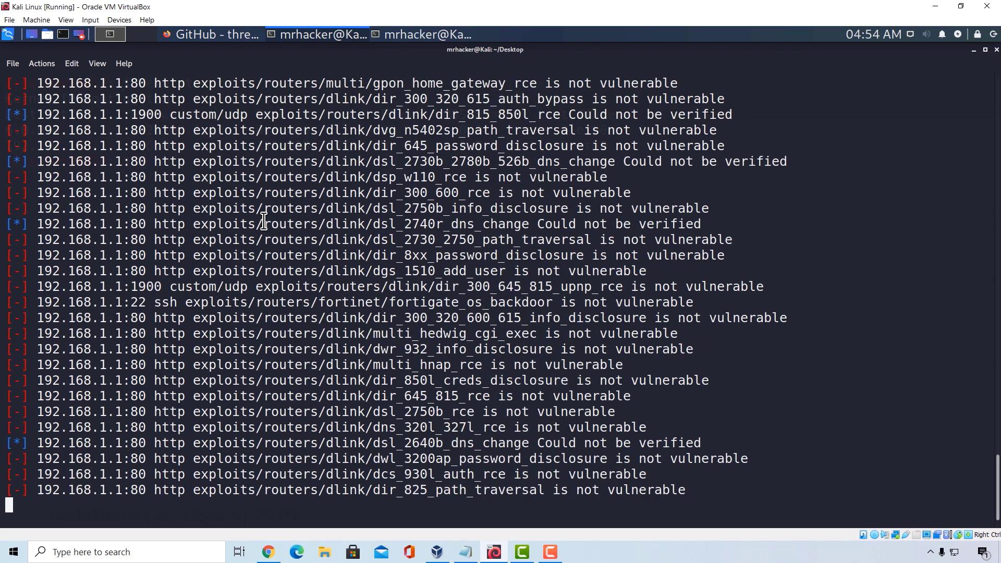
scroll(down, 3)
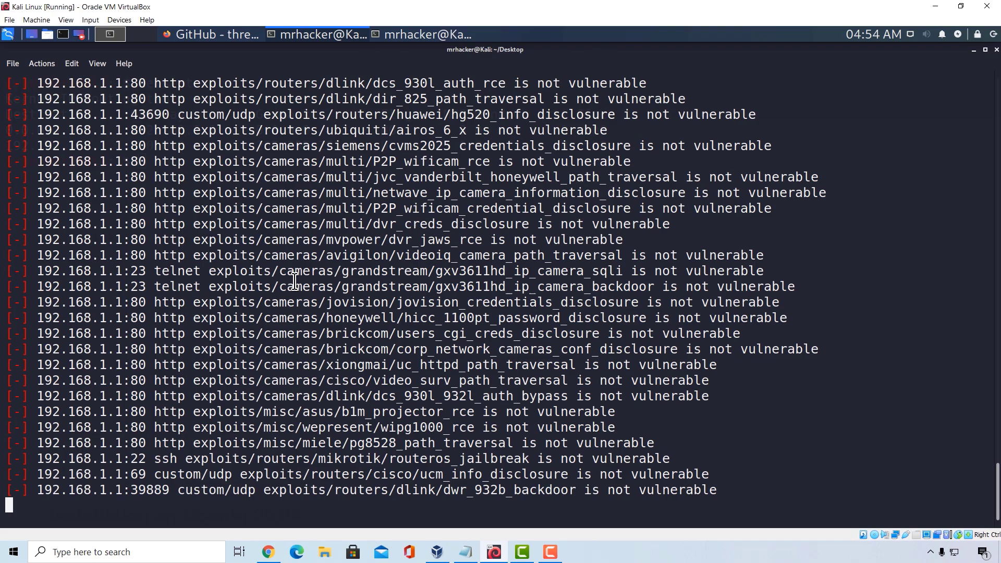
scroll(down, 3)
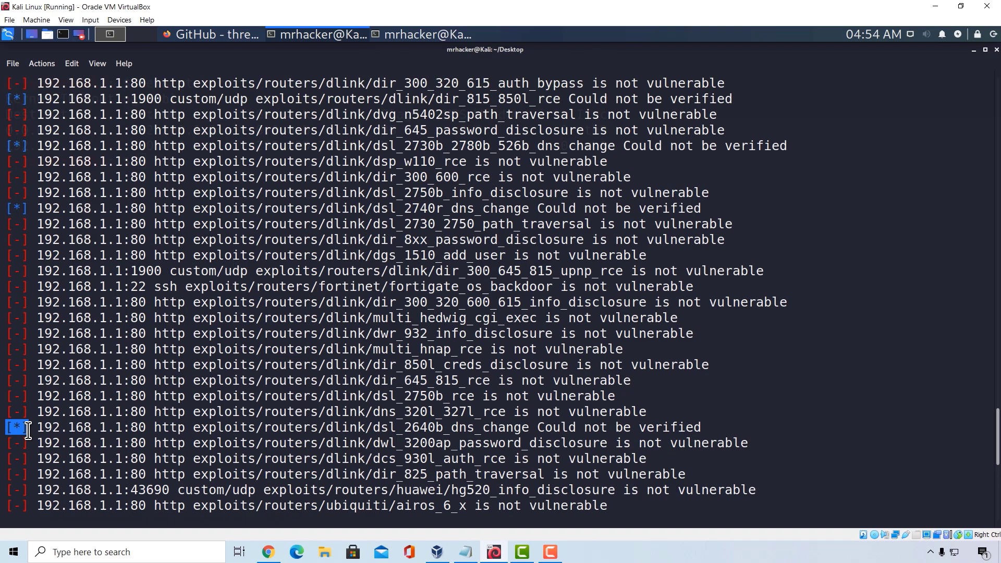
mouse_move(204, 428)
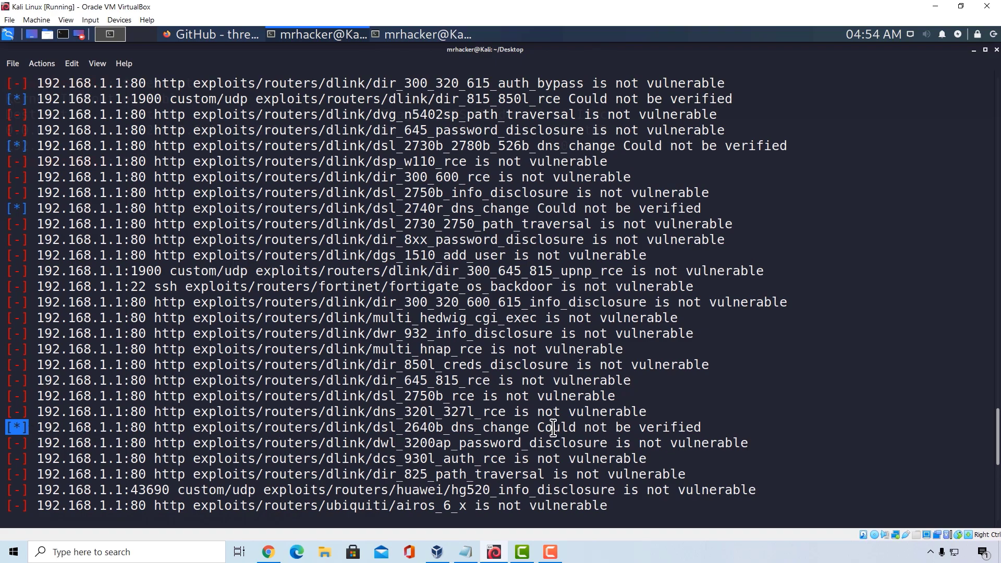
- Highlight the unverified dsl_2640b_dns_change result and review the summary of no vulnerabilities or default credentials
double_click(619, 427)
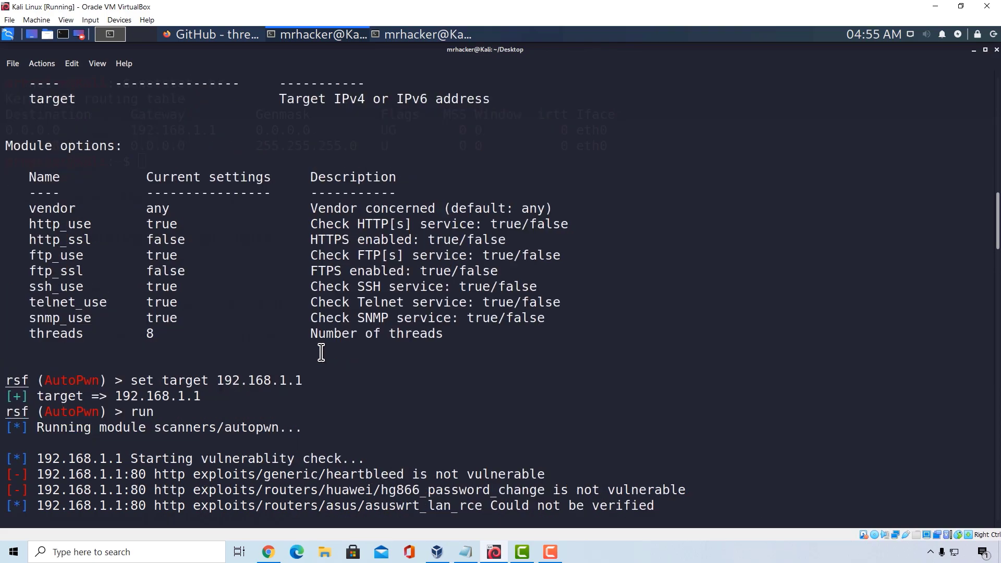
scroll(down, 3)
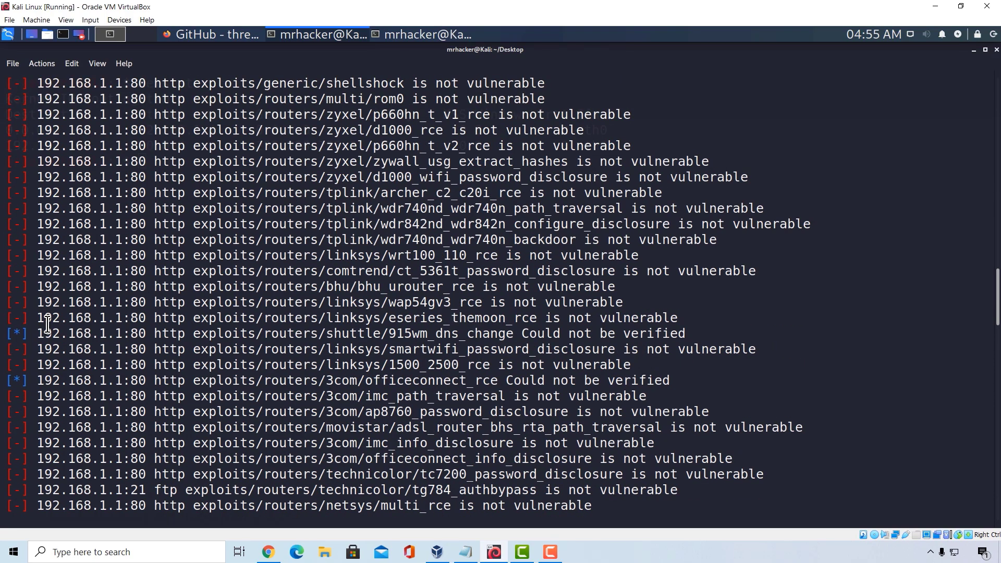
scroll(down, 3)
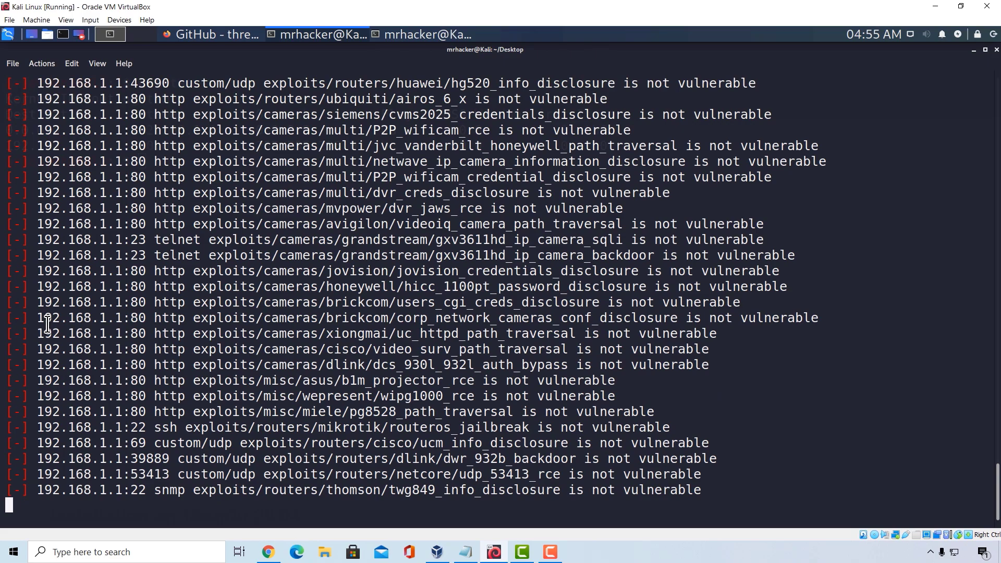
scroll(down, 3)
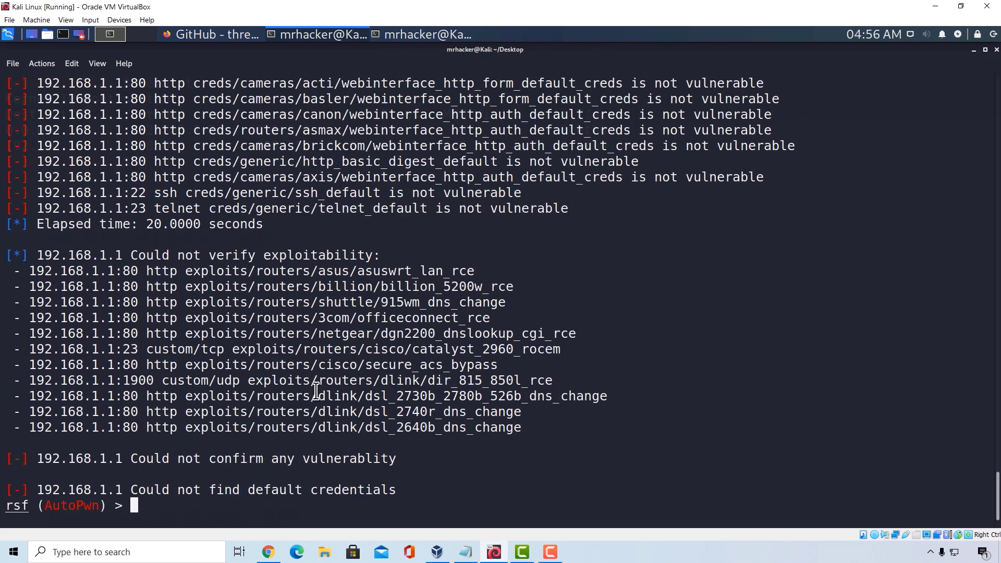
mouse_move(202, 463)
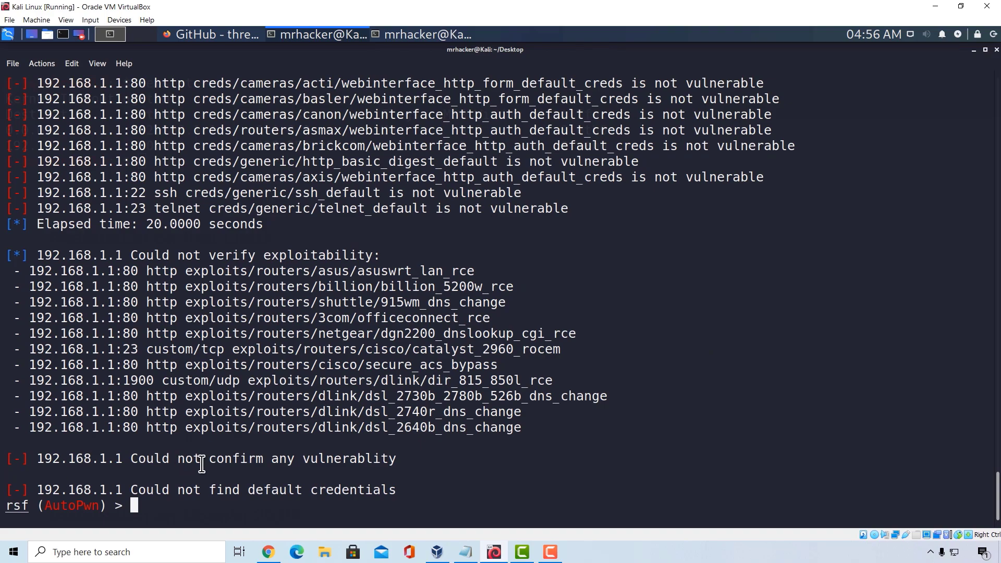
mouse_move(197, 504)
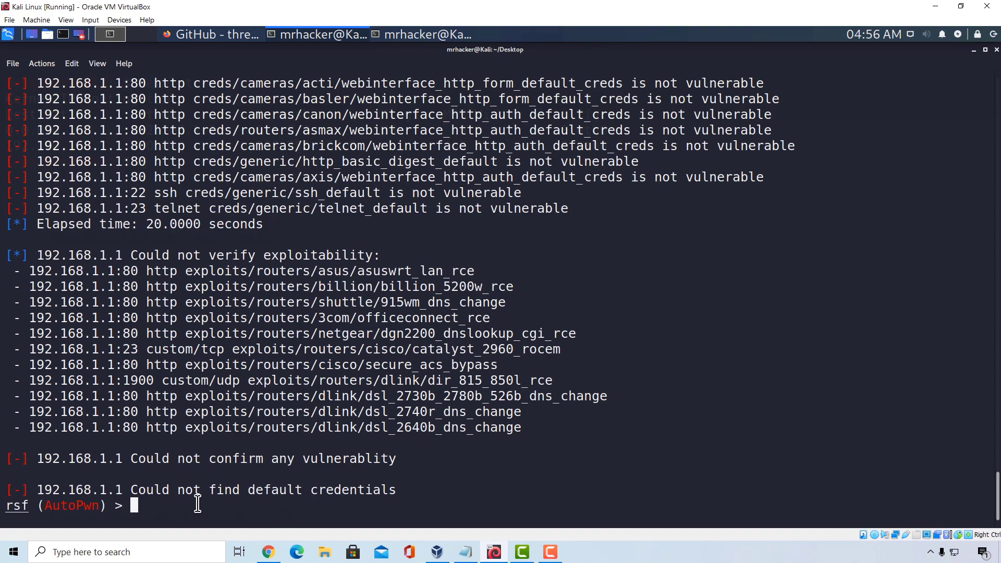
mouse_move(415, 490)
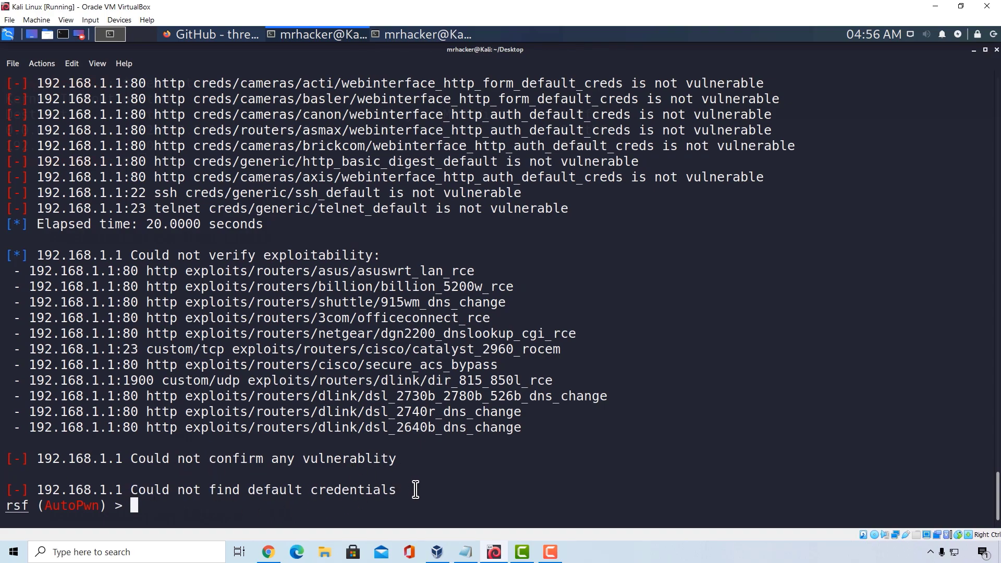
mouse_move(399, 490)
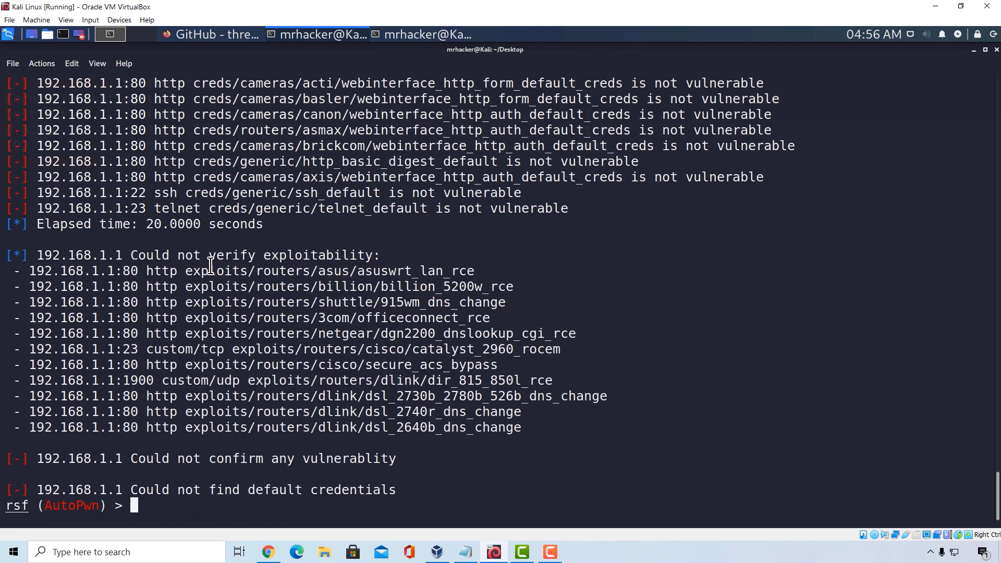
mouse_move(484, 258)
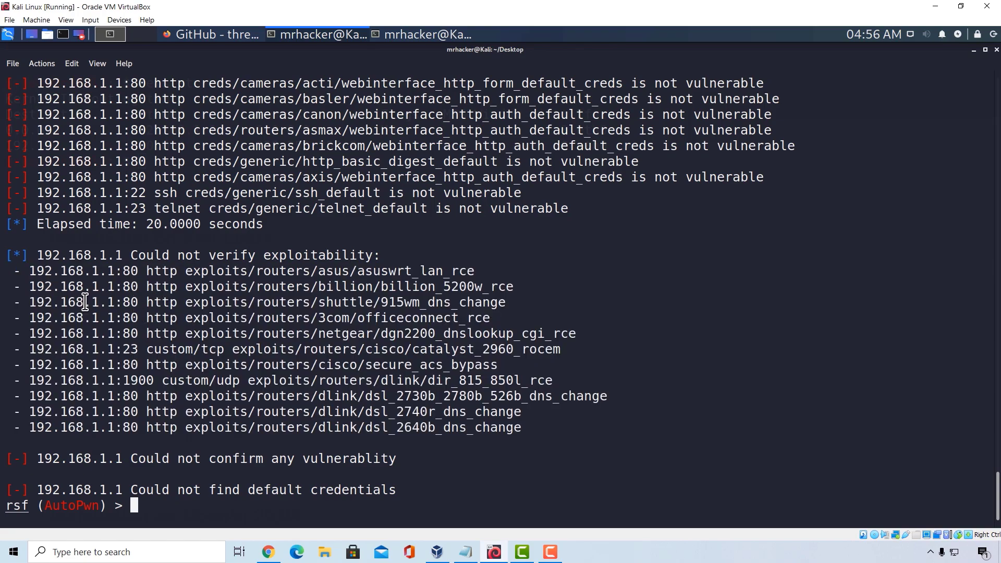
mouse_move(94, 290)
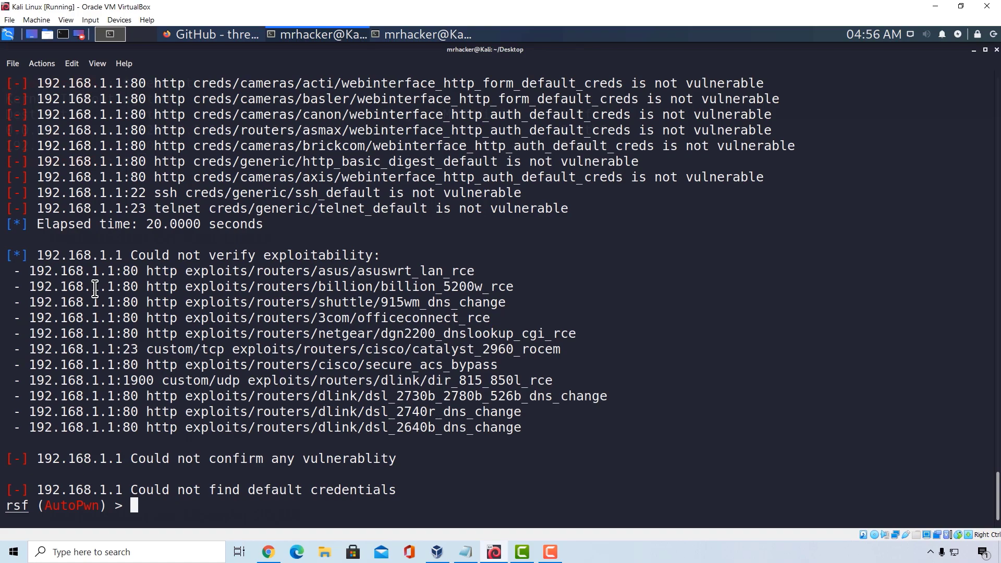
mouse_move(394, 328)
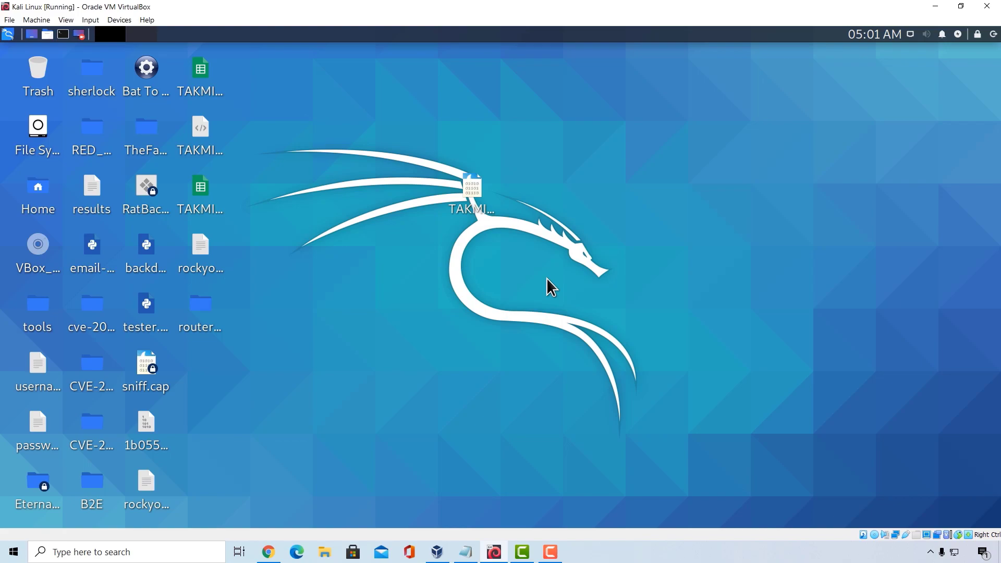
mouse_move(61, 121)
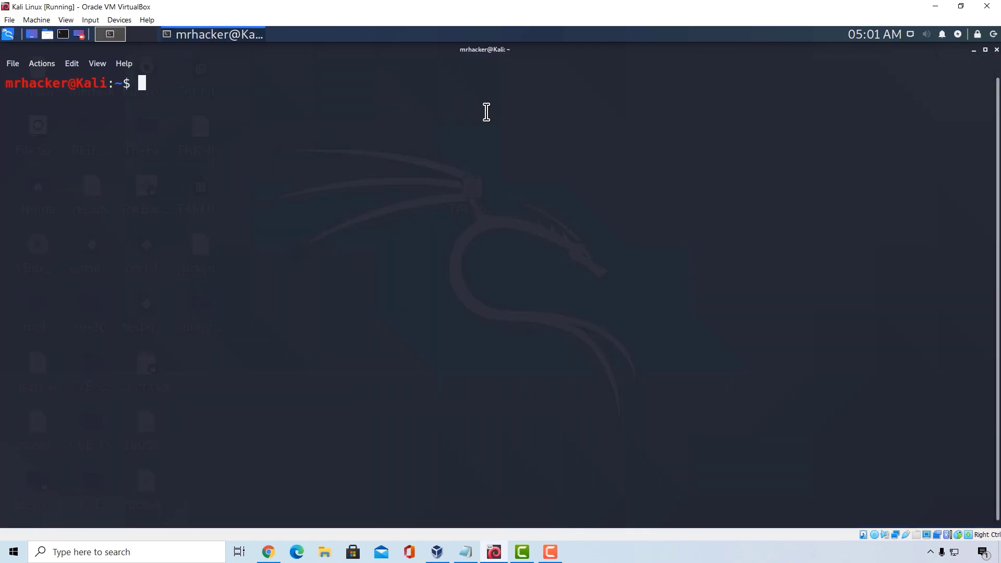
- Show the kernel routing table with netstat -nr, revealing gateway 192.168.1.1
text(netstat -nr)
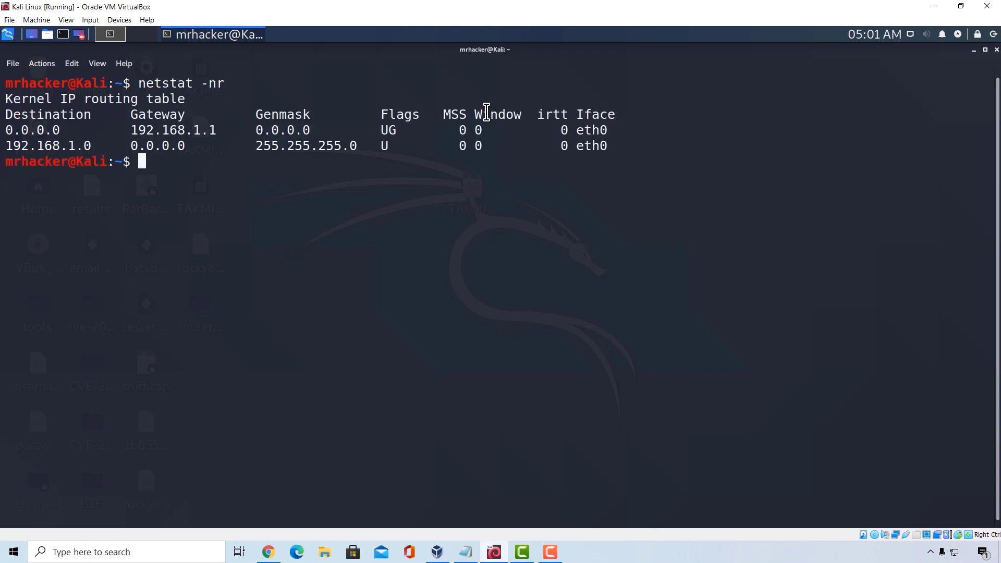
double_click(173, 131)
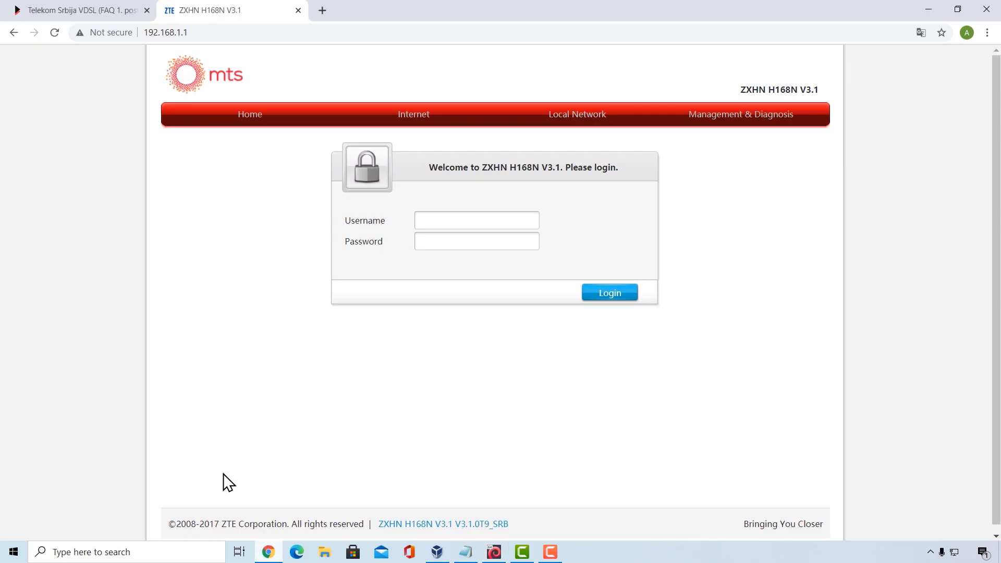
mouse_move(228, 99)
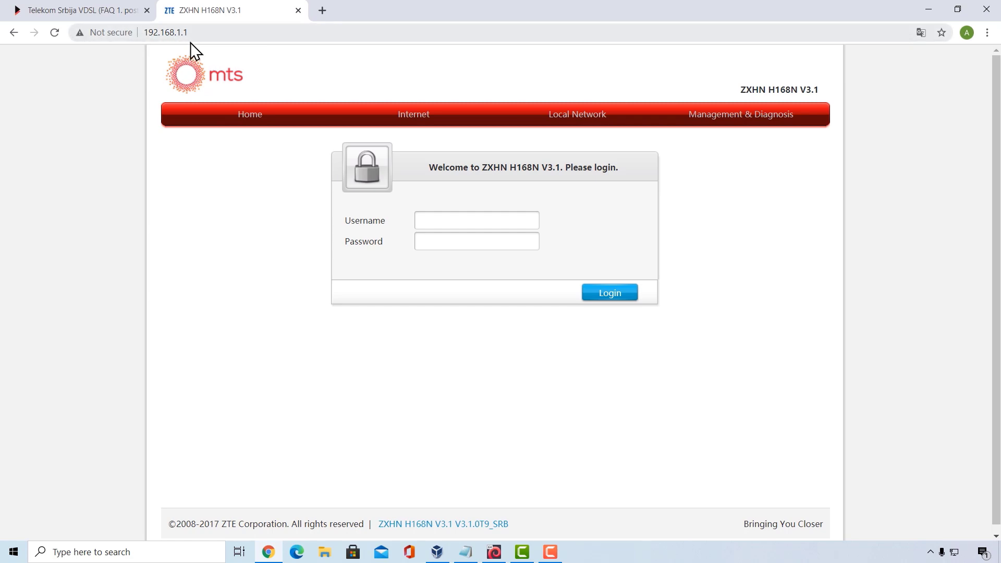
mouse_move(228, 192)
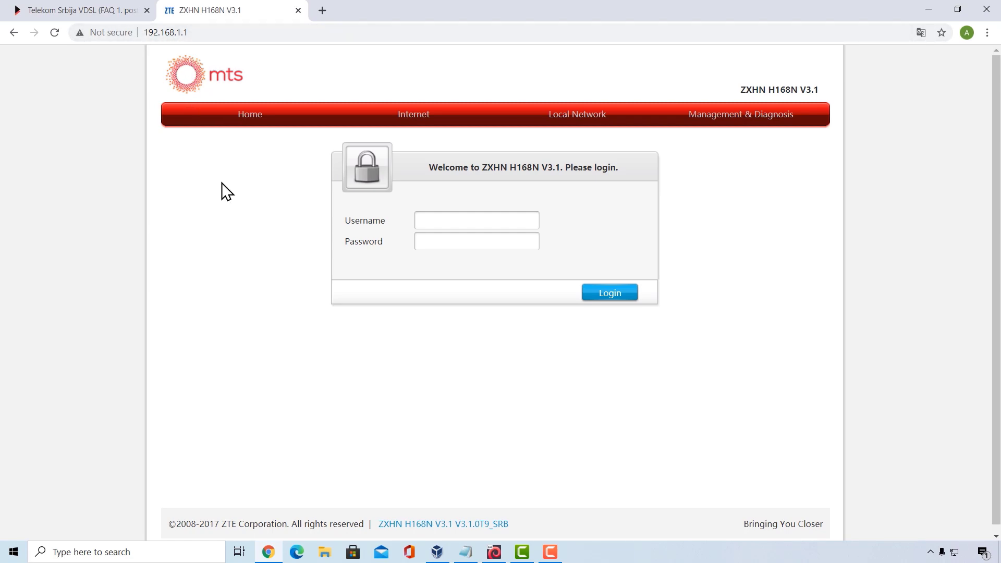
mouse_move(377, 229)
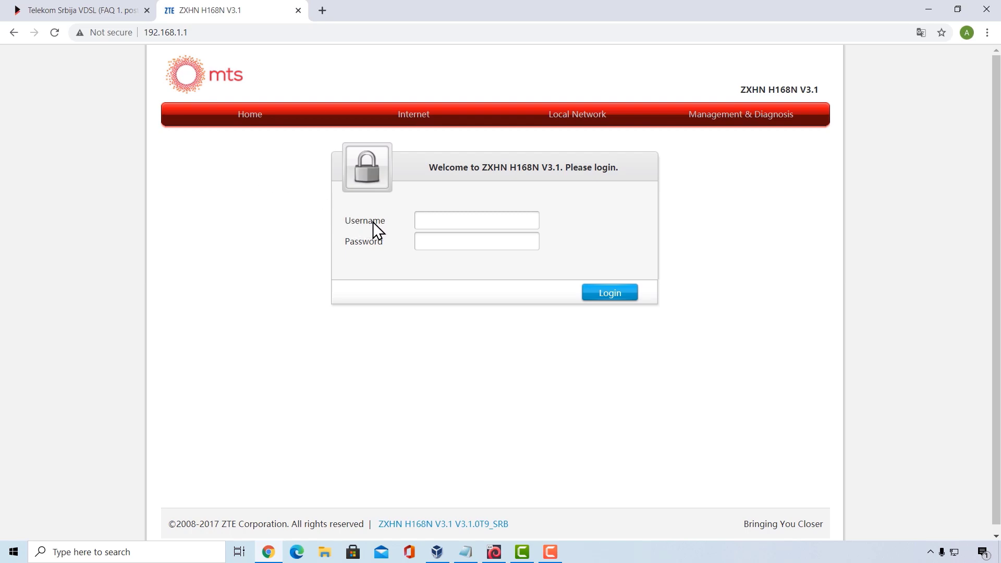
mouse_move(391, 250)
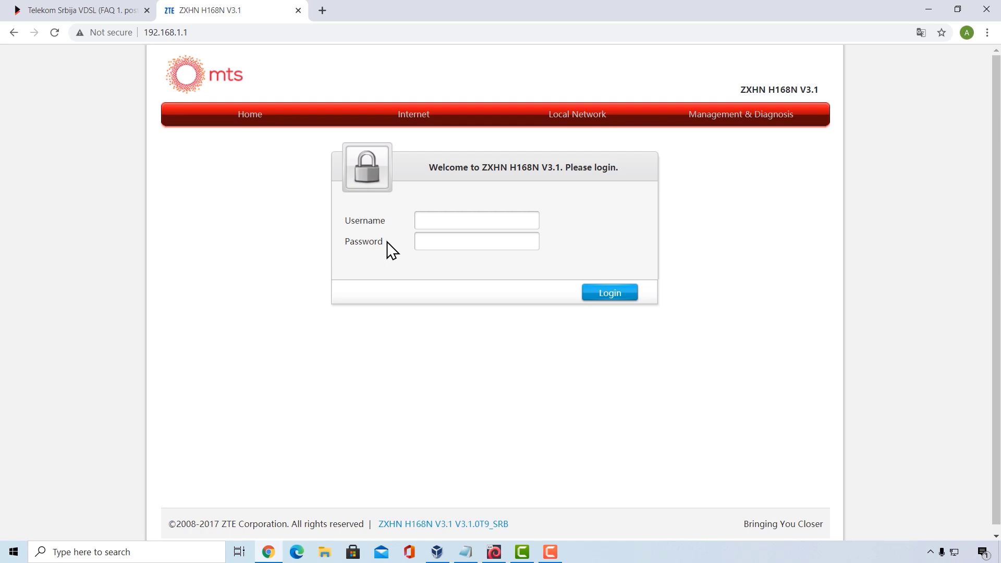
mouse_move(759, 92)
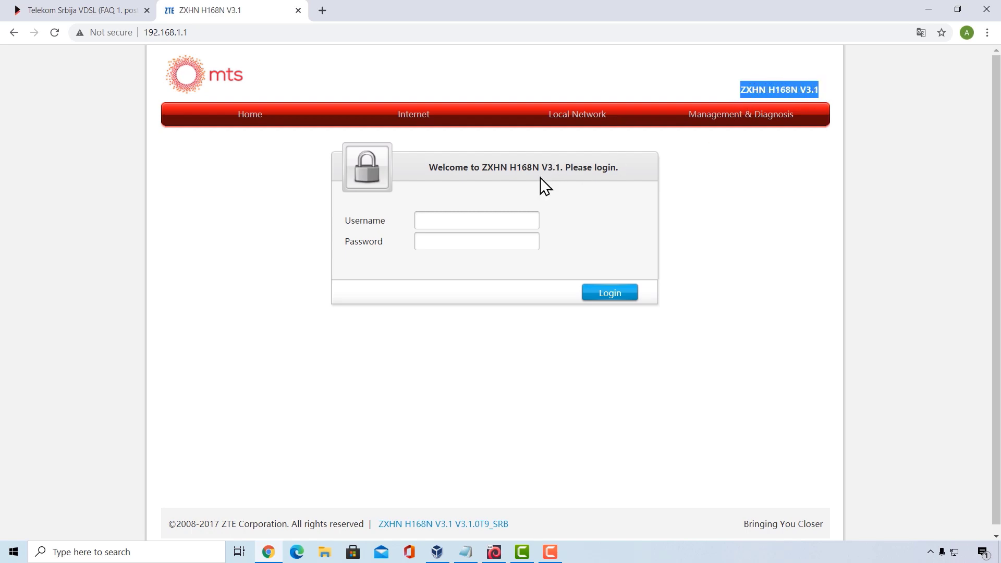
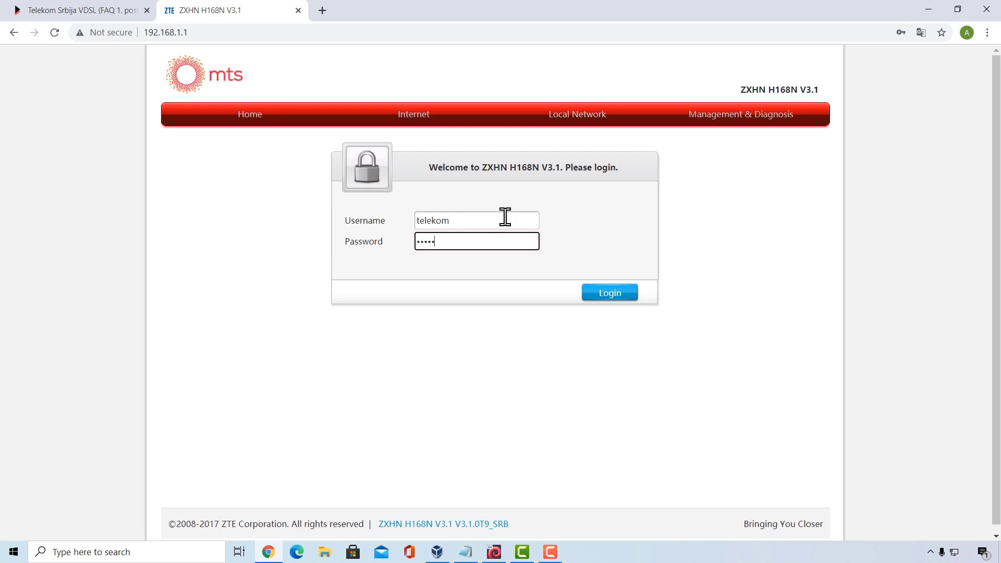
- Submit the router login with the default credentials and dismiss Chrome's breached-password warning
click(608, 292)
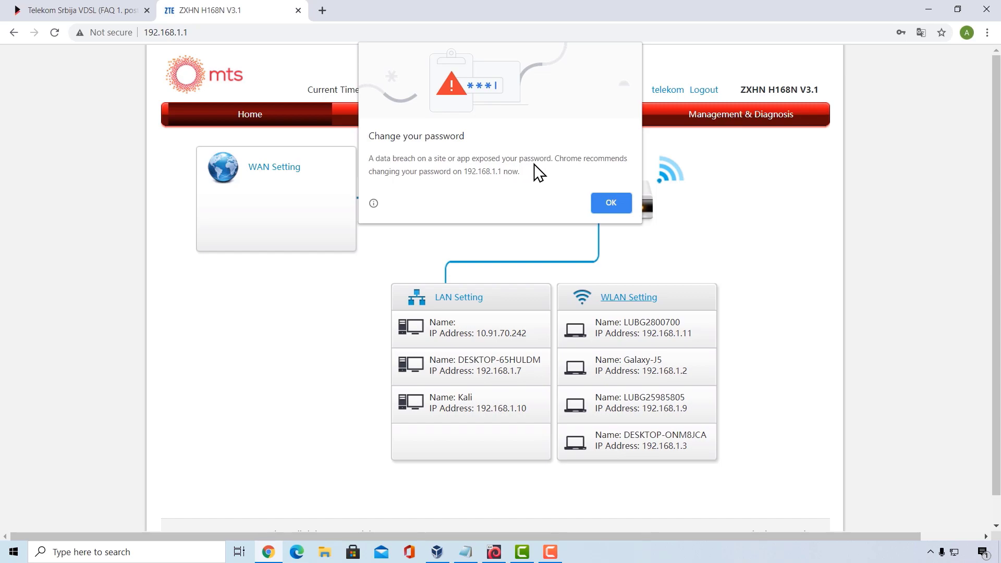
mouse_move(614, 174)
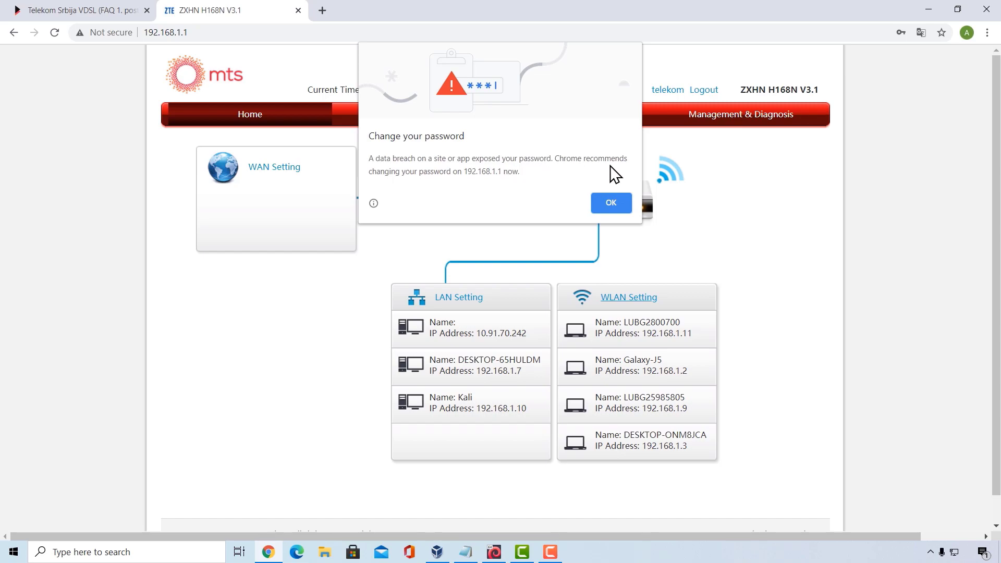
mouse_move(502, 182)
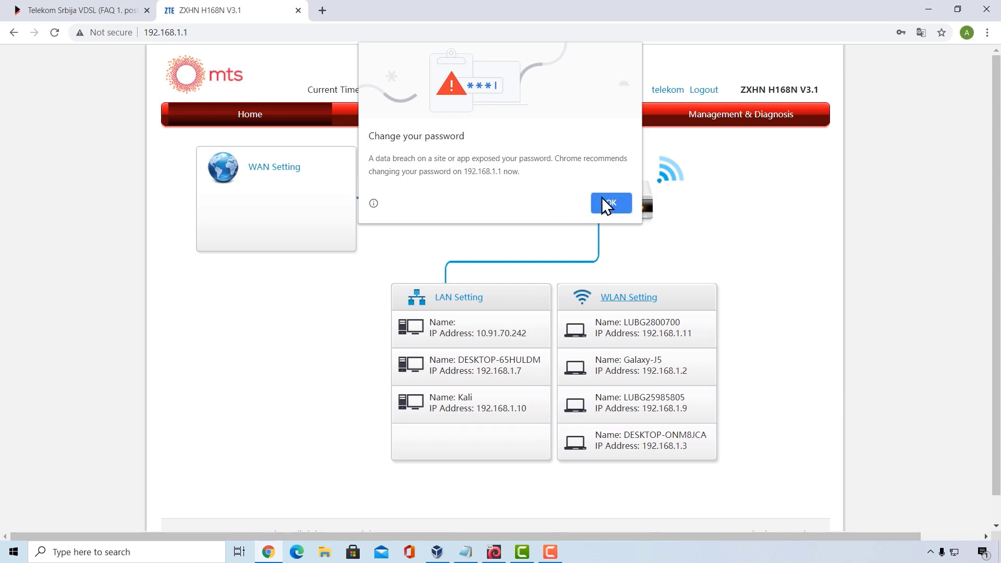
click(609, 204)
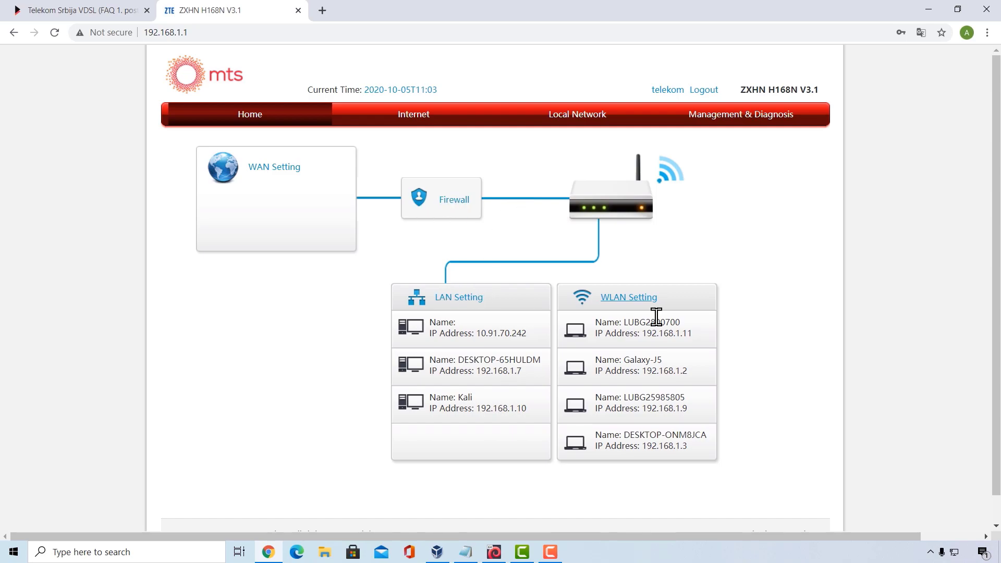
- Show the router's Internet > Security page with the Port Forwarding new-item form
click(413, 114)
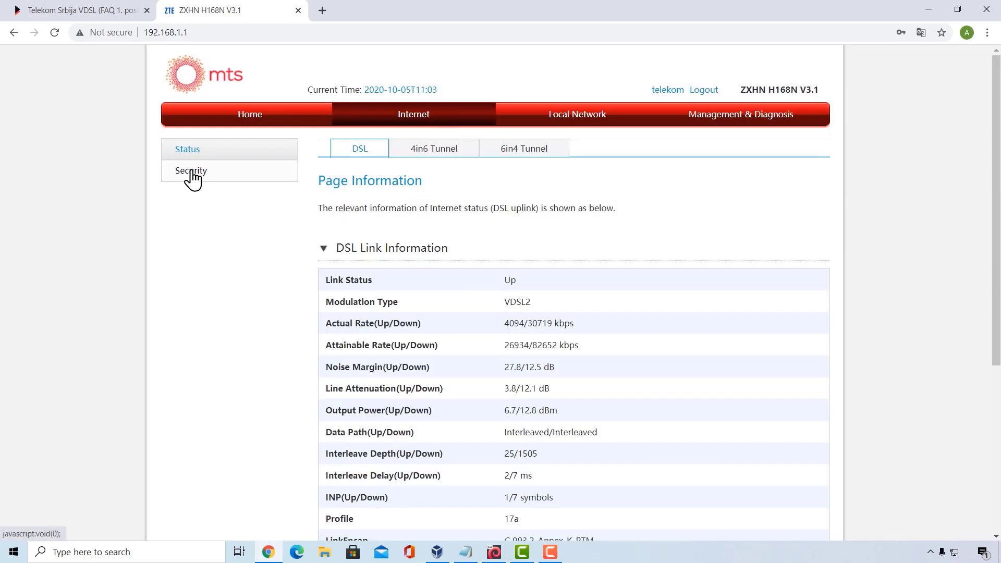
click(191, 170)
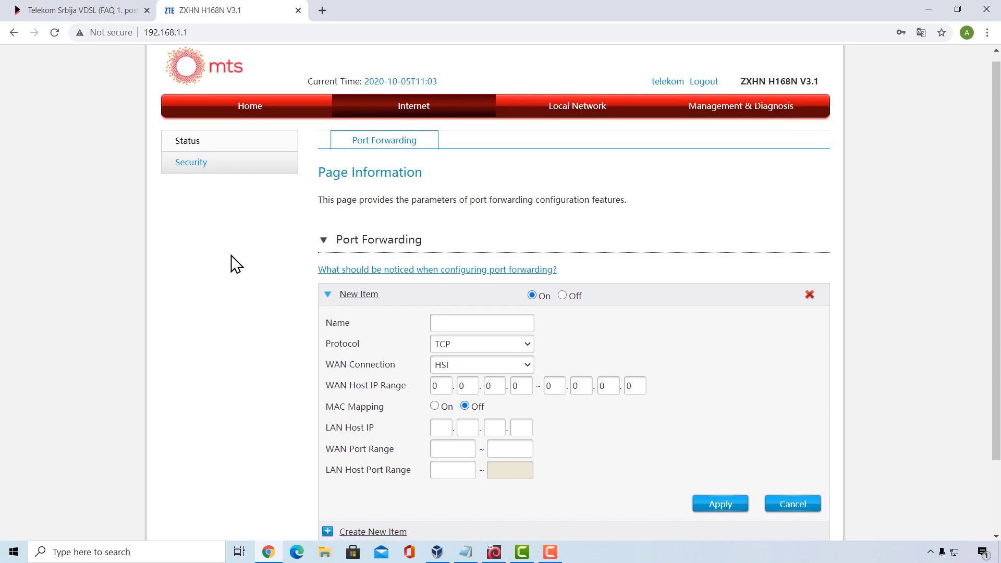
scroll(down, 3)
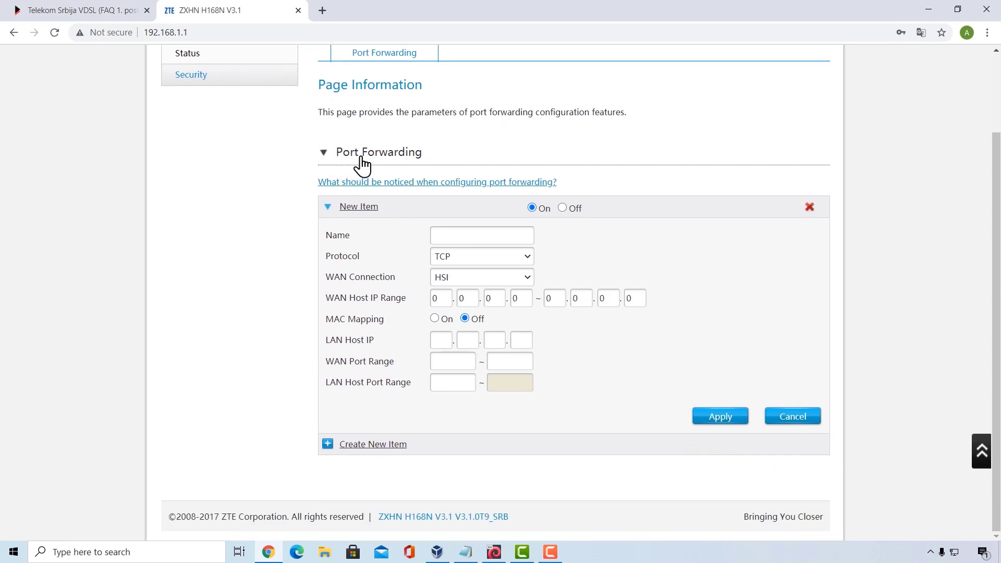
mouse_move(413, 158)
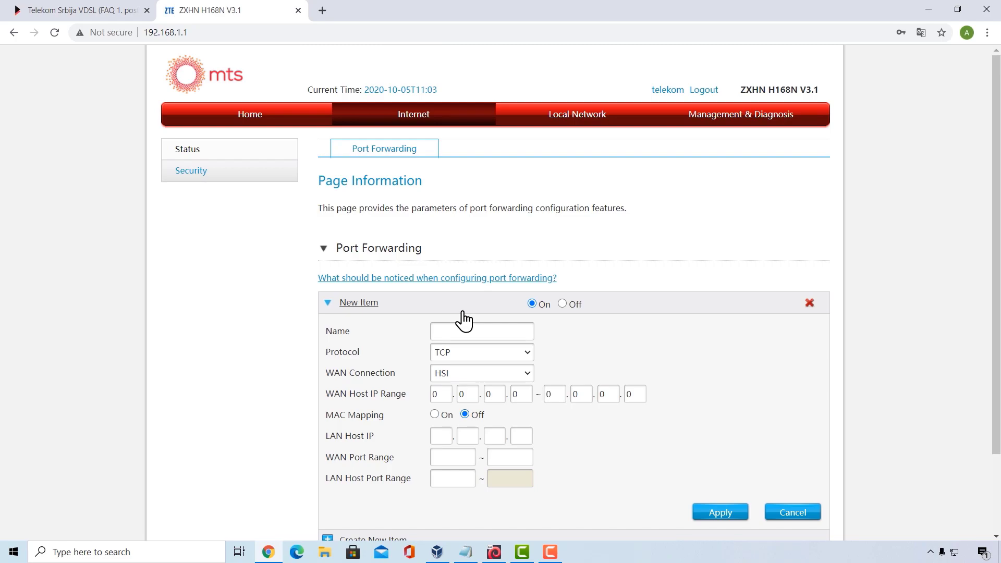
mouse_move(423, 248)
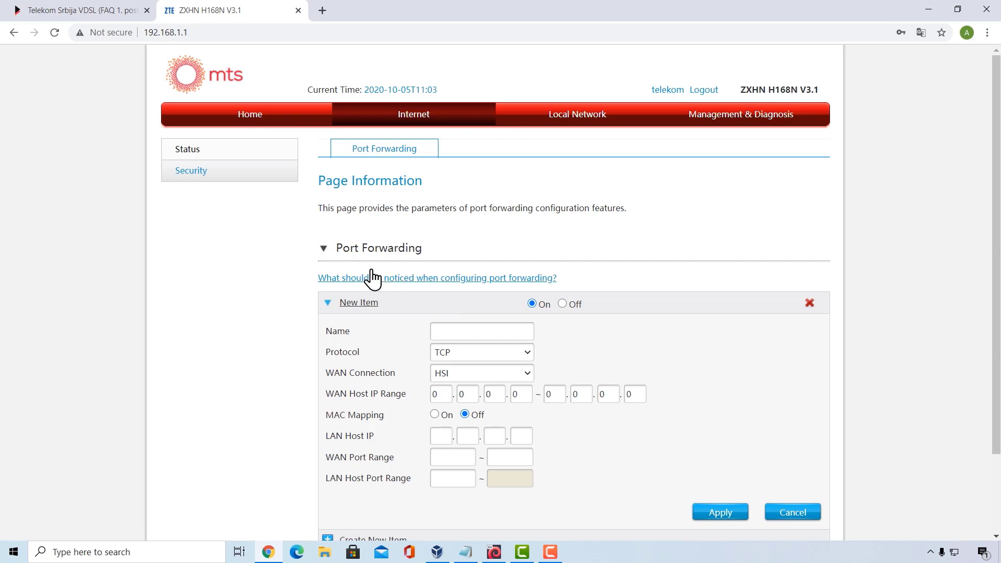
mouse_move(394, 190)
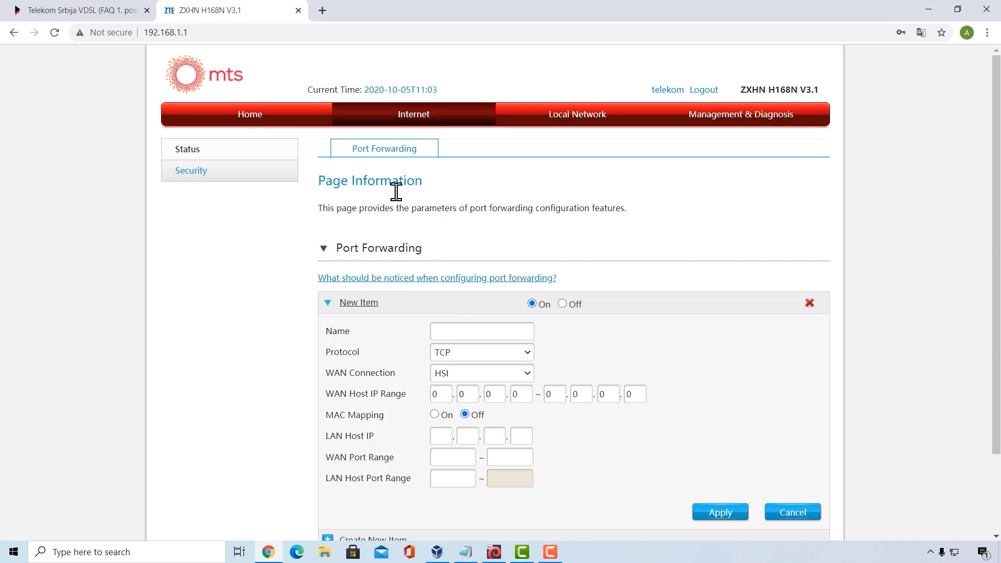
mouse_move(413, 203)
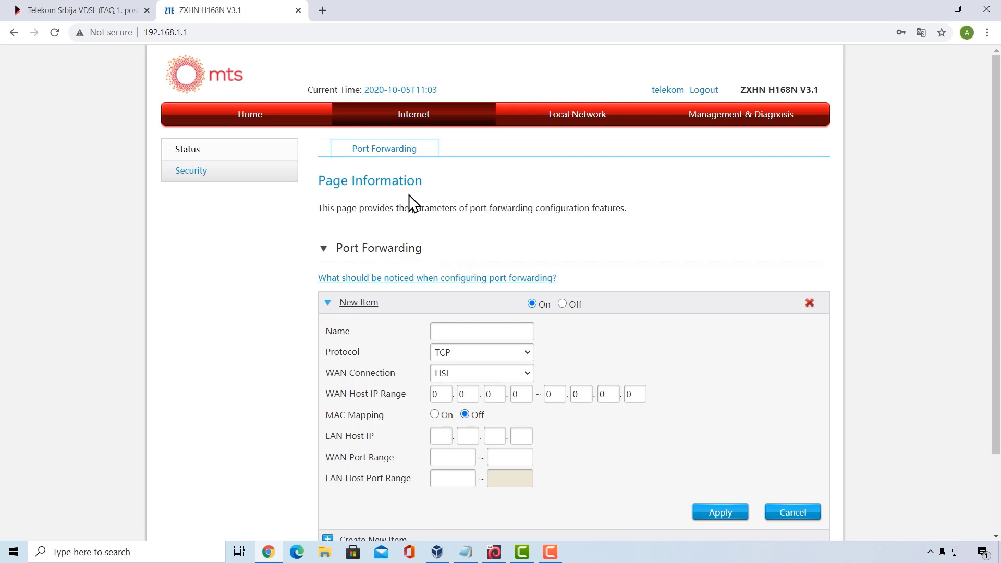
mouse_move(453, 195)
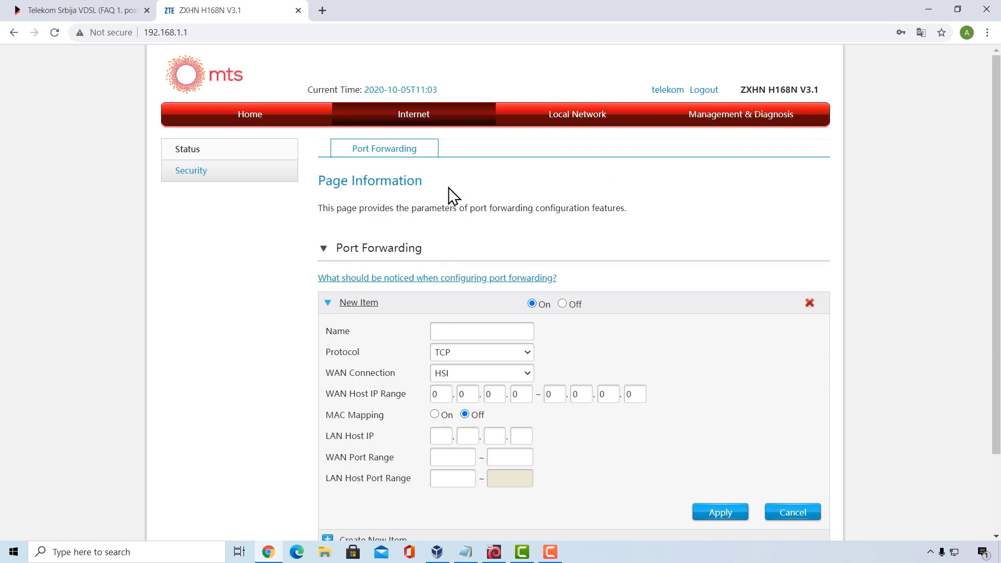
mouse_move(533, 535)
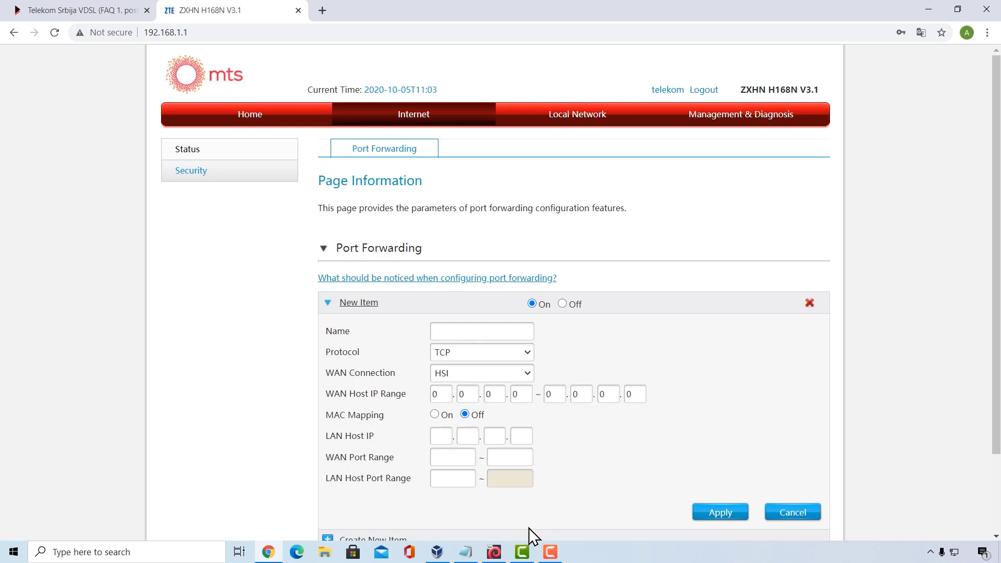
- Run nmap -sT against 192.168.1 in the Kali terminal to find telnet open
click(465, 551)
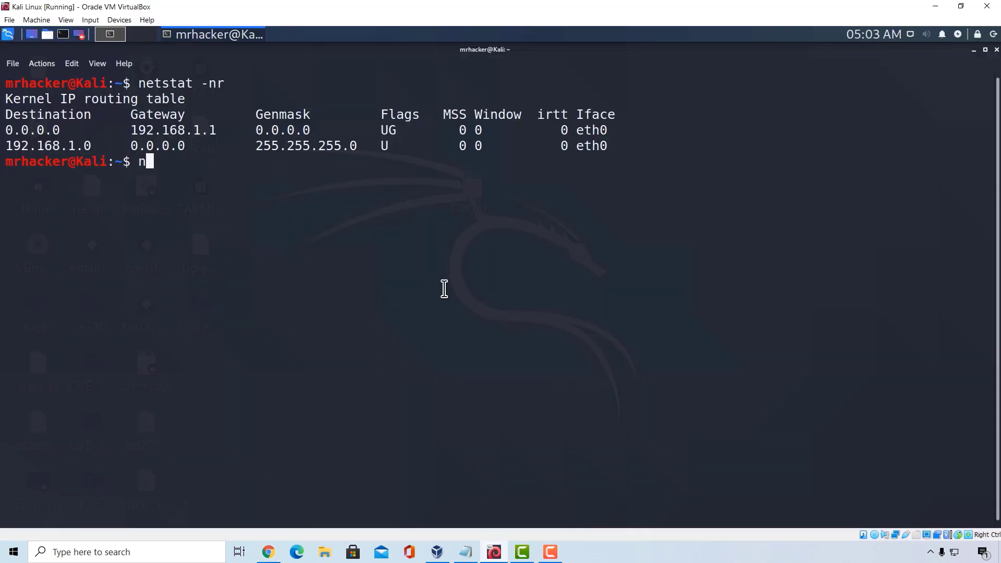
text(map -s)
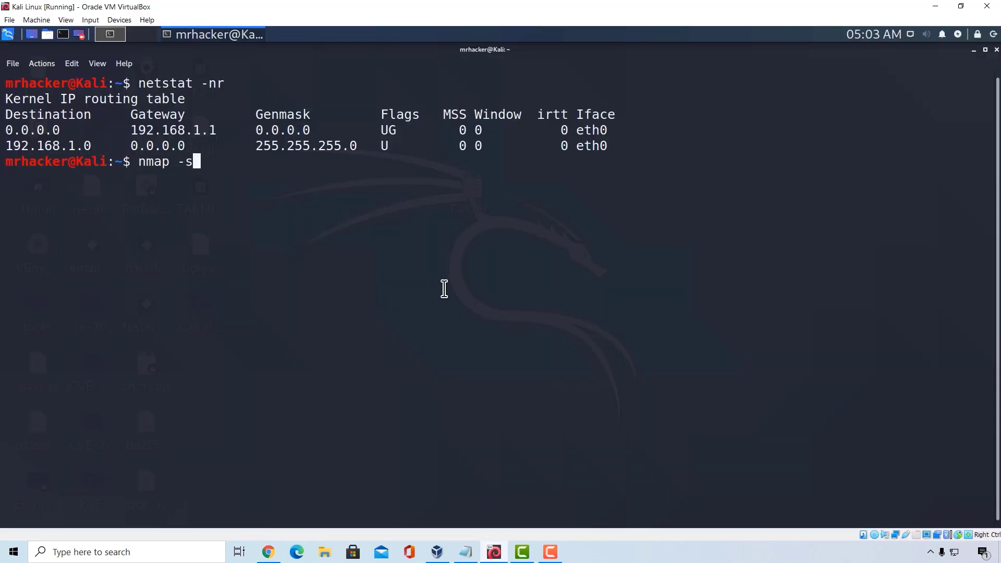
text(T 192.168.1.1)
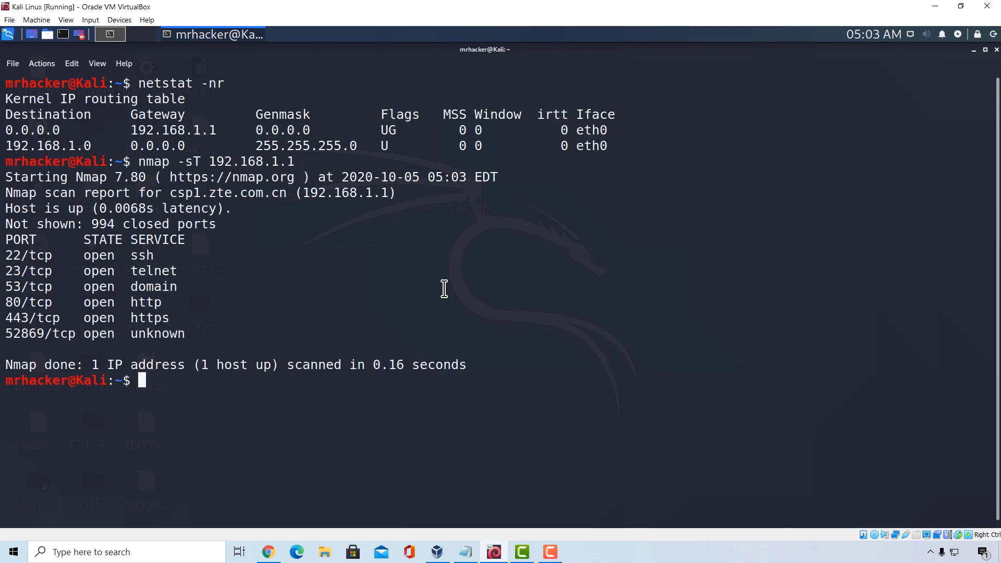
mouse_move(7, 261)
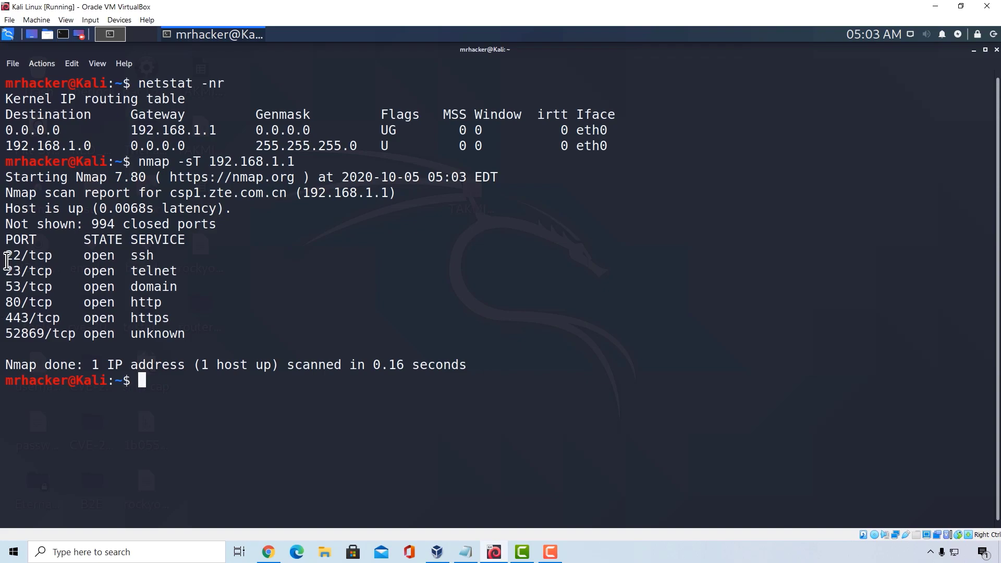
mouse_move(3, 271)
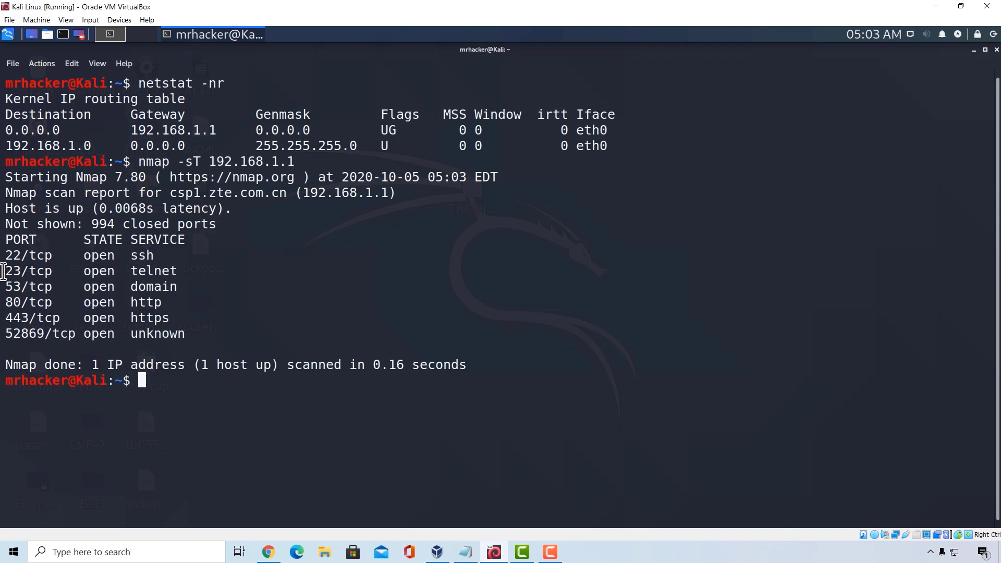
triple_click(90, 271)
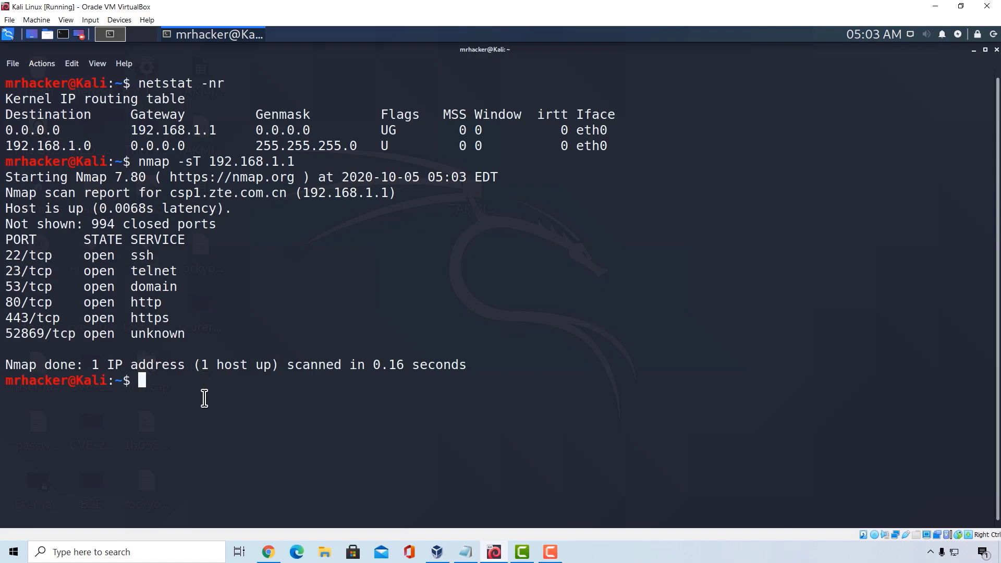
- Telnet to 192.168.1.1 and try username telekom, which the router rejects
text(t)
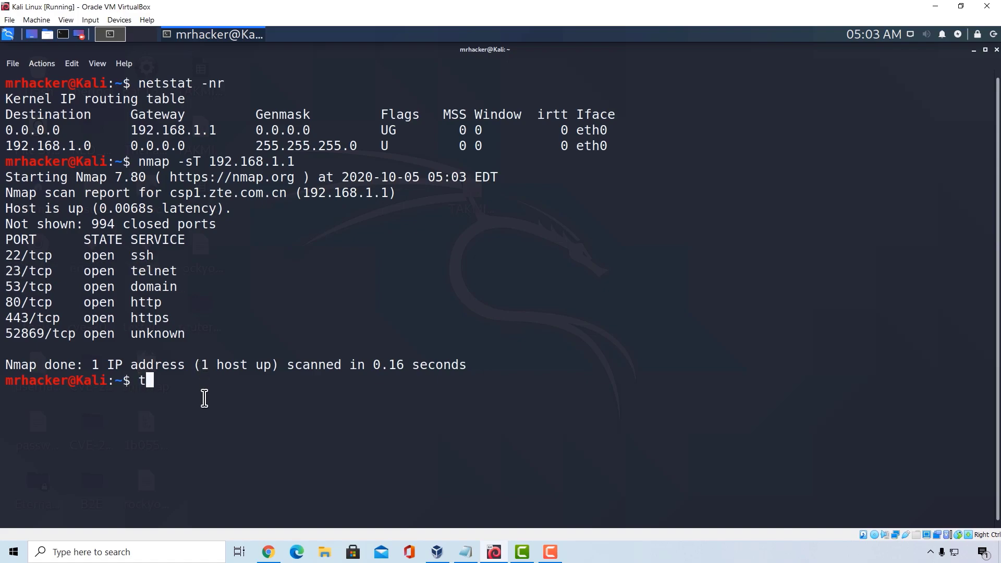
text(elnet)
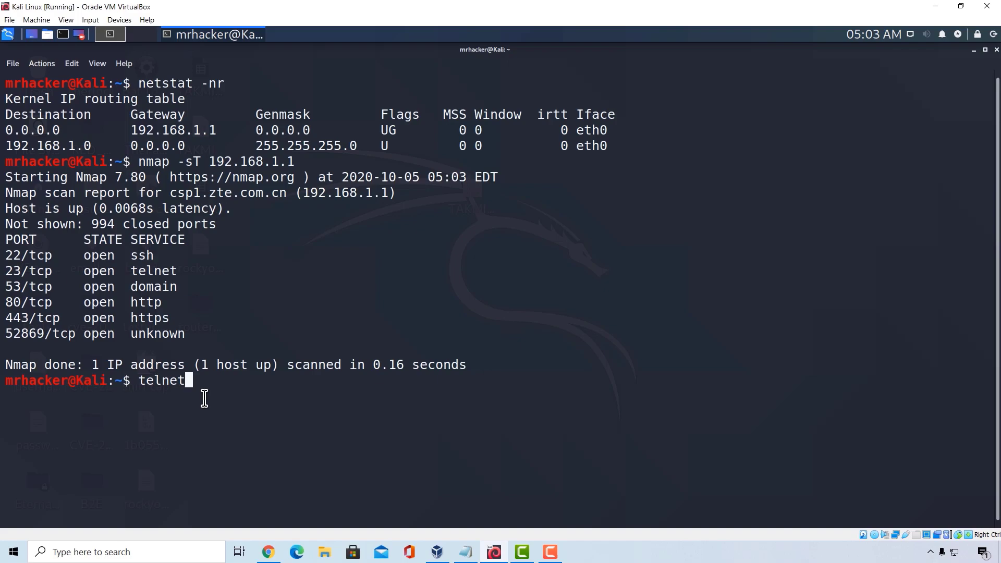
text(192.168.1.1)
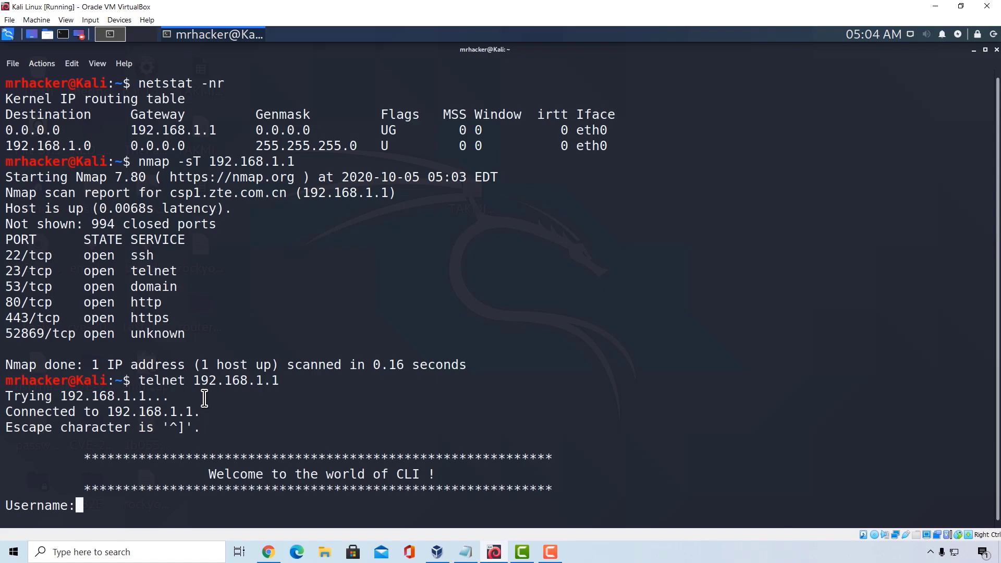
text(telekom)
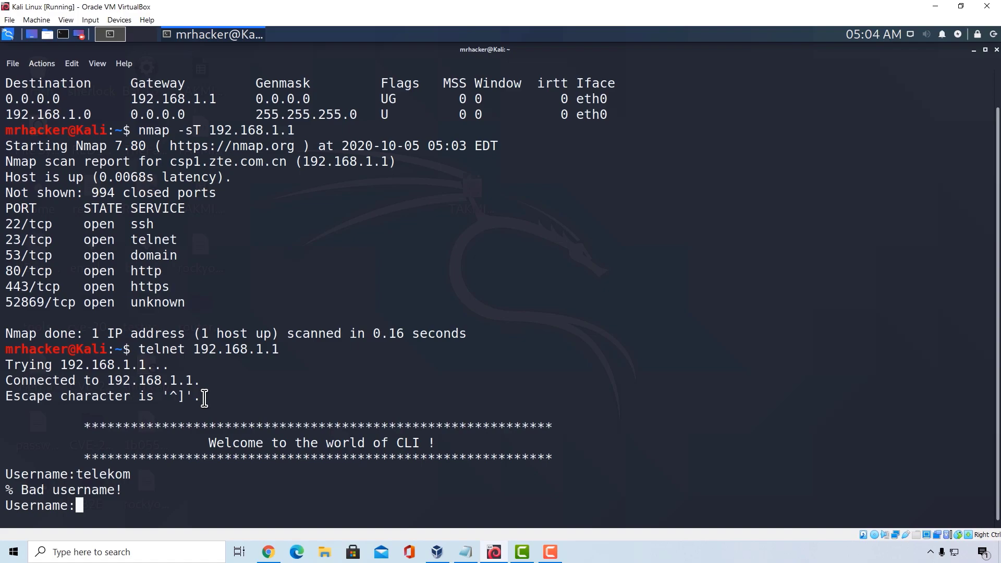
text(d)
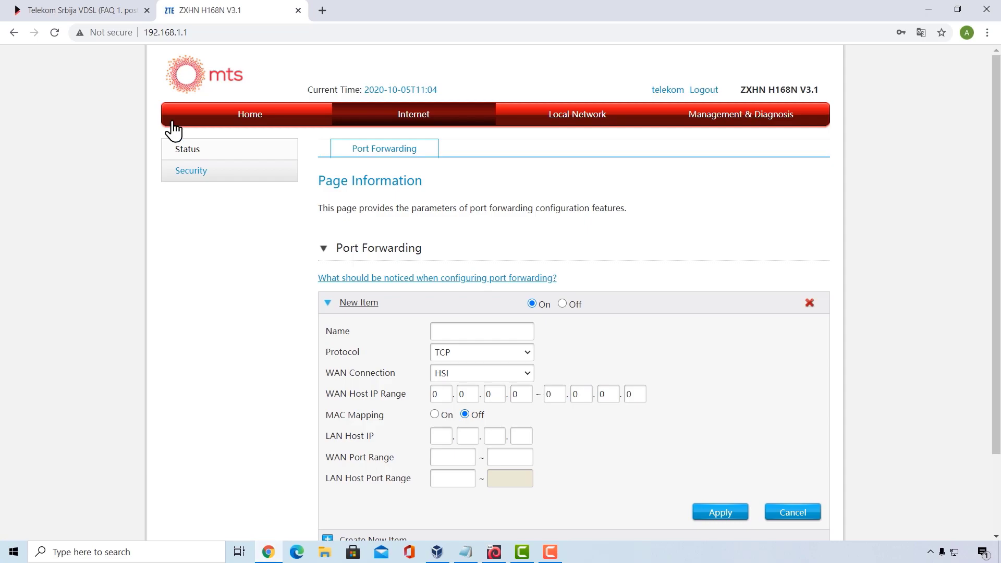
- Find the benchmark.rs forum post listing telnet shell credentials for the ZTE H168N and H267N
click(77, 11)
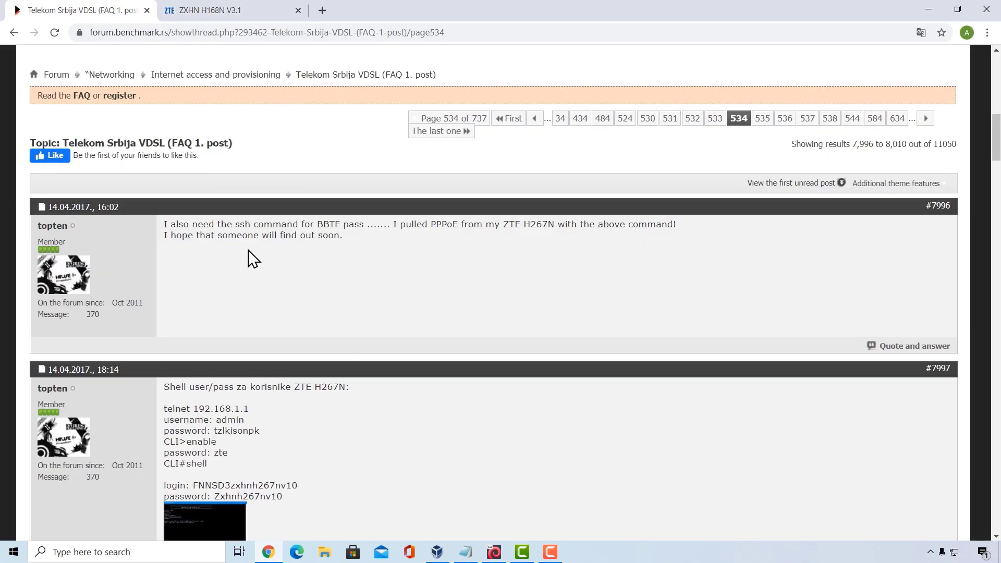
scroll(down, 3)
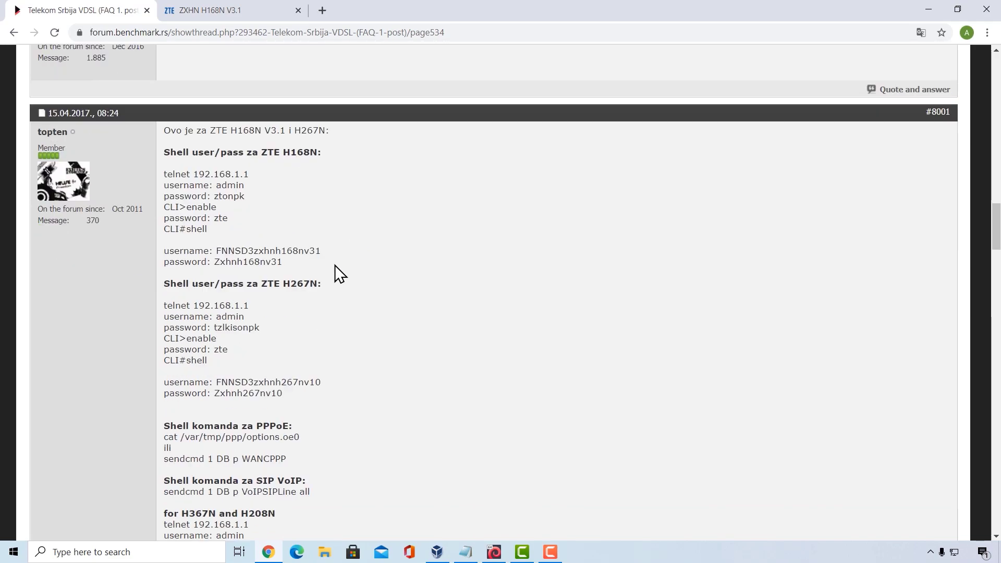
drag(164, 174, 283, 262)
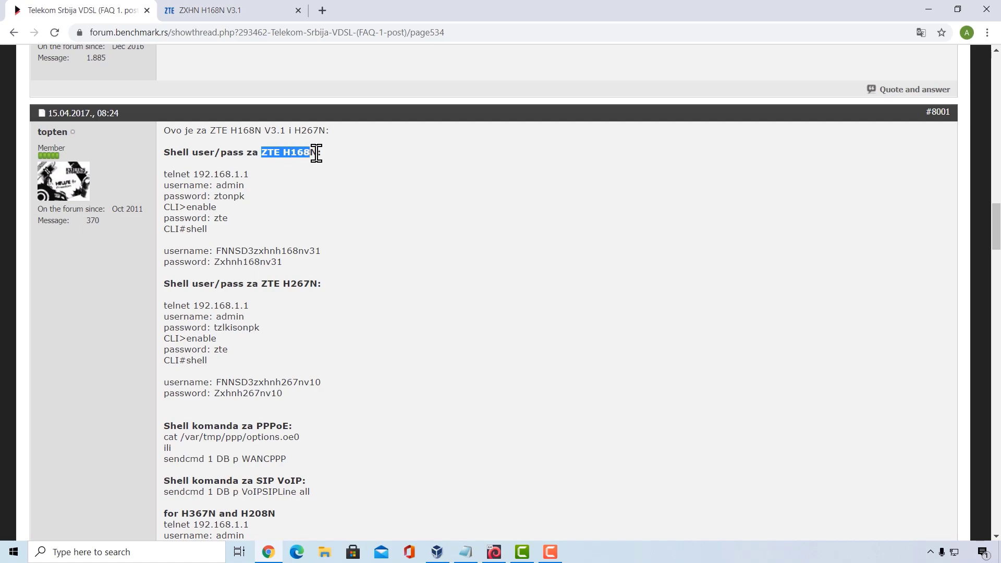
click(232, 11)
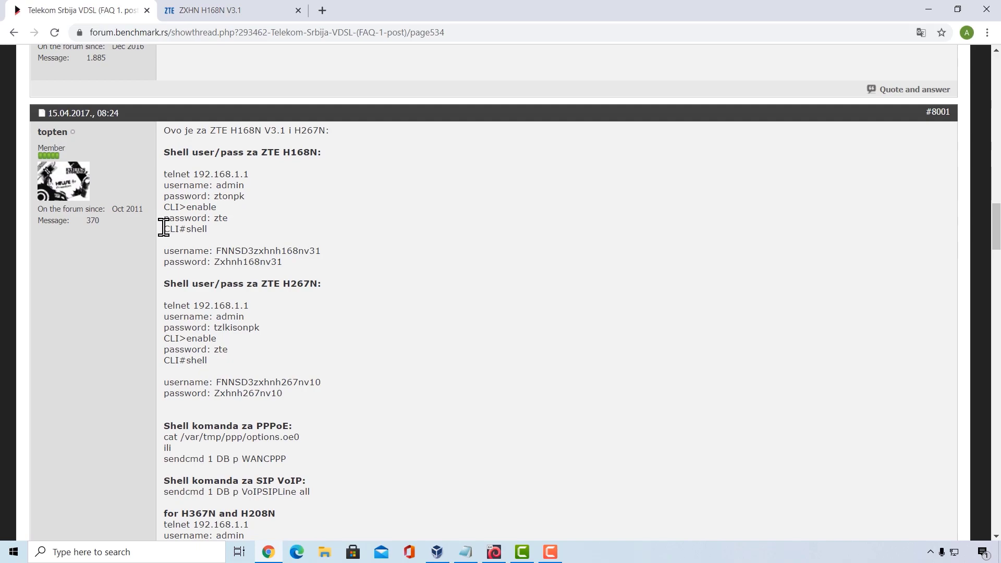
mouse_move(317, 286)
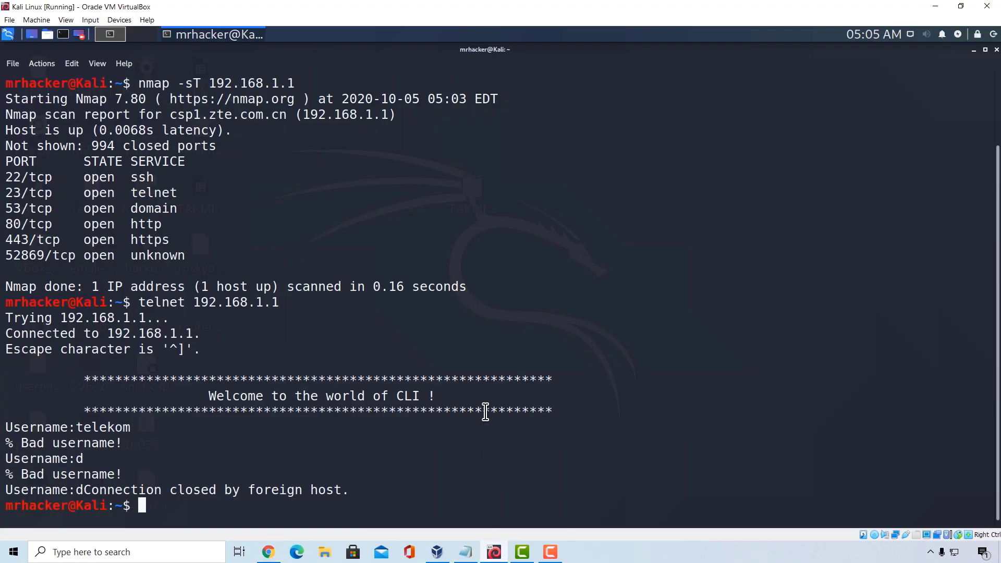
- Telnet to 192.168.1.1 as admin, enter enable at the CLI prompt and begin the shell command
text(telnet 192.168.1.1)
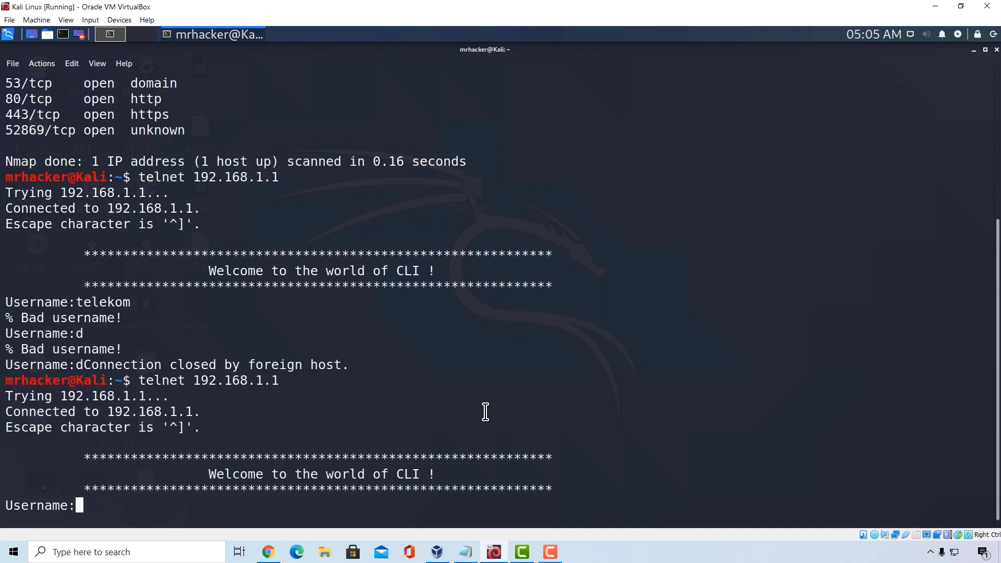
text(admin)
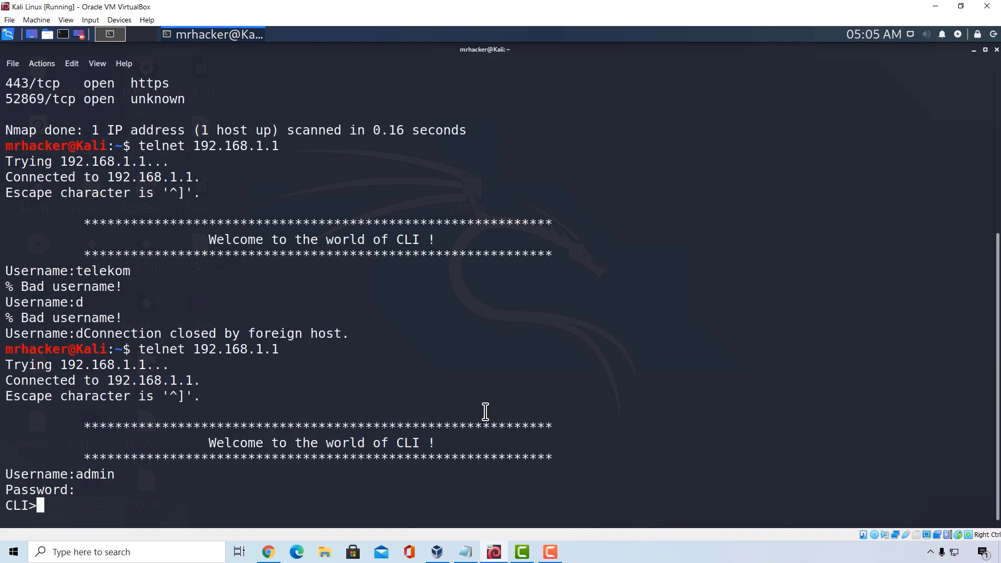
mouse_move(268, 553)
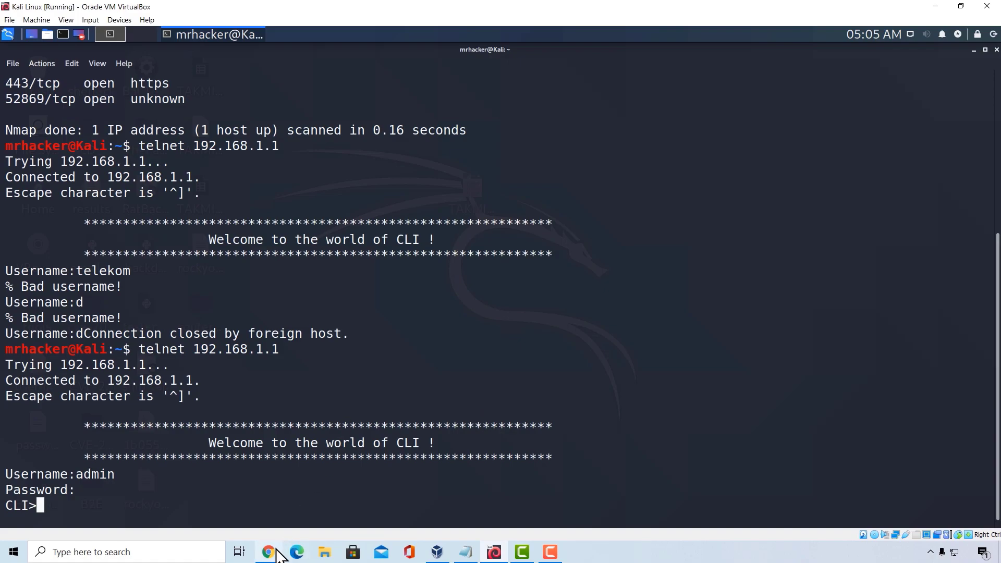
click(268, 551)
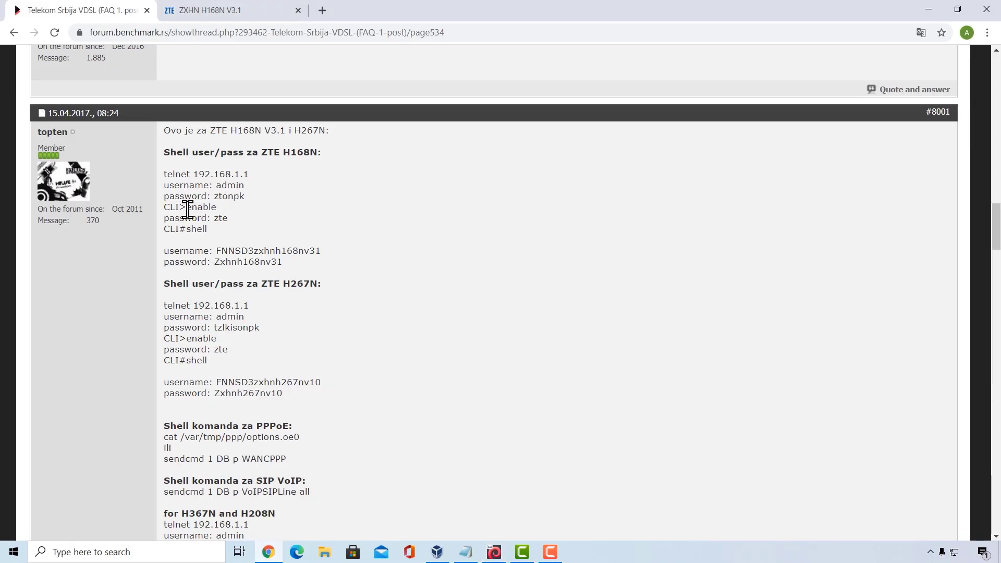
mouse_move(235, 216)
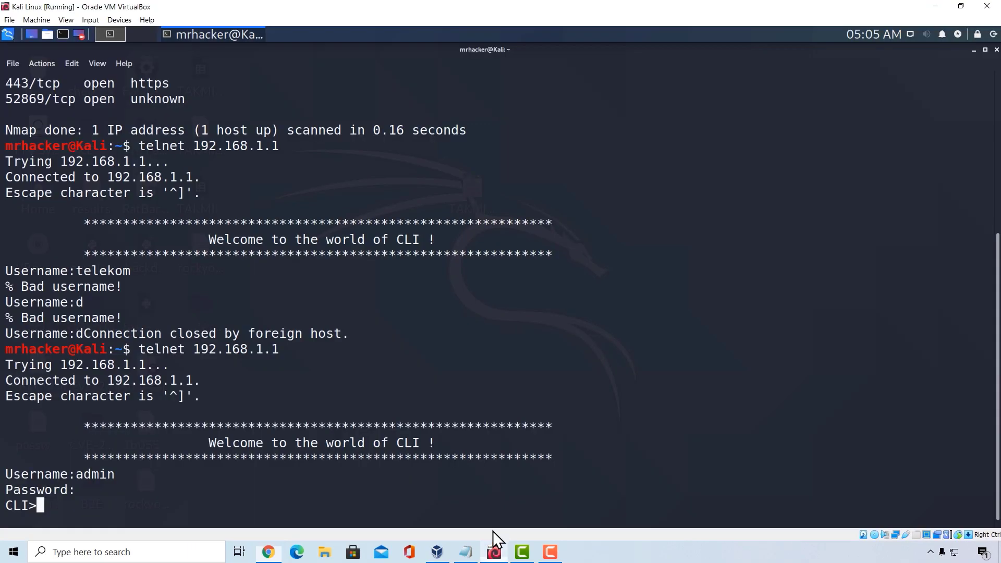
text(enable)
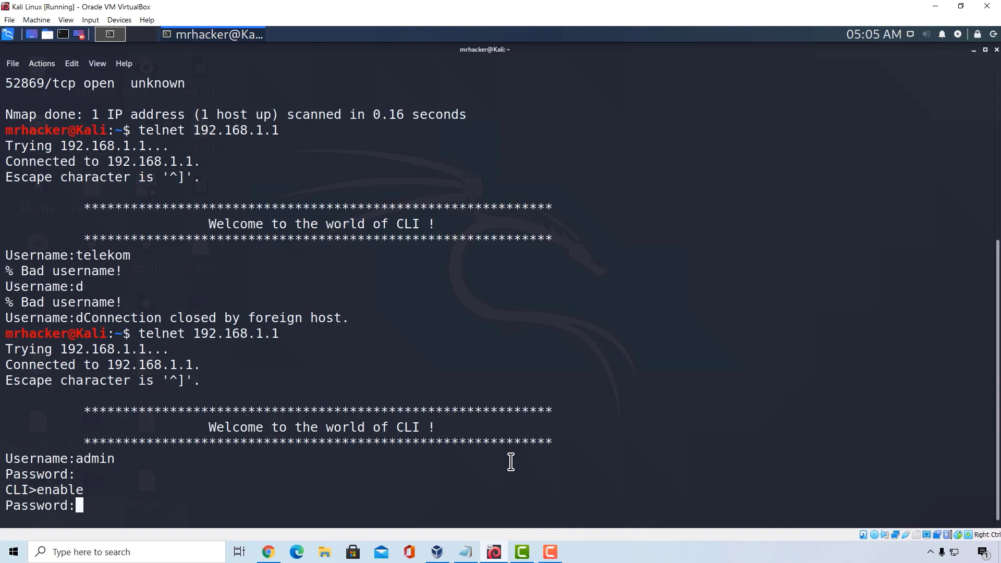
text(shell)
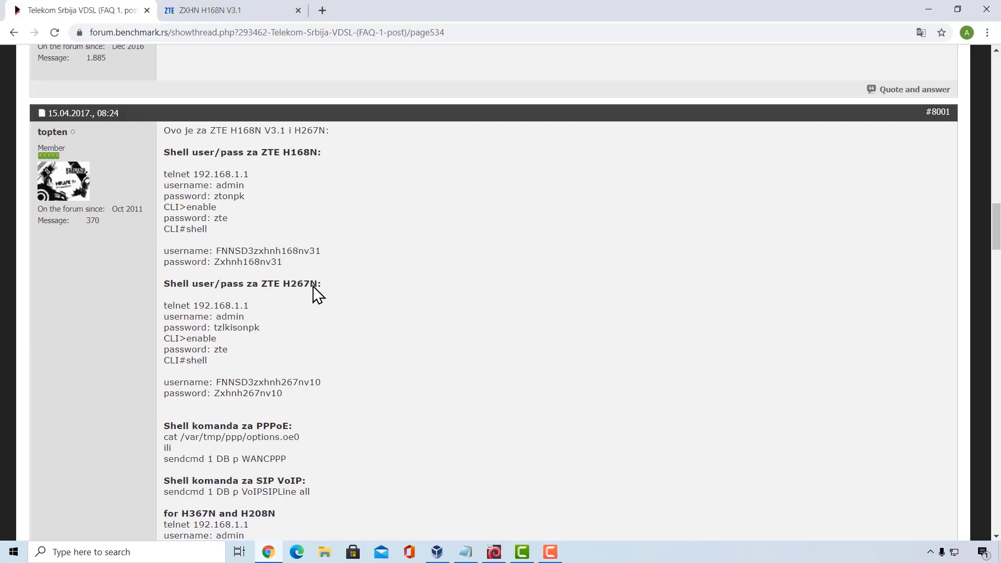
drag(253, 251, 283, 261)
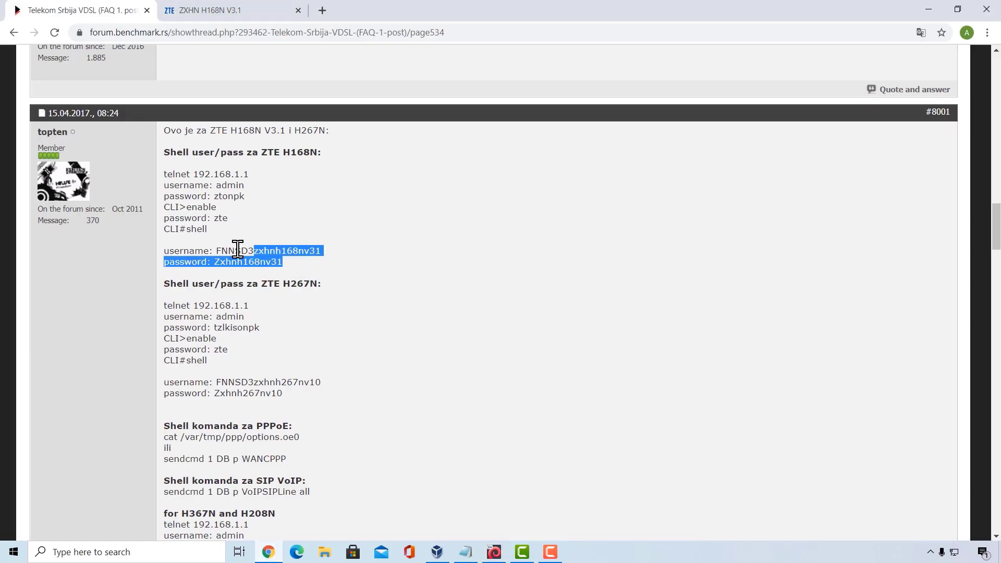
click(278, 267)
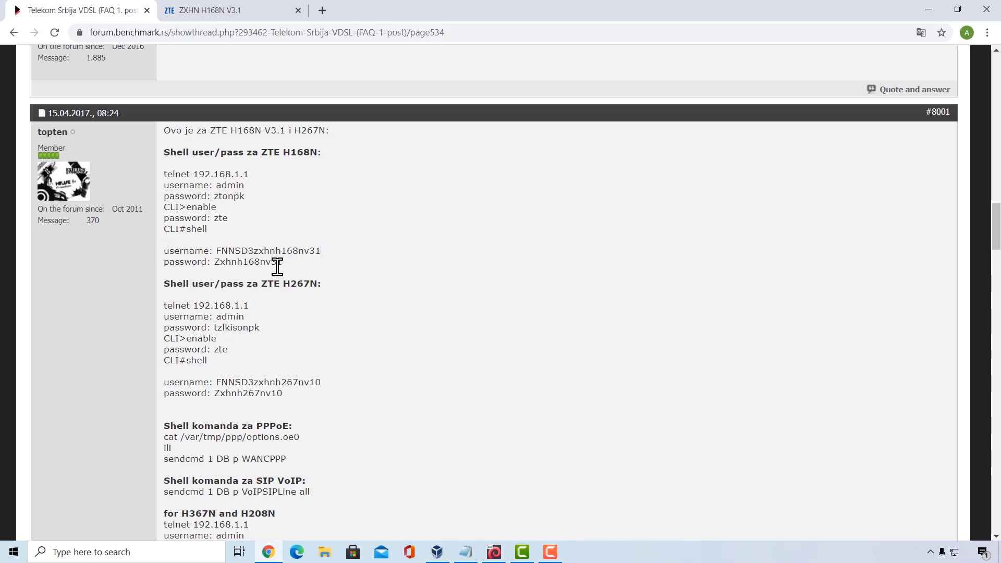
mouse_move(214, 251)
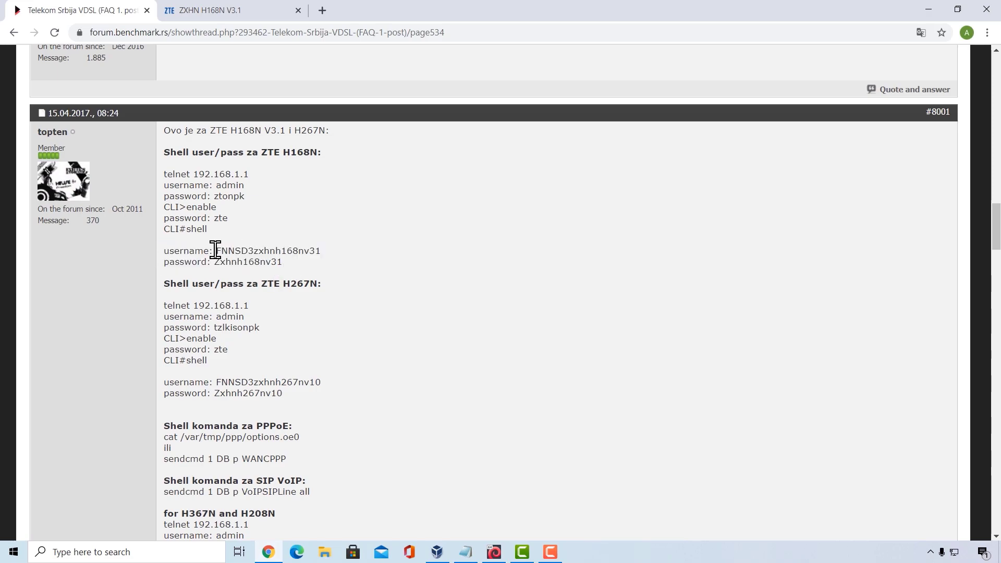
drag(215, 250, 283, 261)
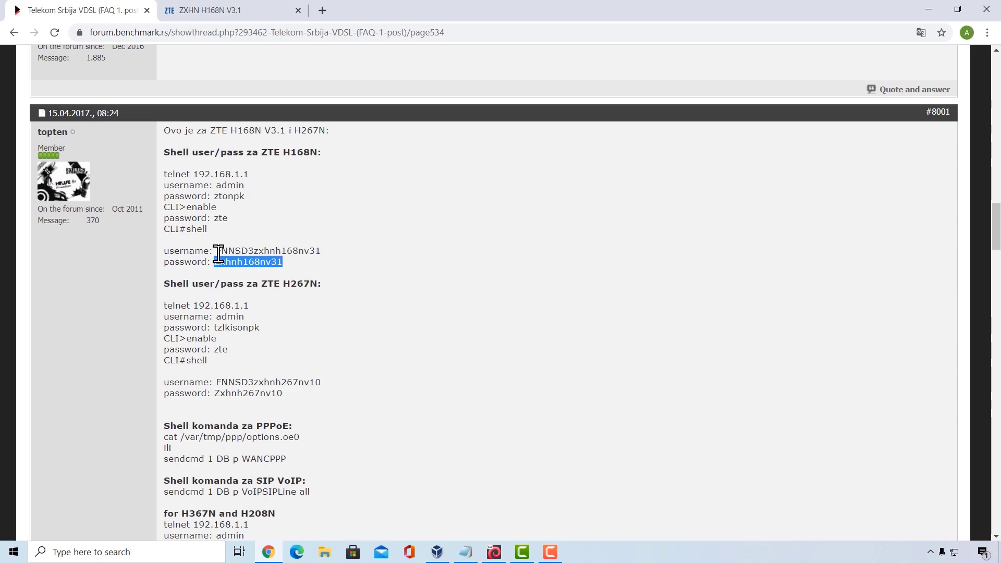
mouse_move(313, 275)
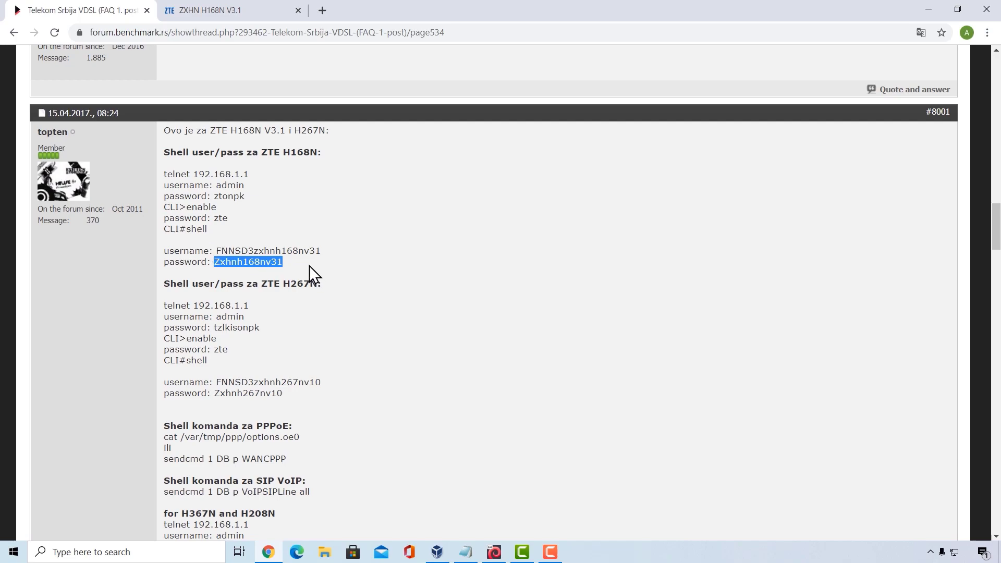
mouse_move(292, 271)
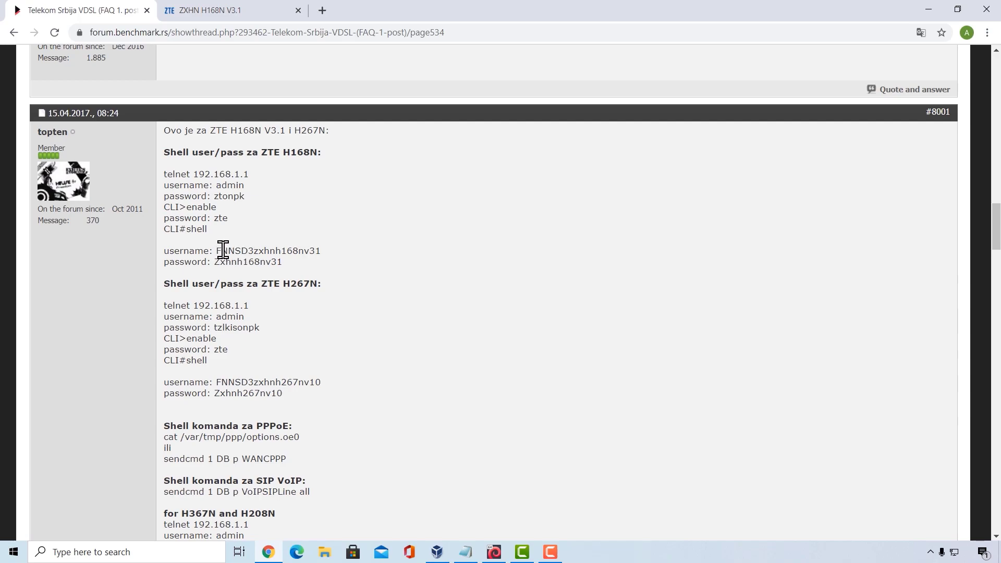
mouse_move(291, 248)
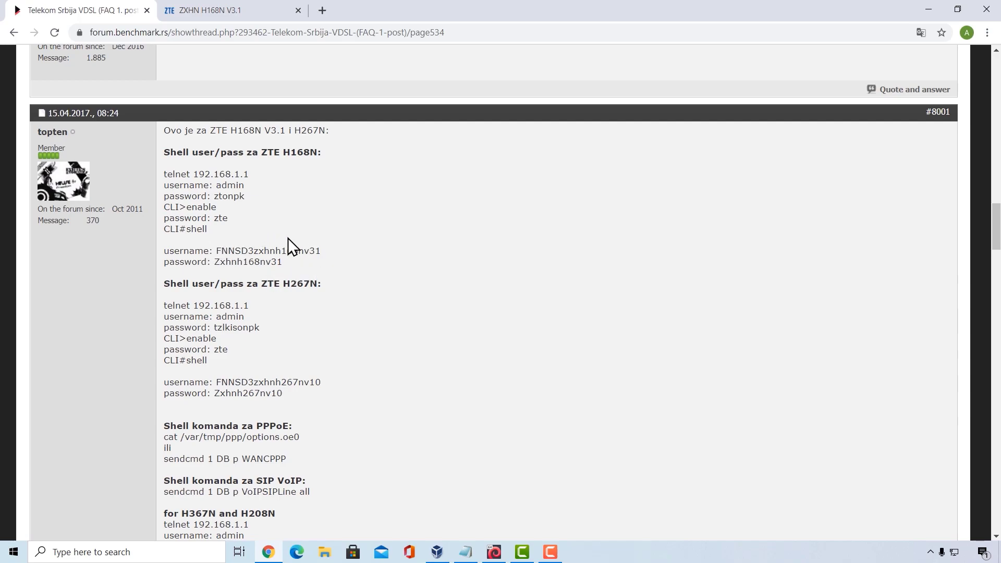
mouse_move(271, 231)
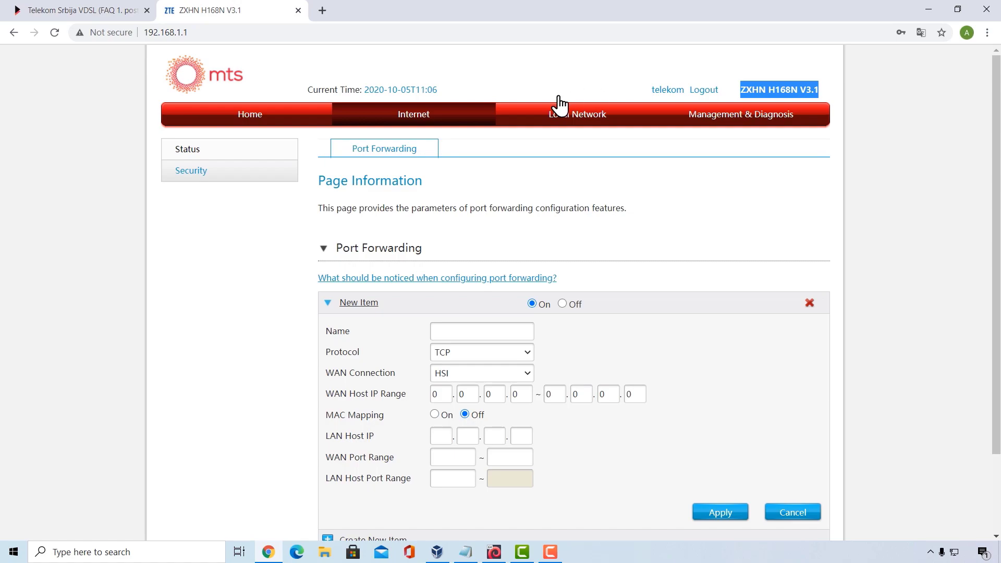
mouse_move(416, 58)
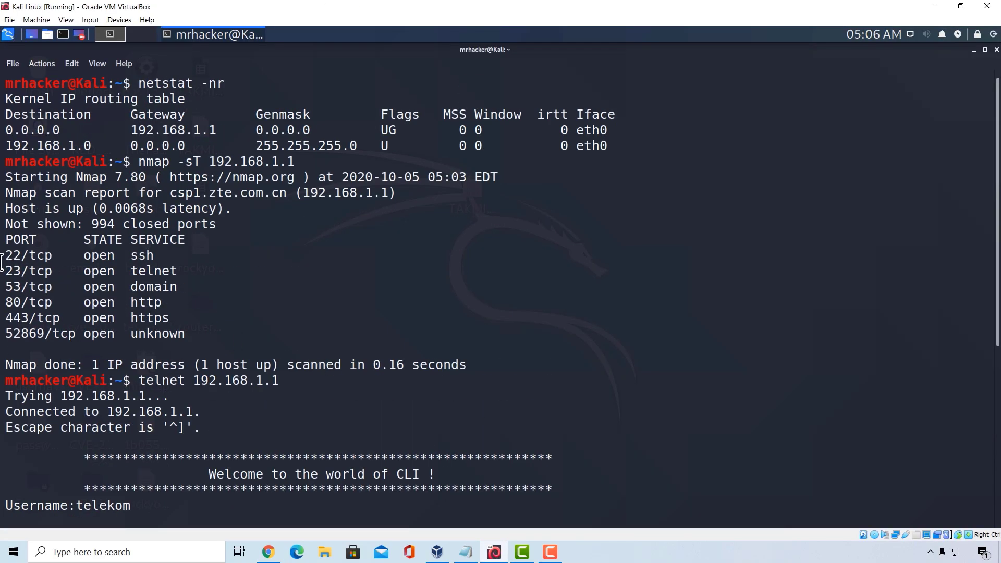
mouse_move(111, 259)
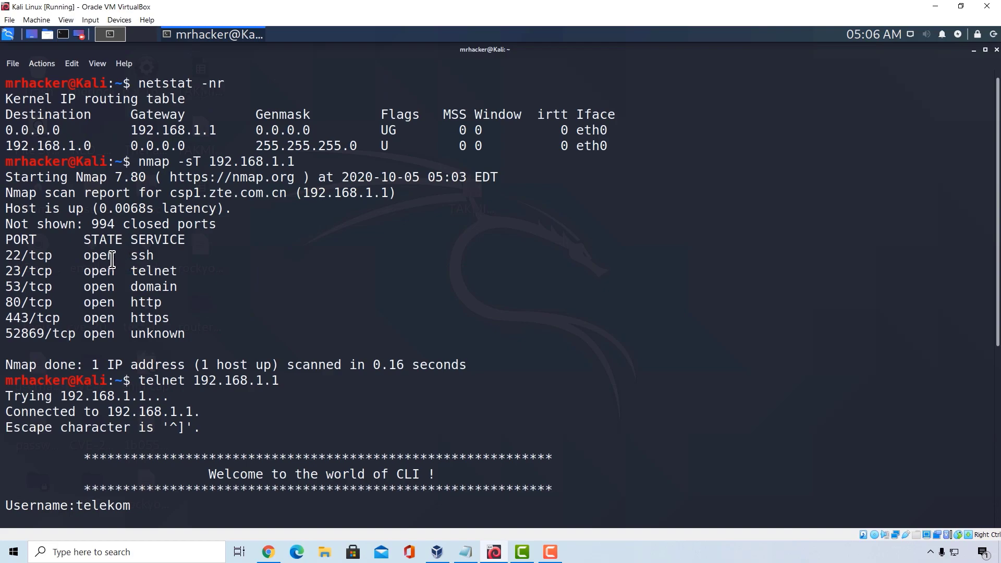
mouse_move(162, 275)
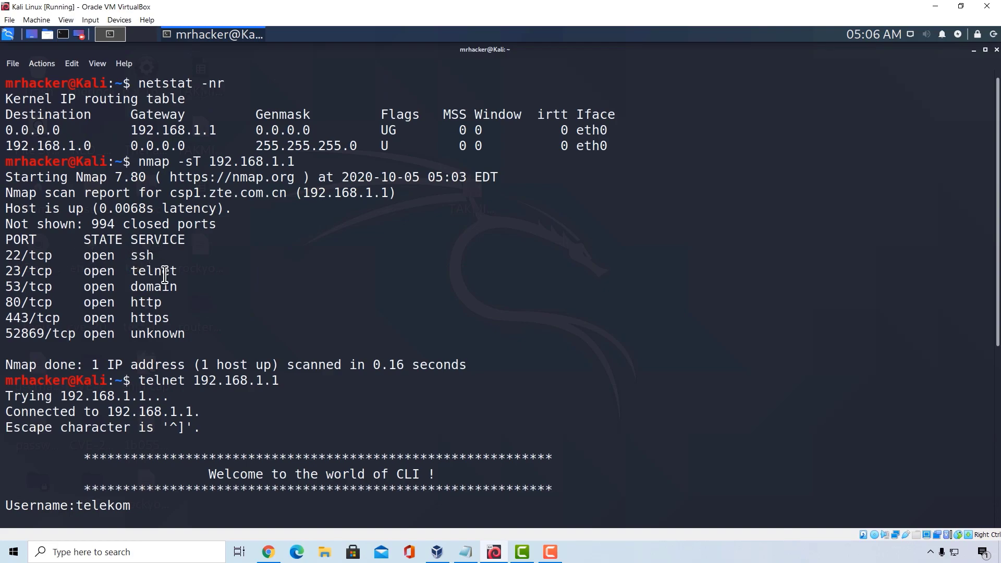
mouse_move(162, 286)
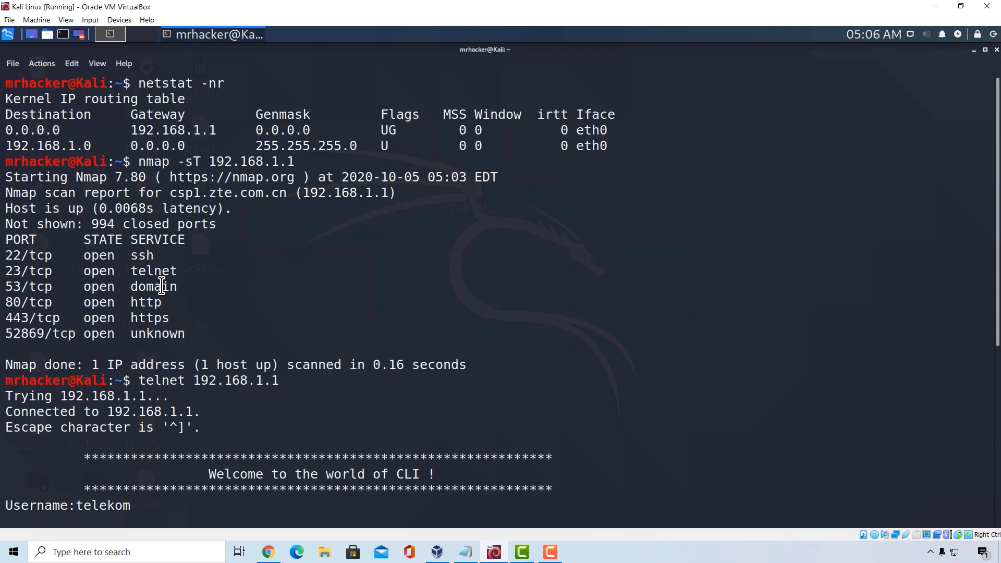
mouse_move(266, 350)
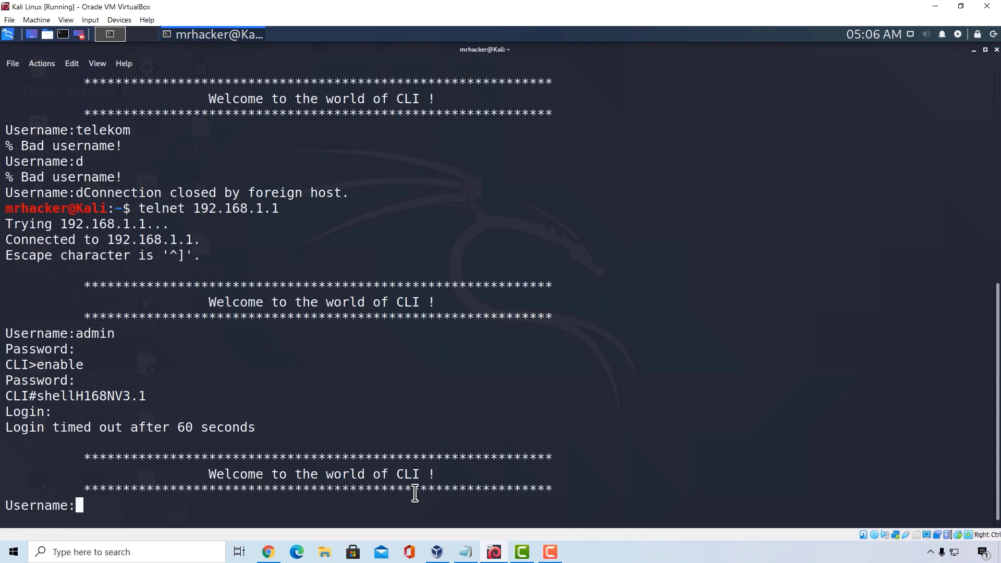
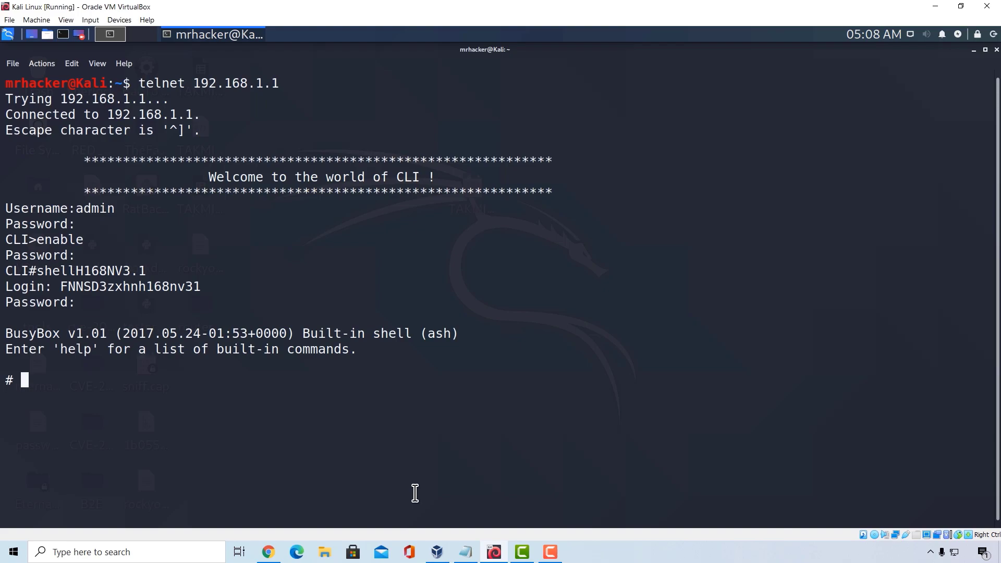
- List the router's root directories with ls and its interfaces (br0 at 192.168.1.1, eth0, eth1) with ifconfig
text(ls)
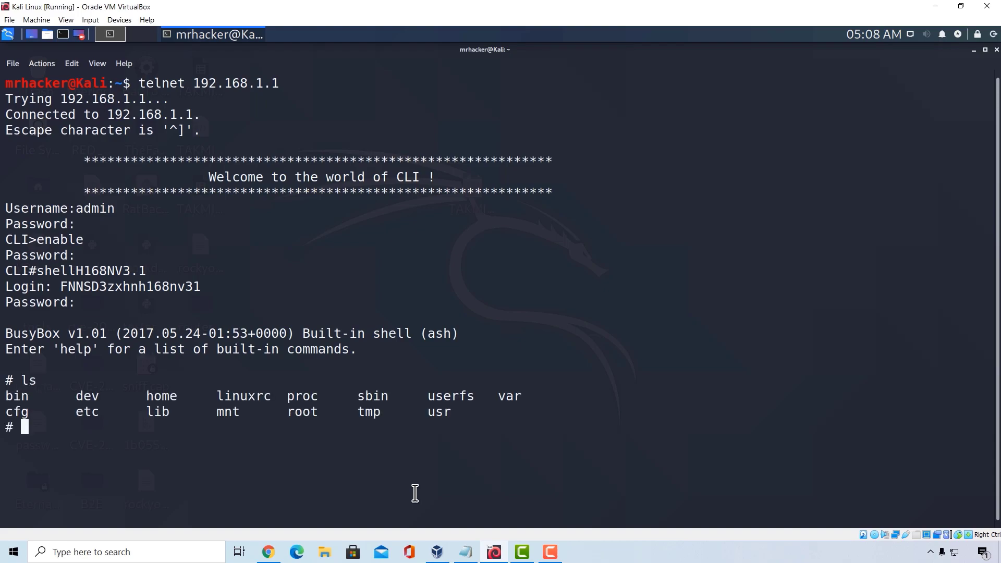
text(ifconfig)
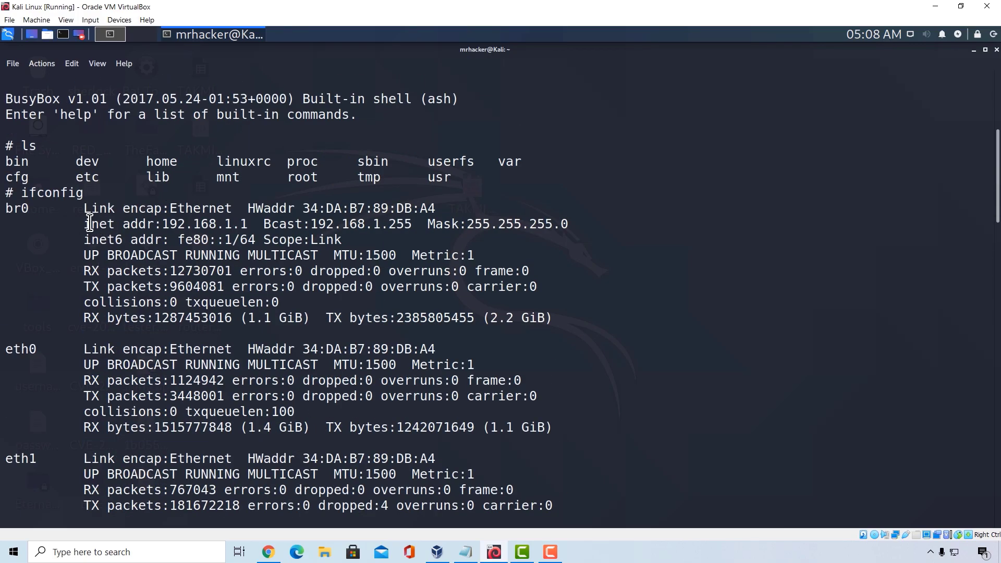
drag(87, 224, 246, 223)
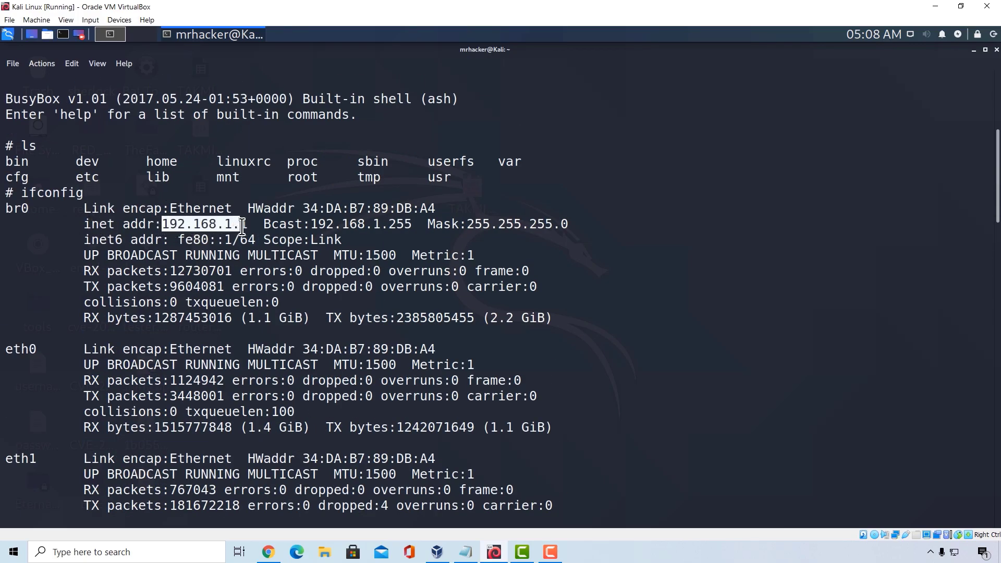
scroll(down, 3)
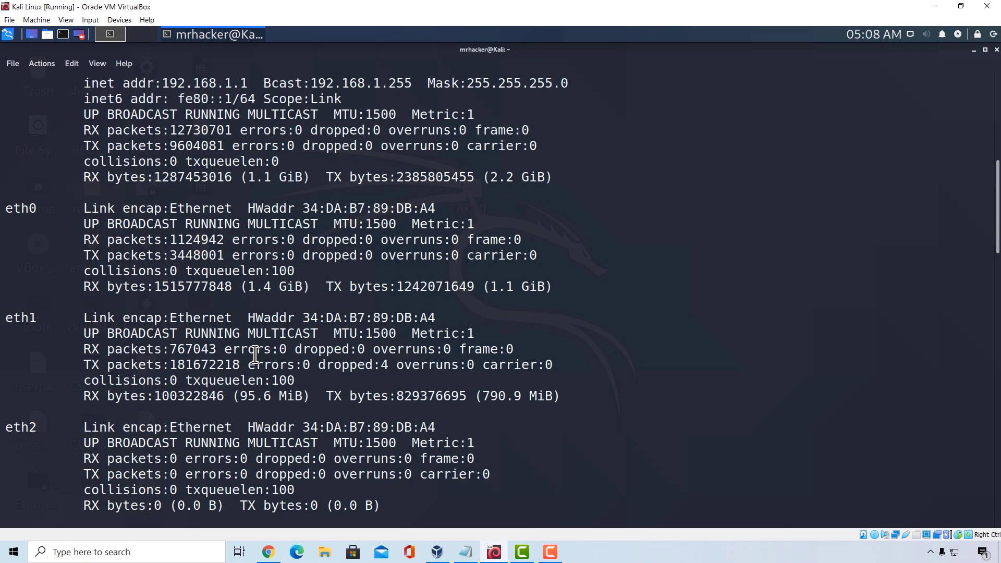
scroll(down, 3)
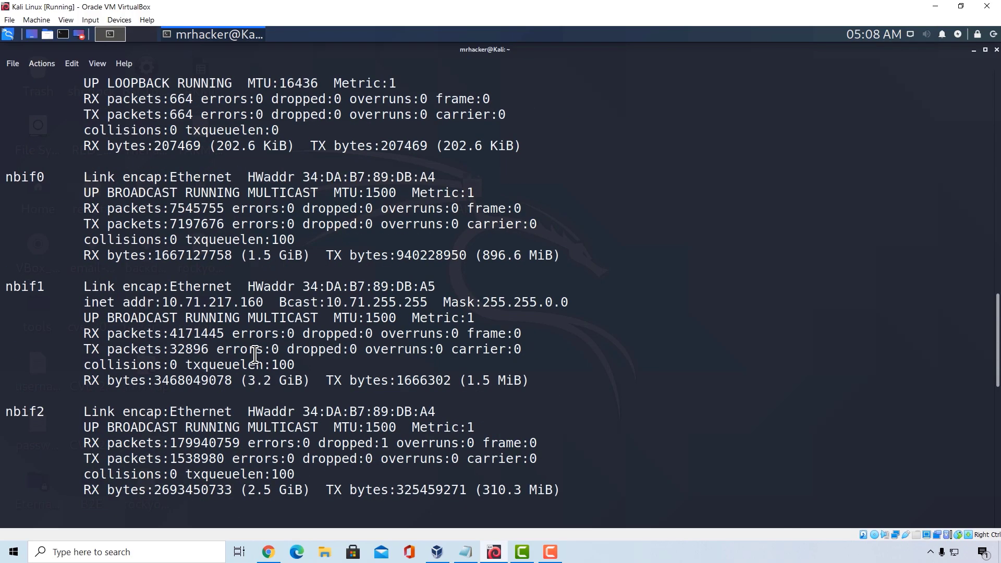
scroll(down, 3)
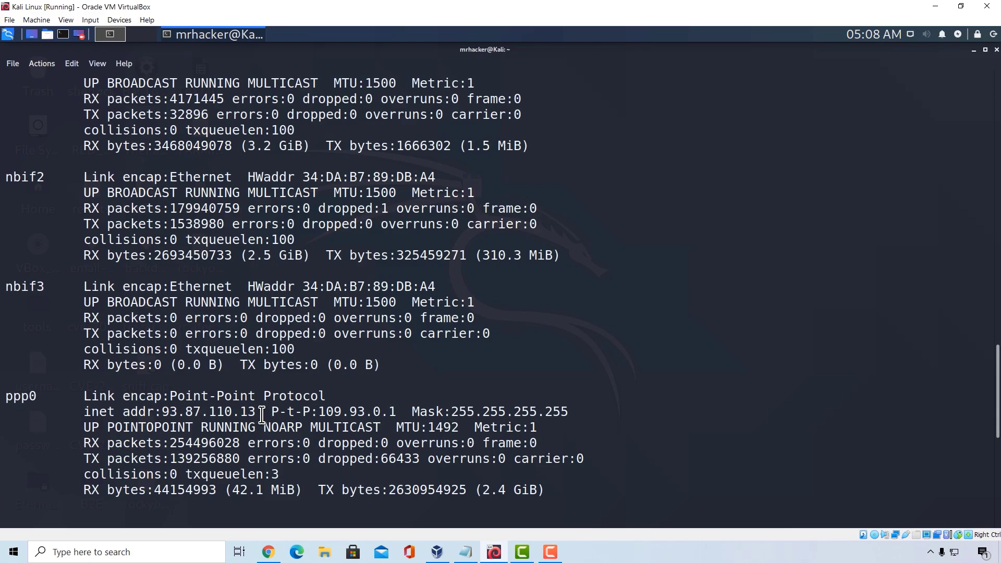
mouse_move(220, 400)
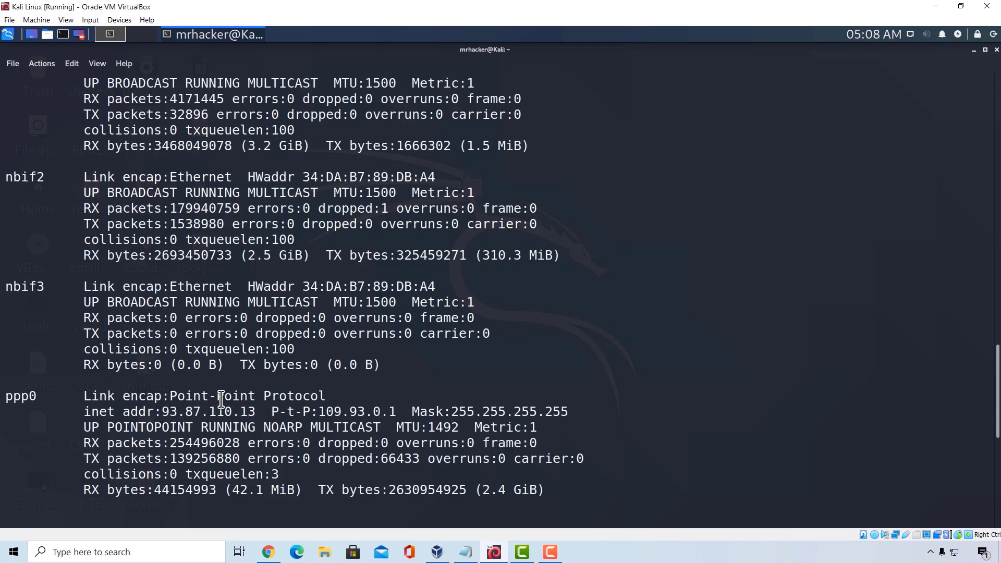
scroll(down, 3)
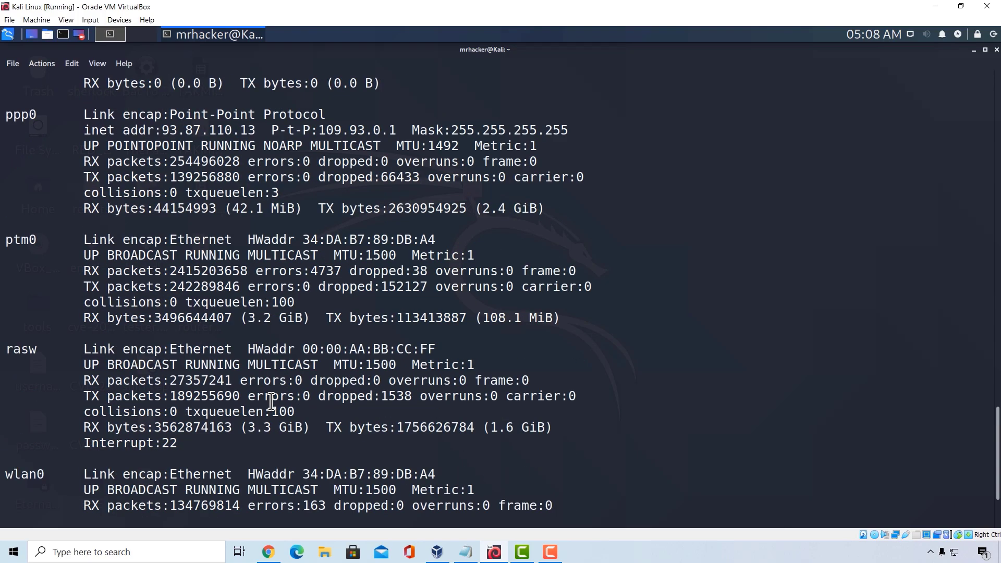
scroll(down, 3)
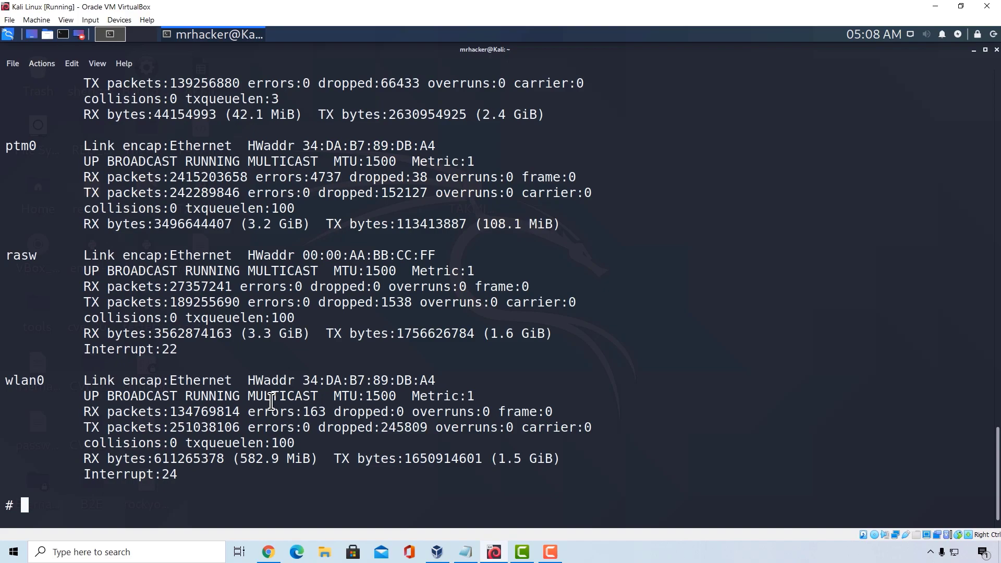
text(cd var)
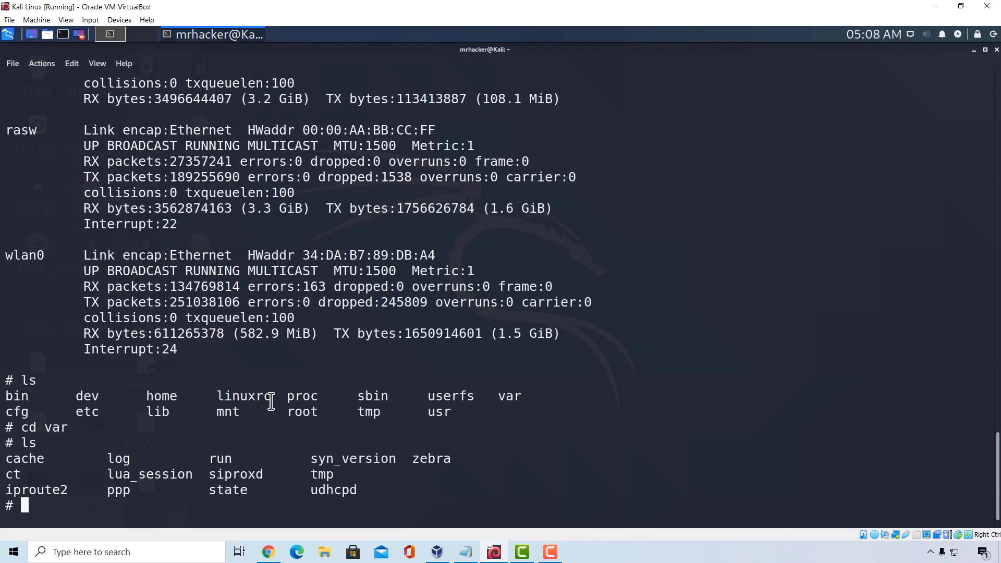
- Confirm with pwd that the BusyBox shell's current directory is /var
text(pwd)
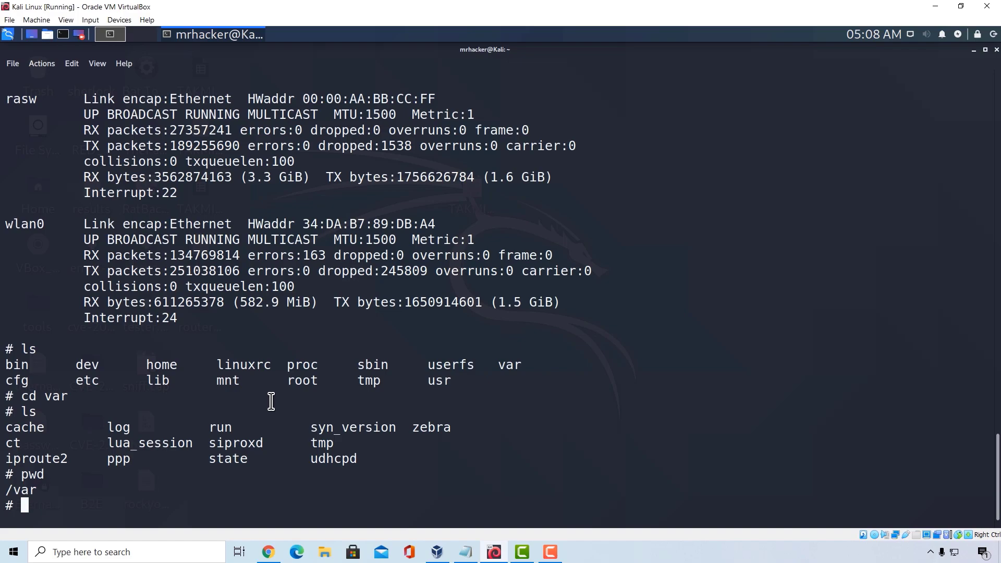
mouse_move(272, 521)
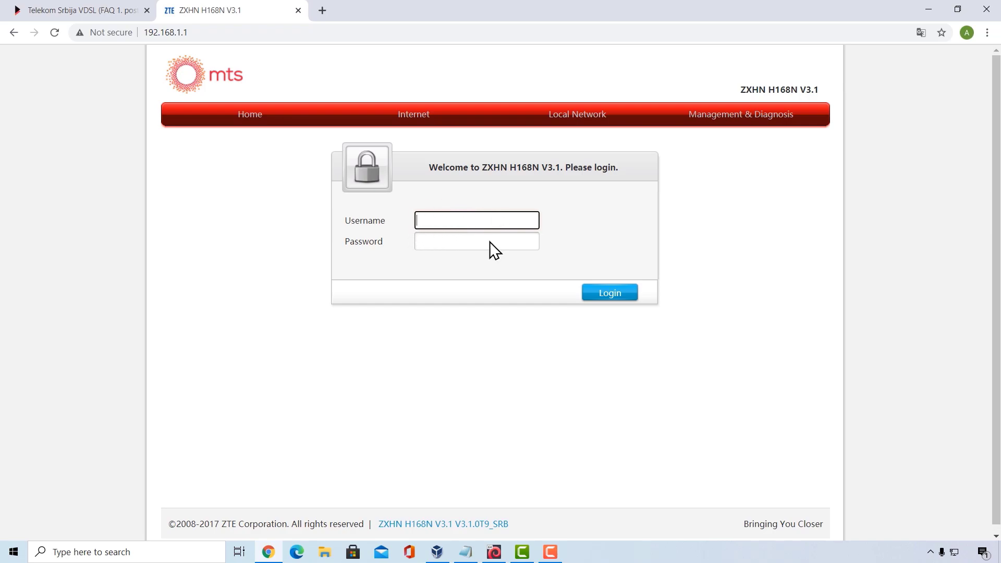
mouse_move(413, 269)
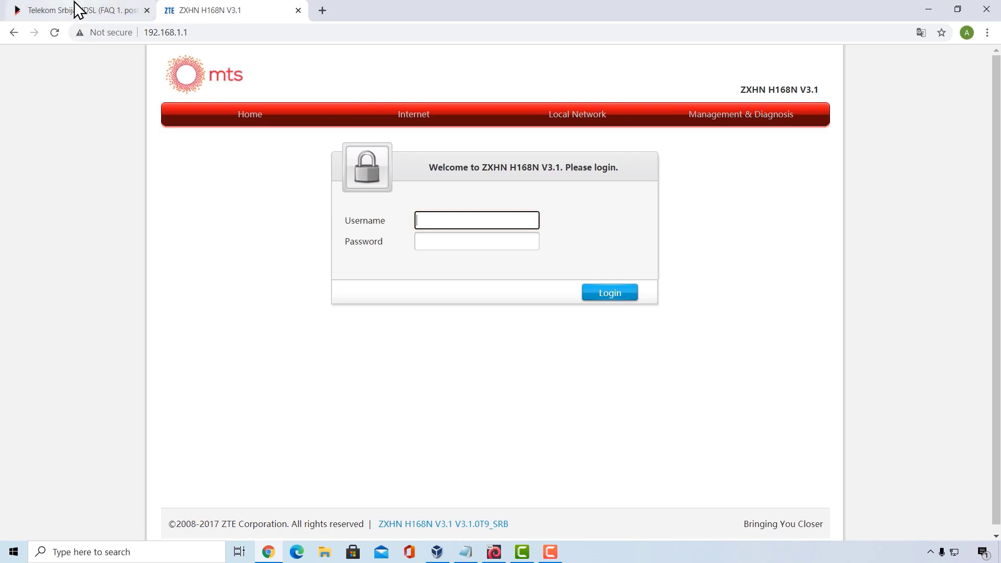
- Switch back to the benchmark.rs forum post with the ZTE H168N shell credentials
click(76, 10)
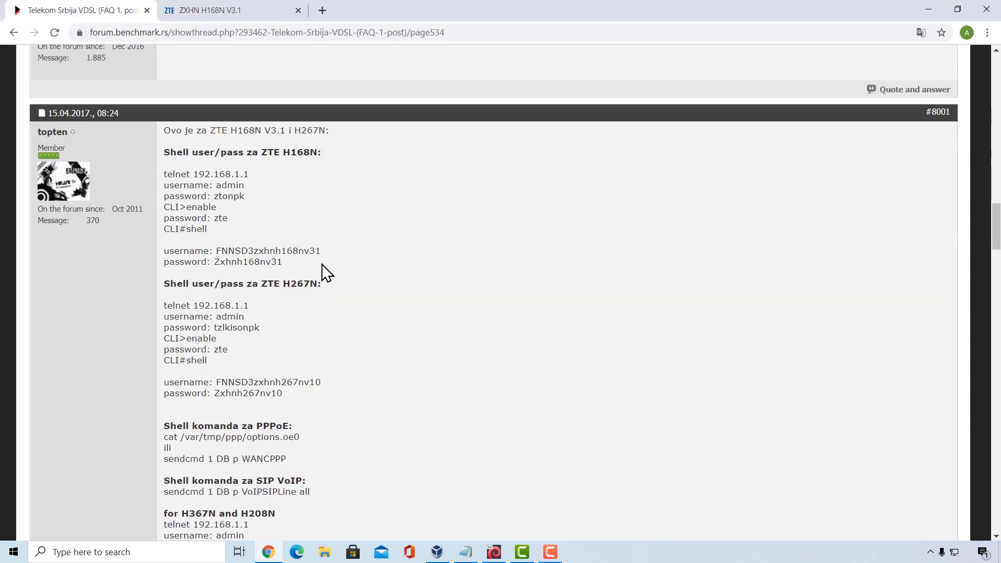
mouse_move(361, 286)
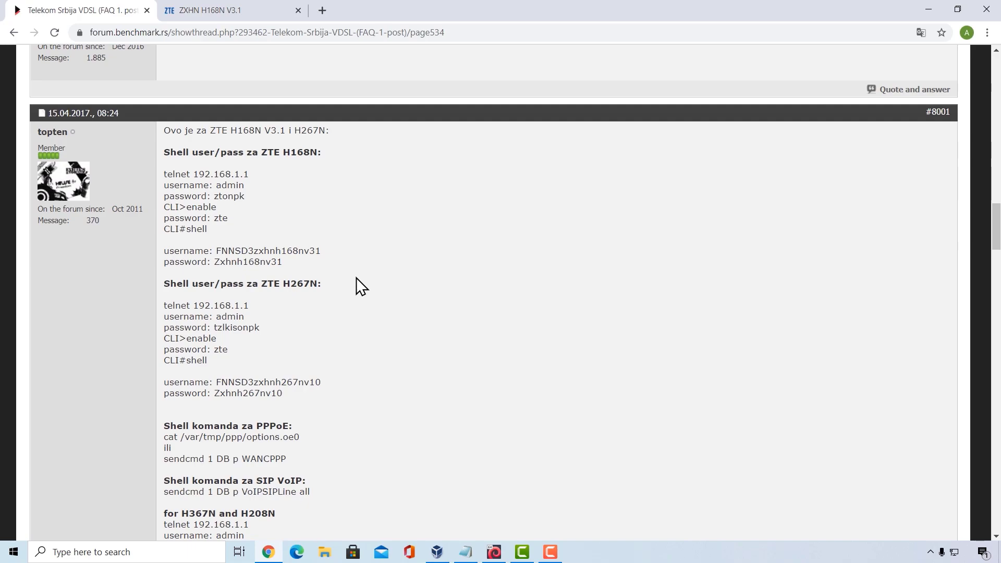